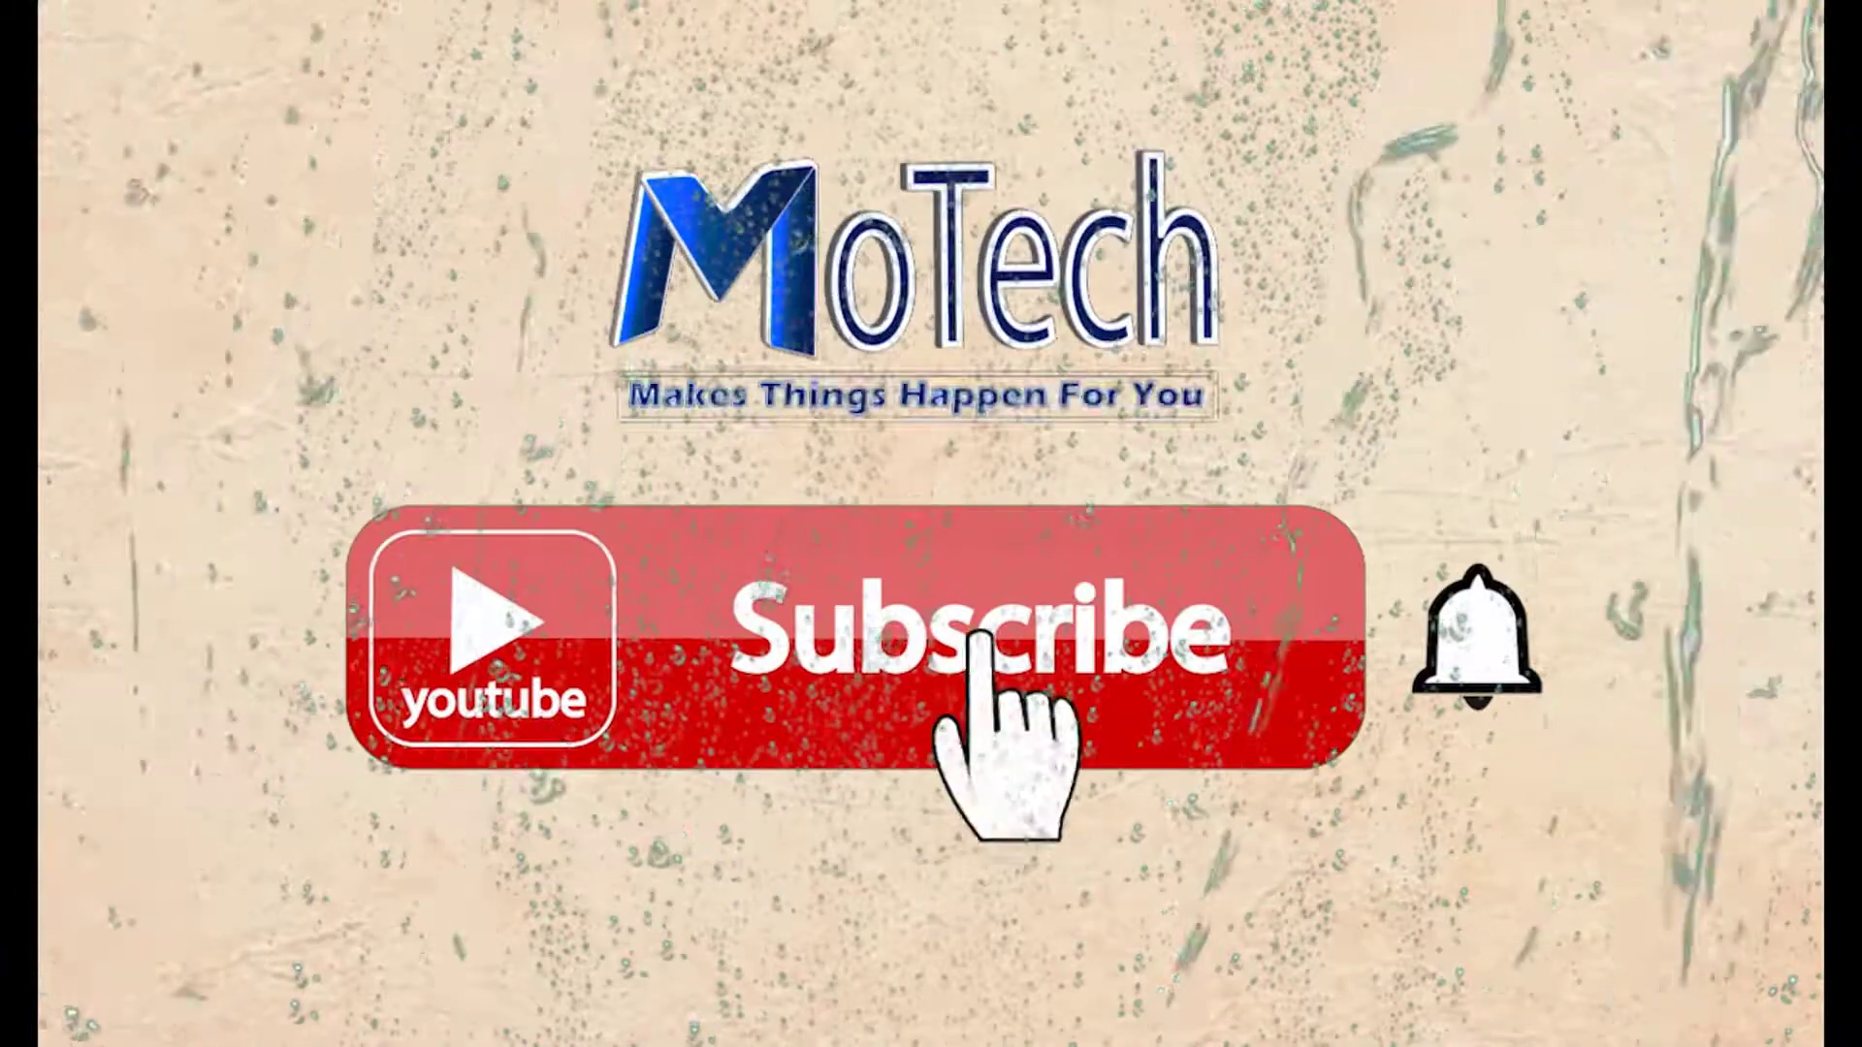
Step: Run pip install PyMuPDF, which reports version 1.18.1 already installed
left_click(979, 637)
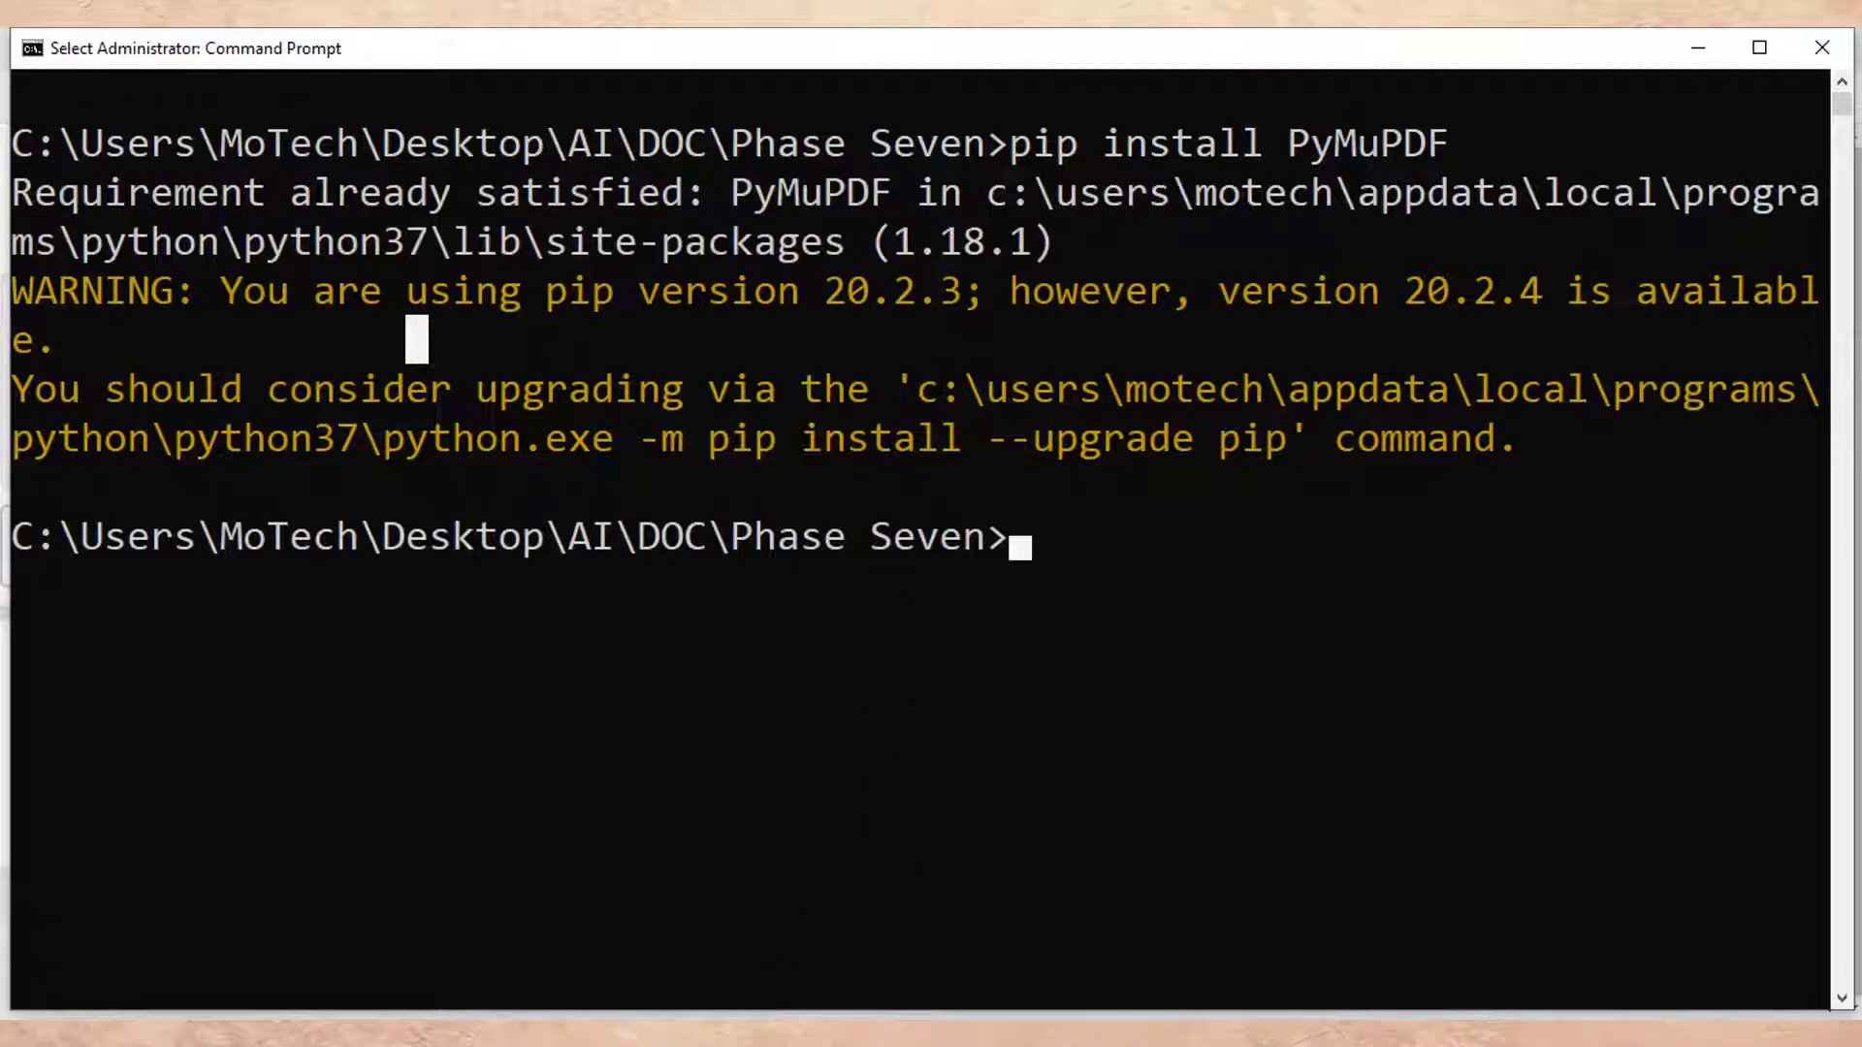
Step: Write import fitz and pdf = "demo.pdf" in the empty code cell
left_click(496, 46)
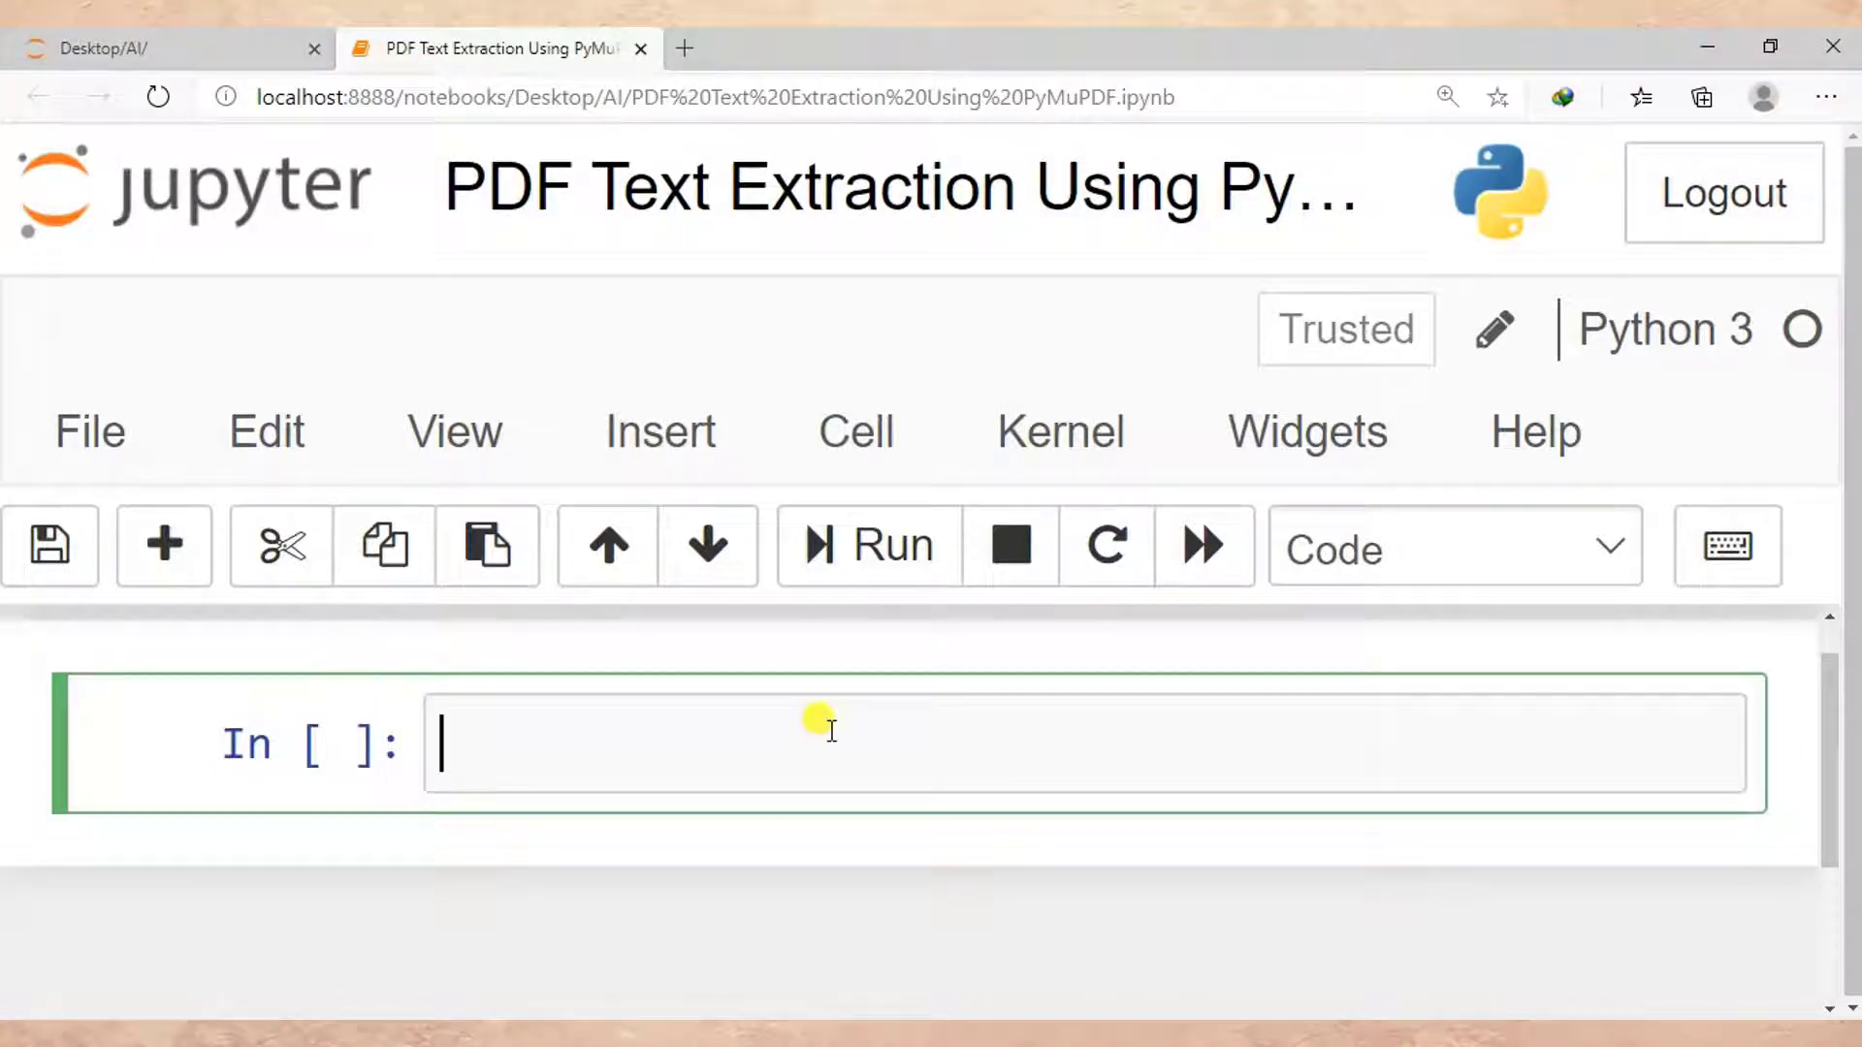
type("import")
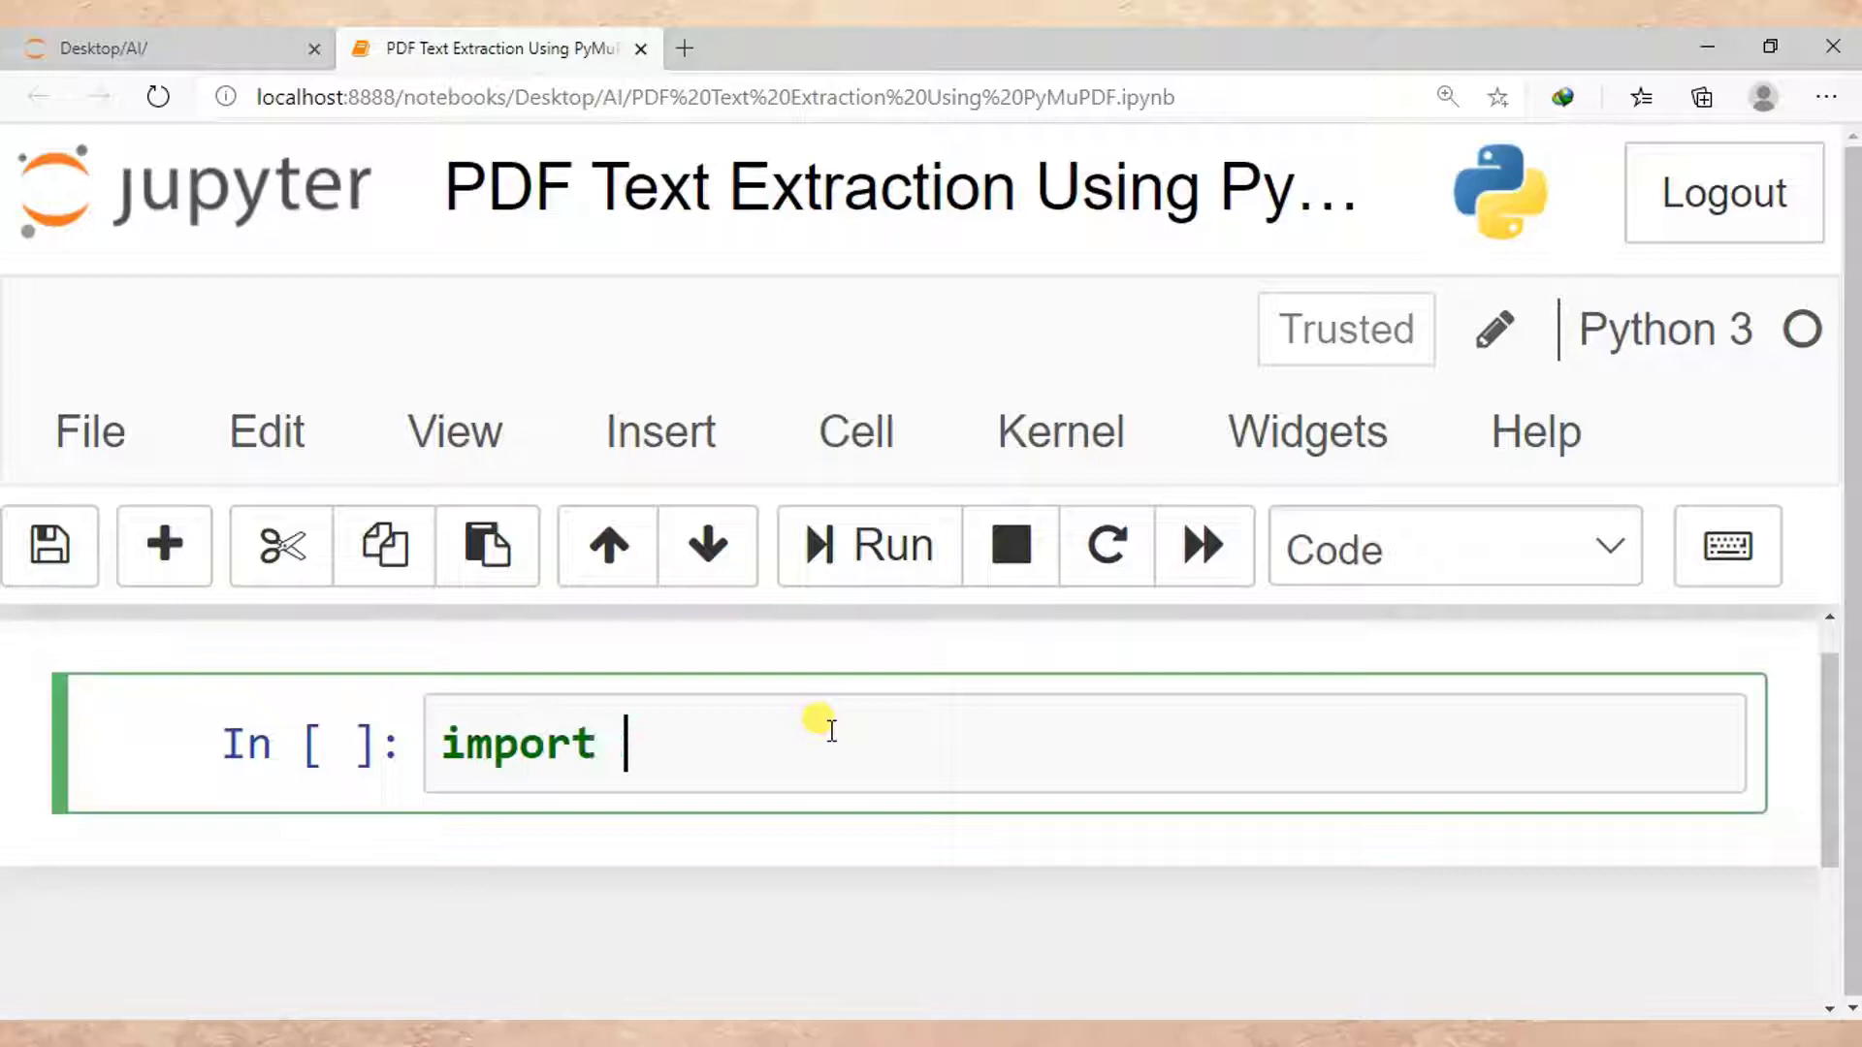
type("fit")
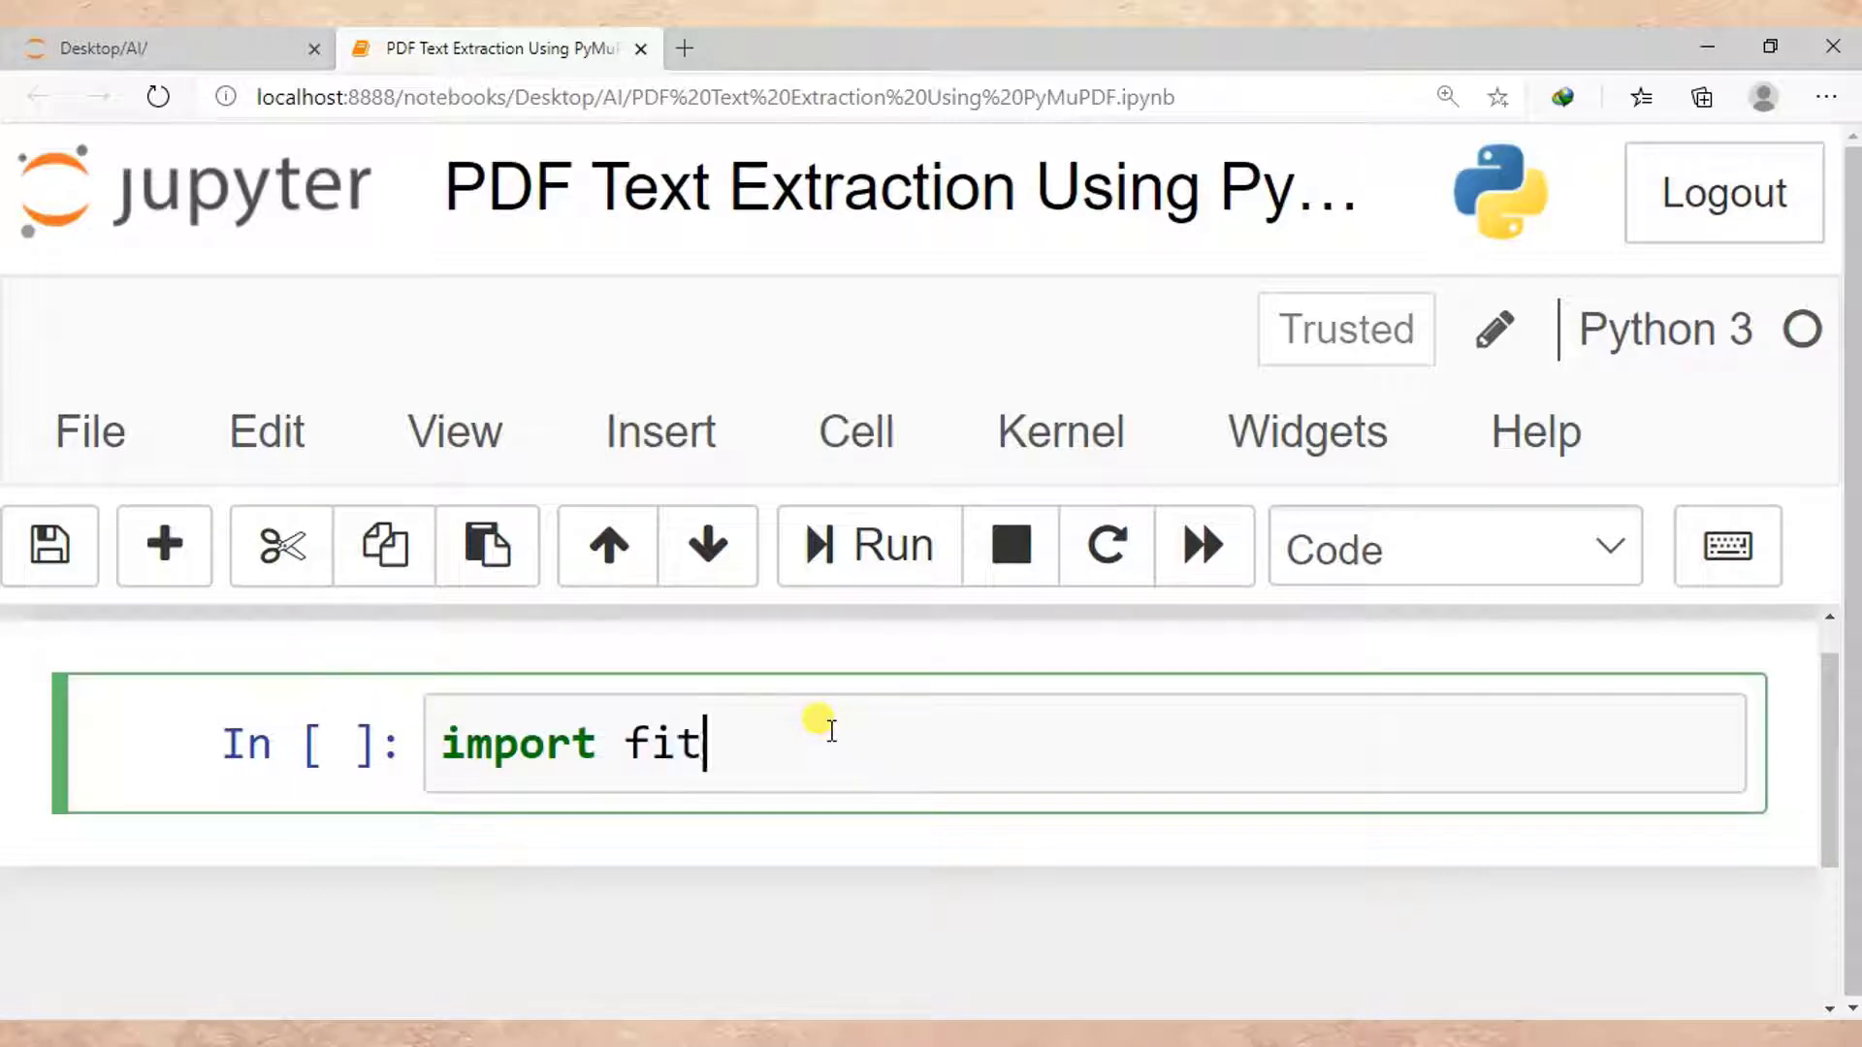
type("z")
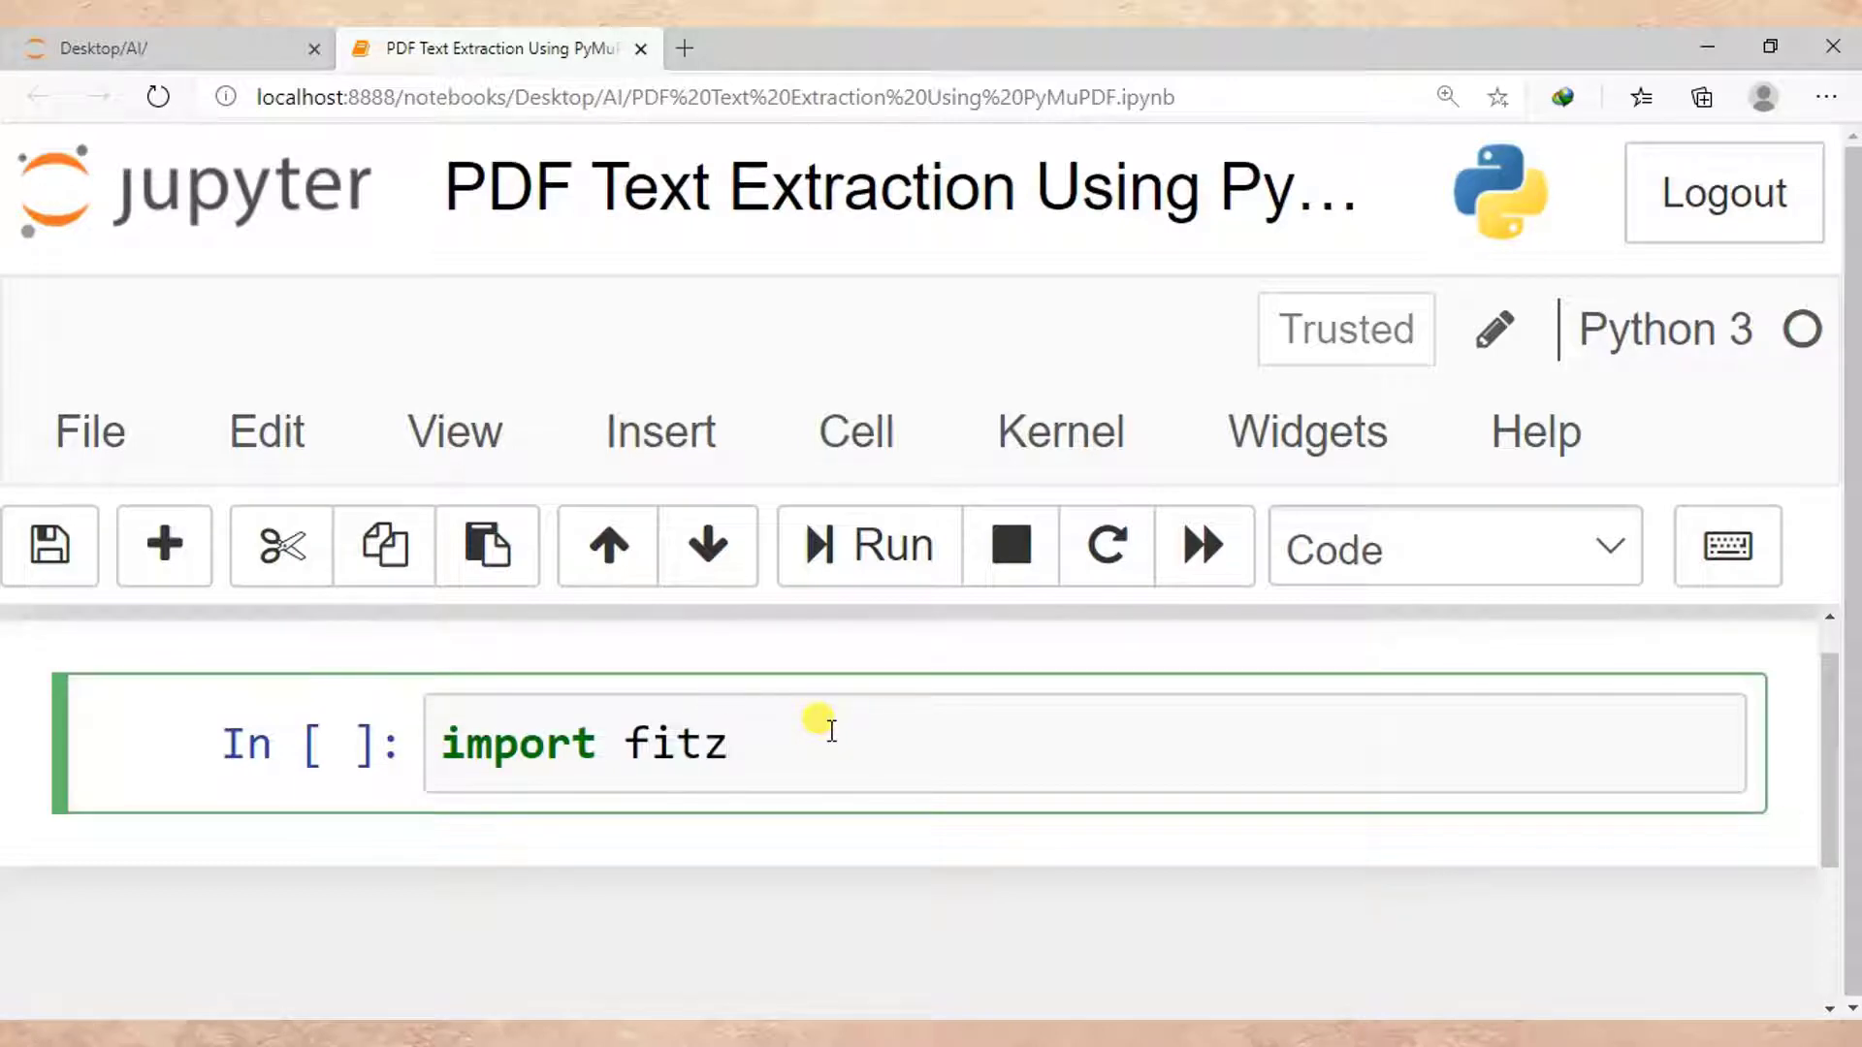
type("pdf")
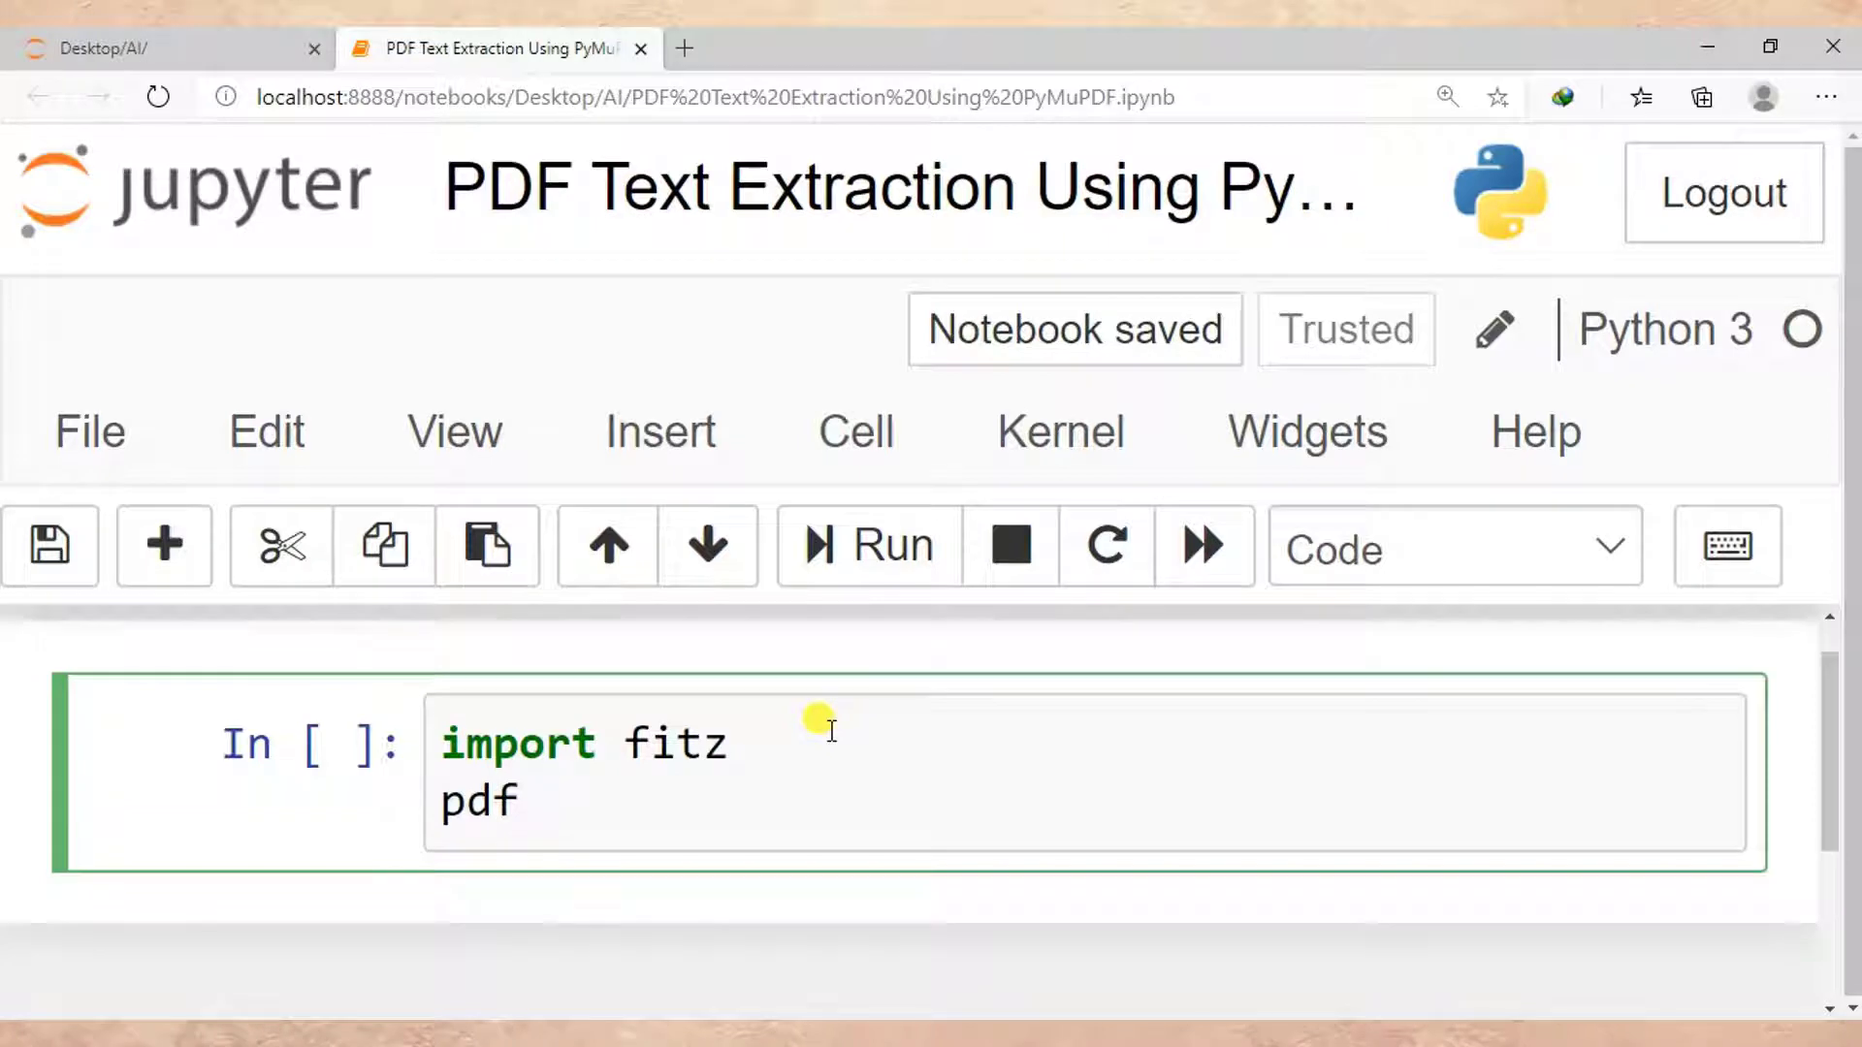
type("=")
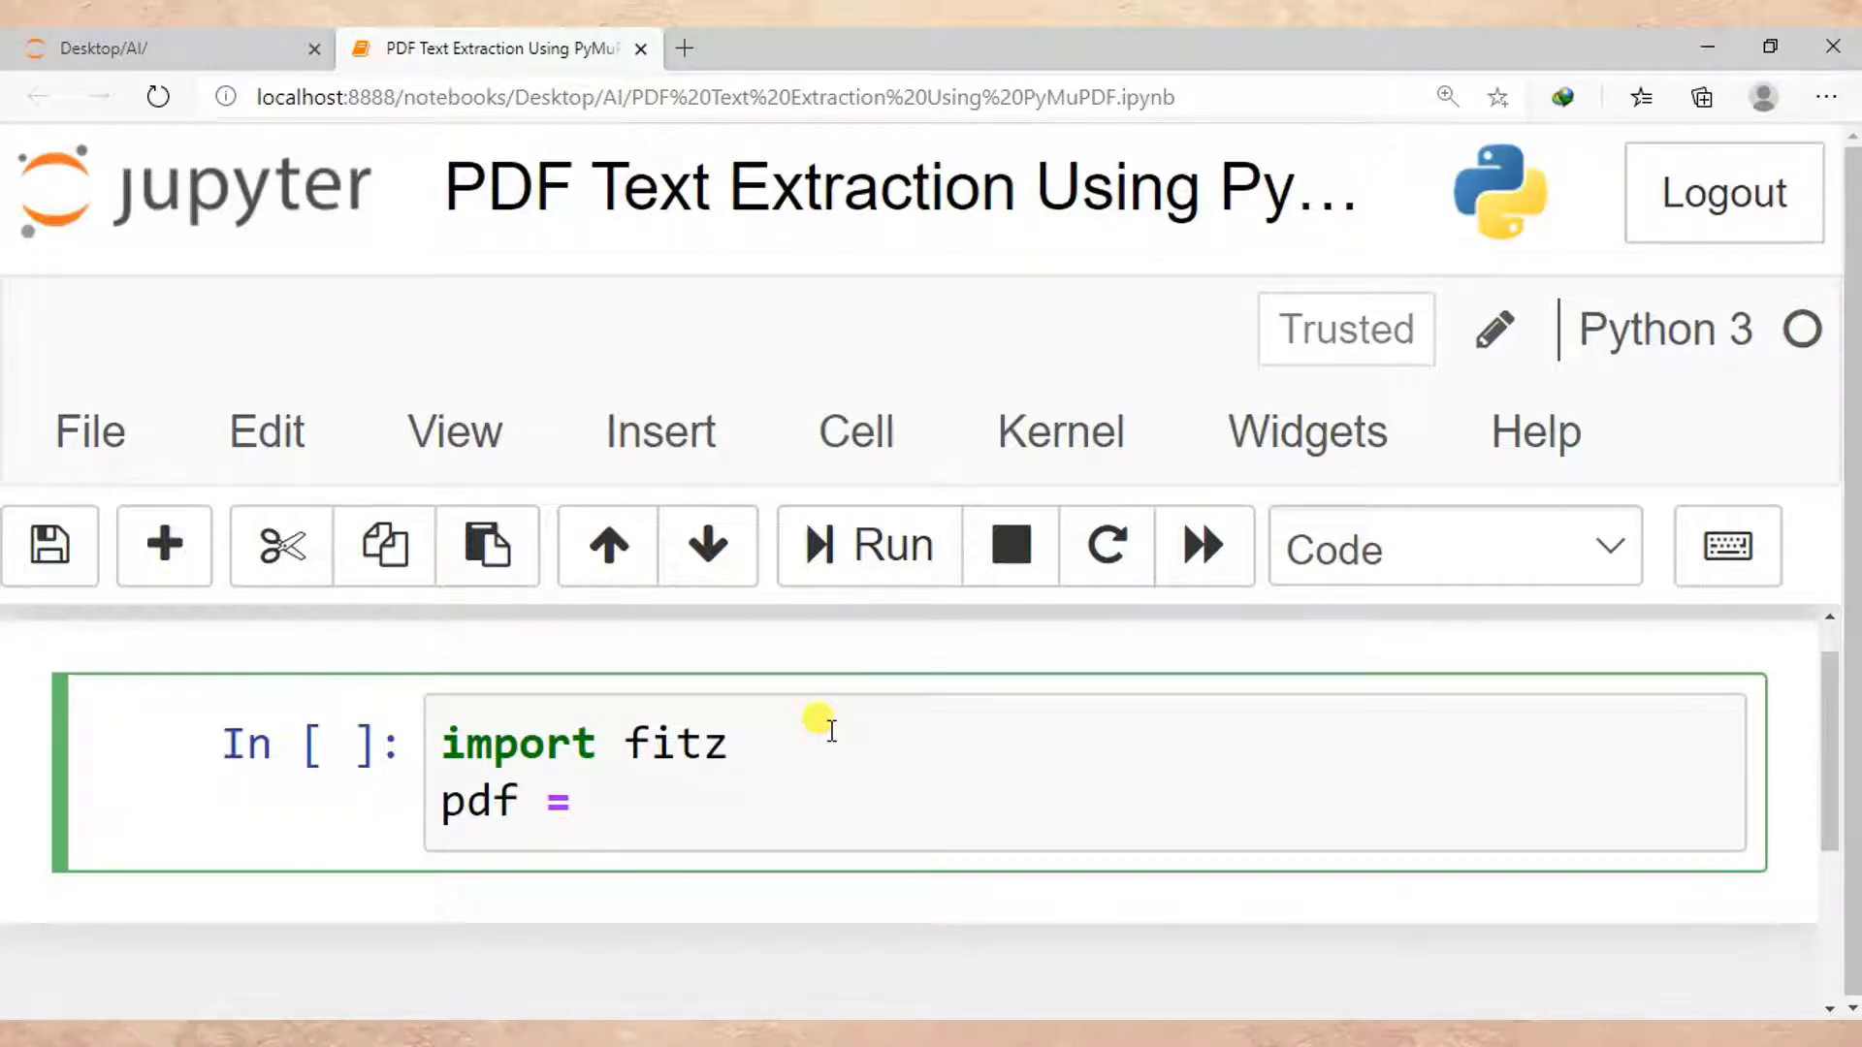
type("\"\"")
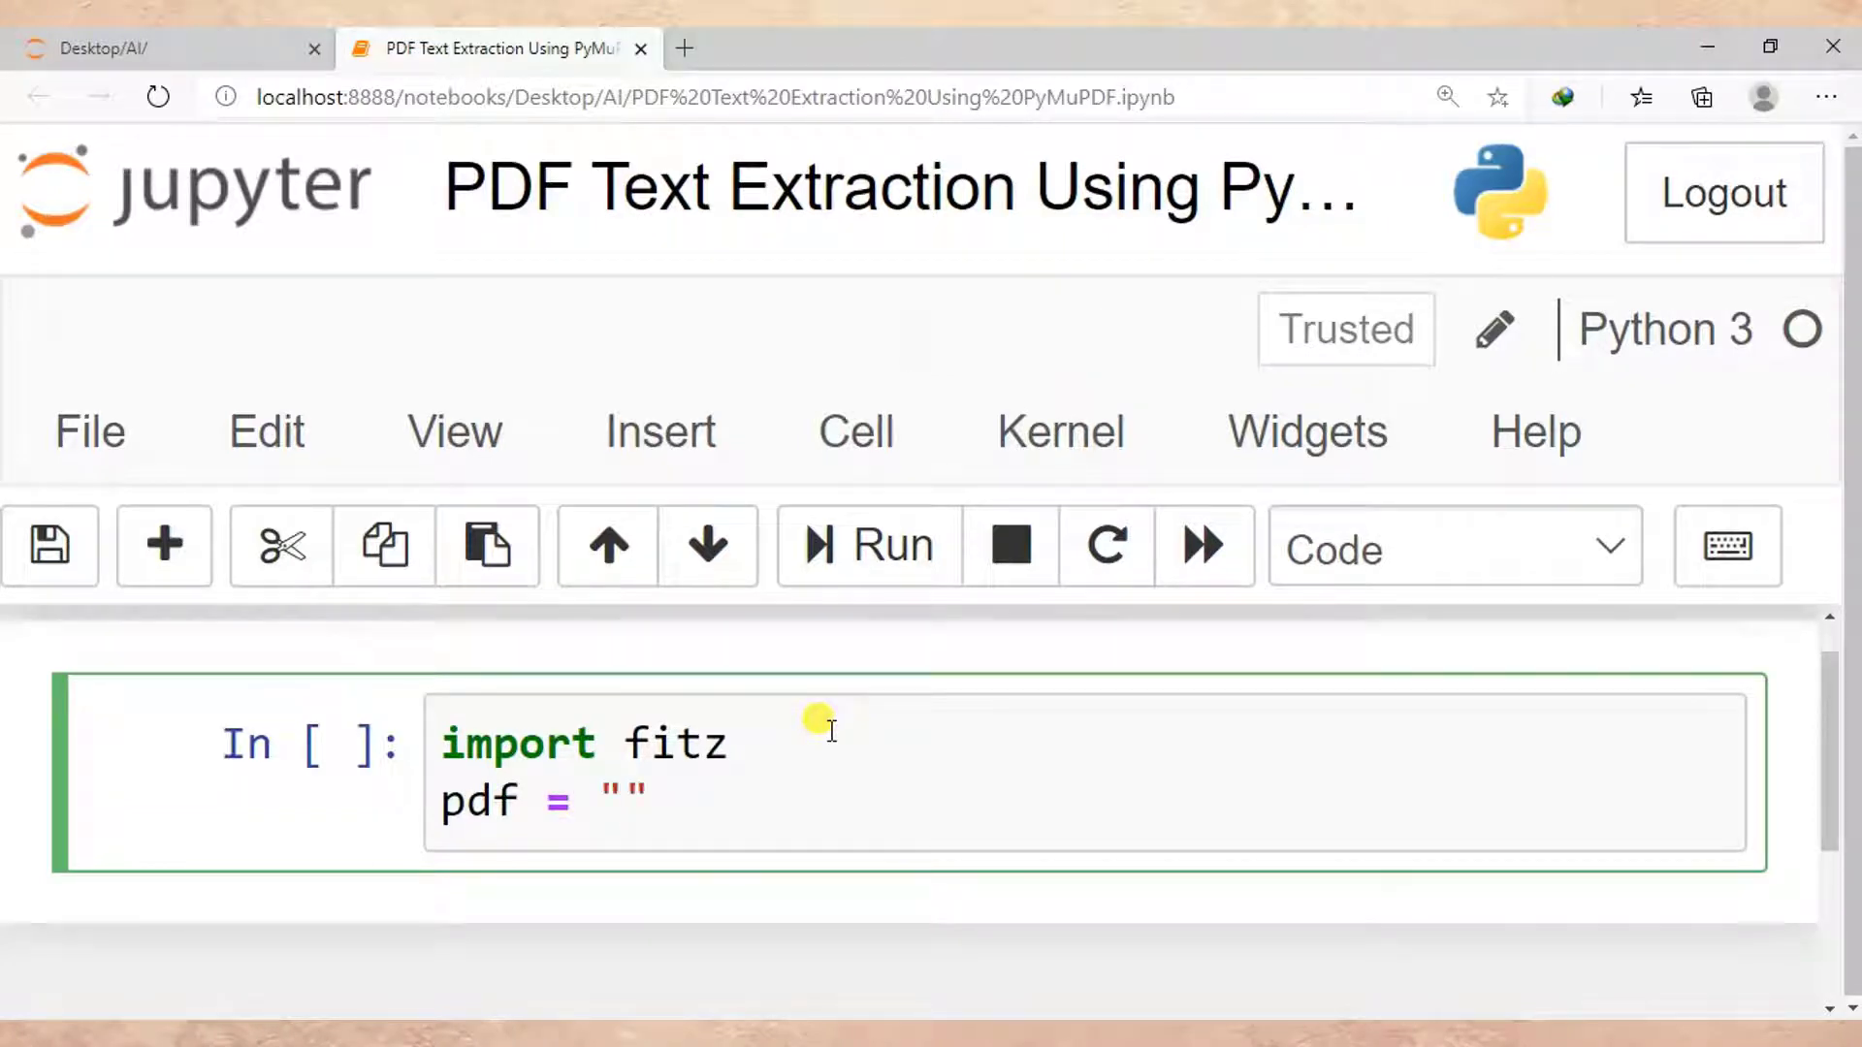
type("de")
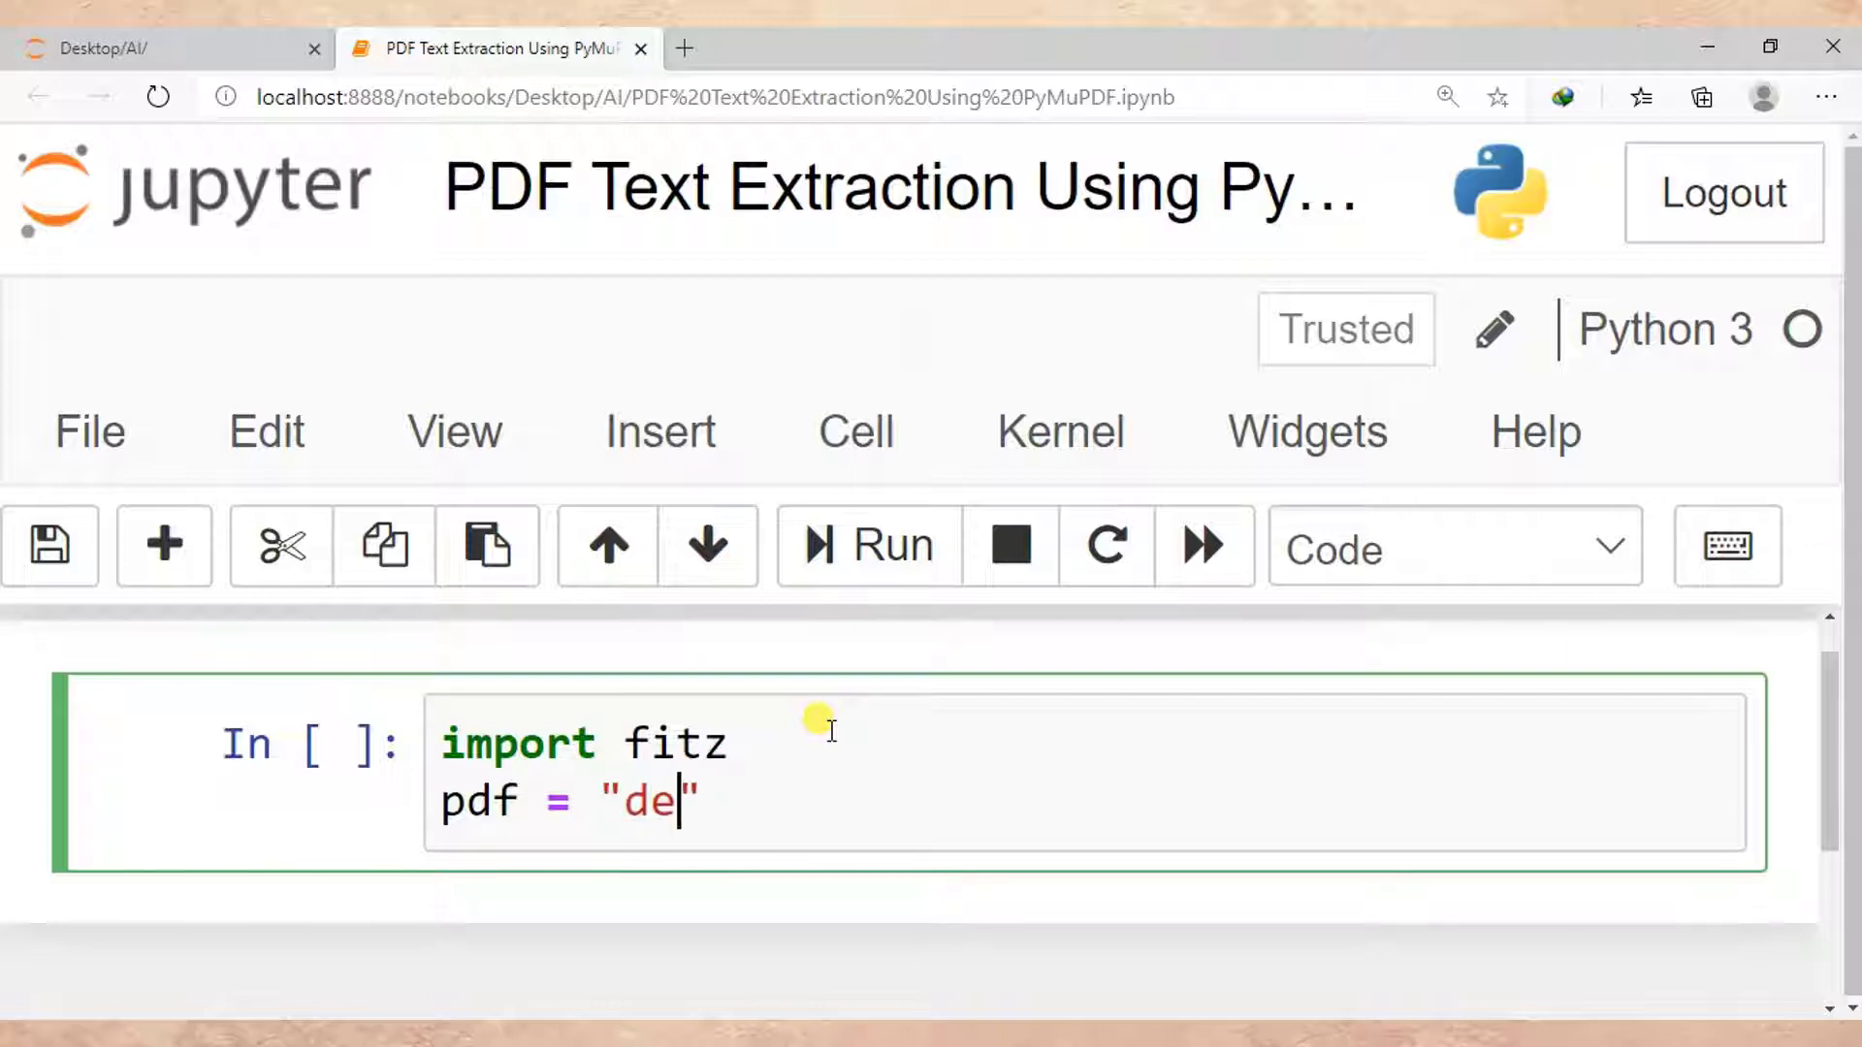
type("mo.pdf")
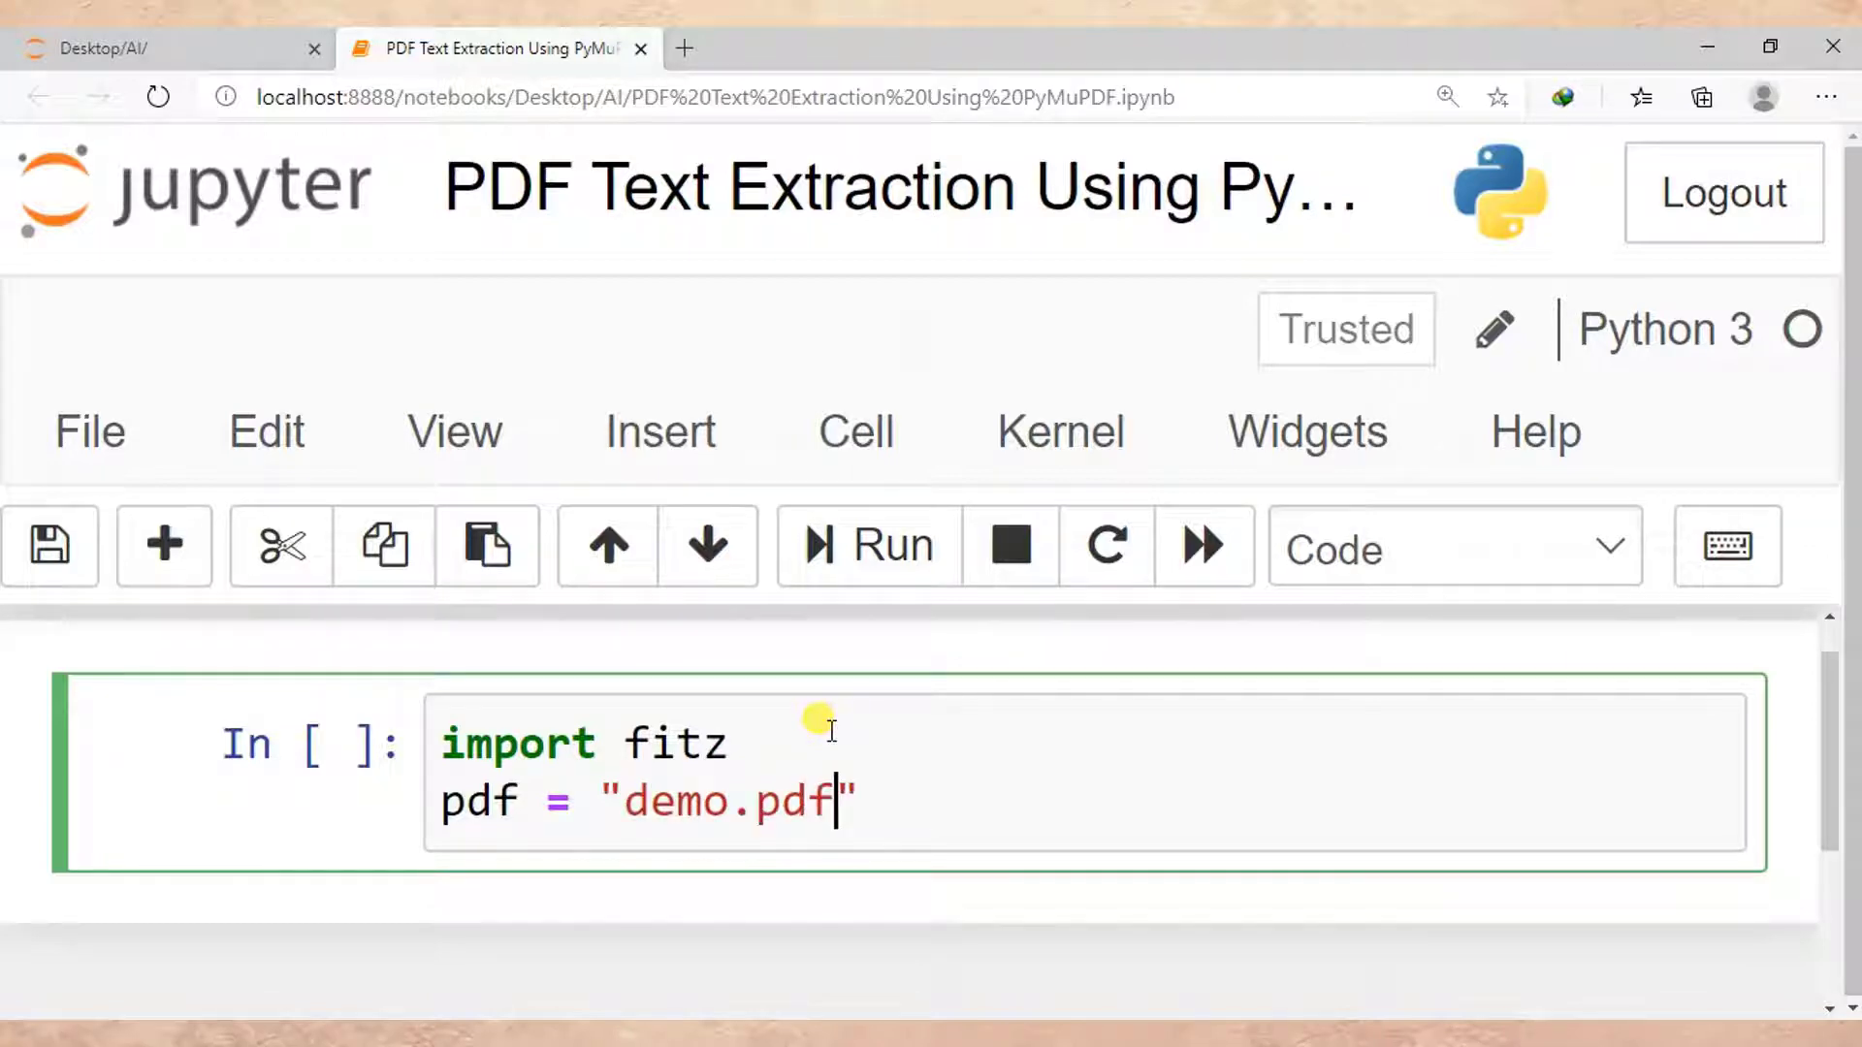
key("enter")
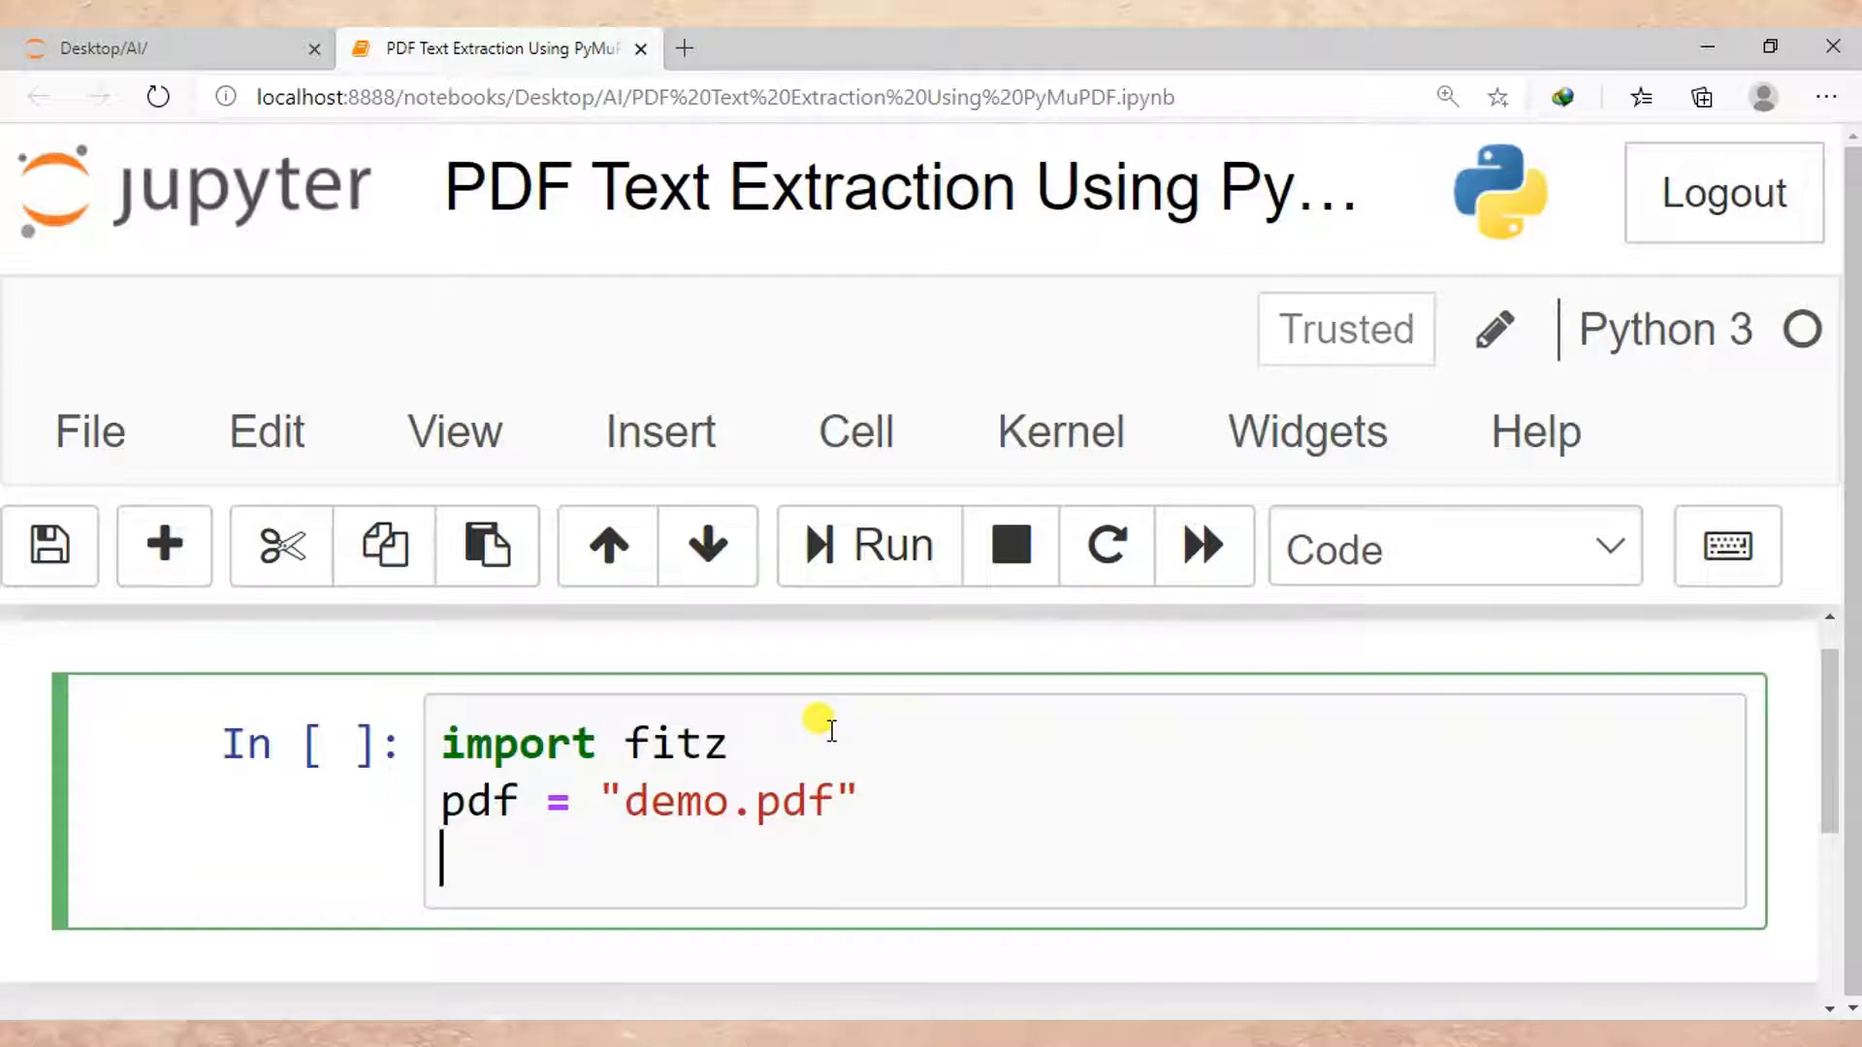
Step: Add doc = fitz.open(pdf) and the loop header for page in doc
type("doc =")
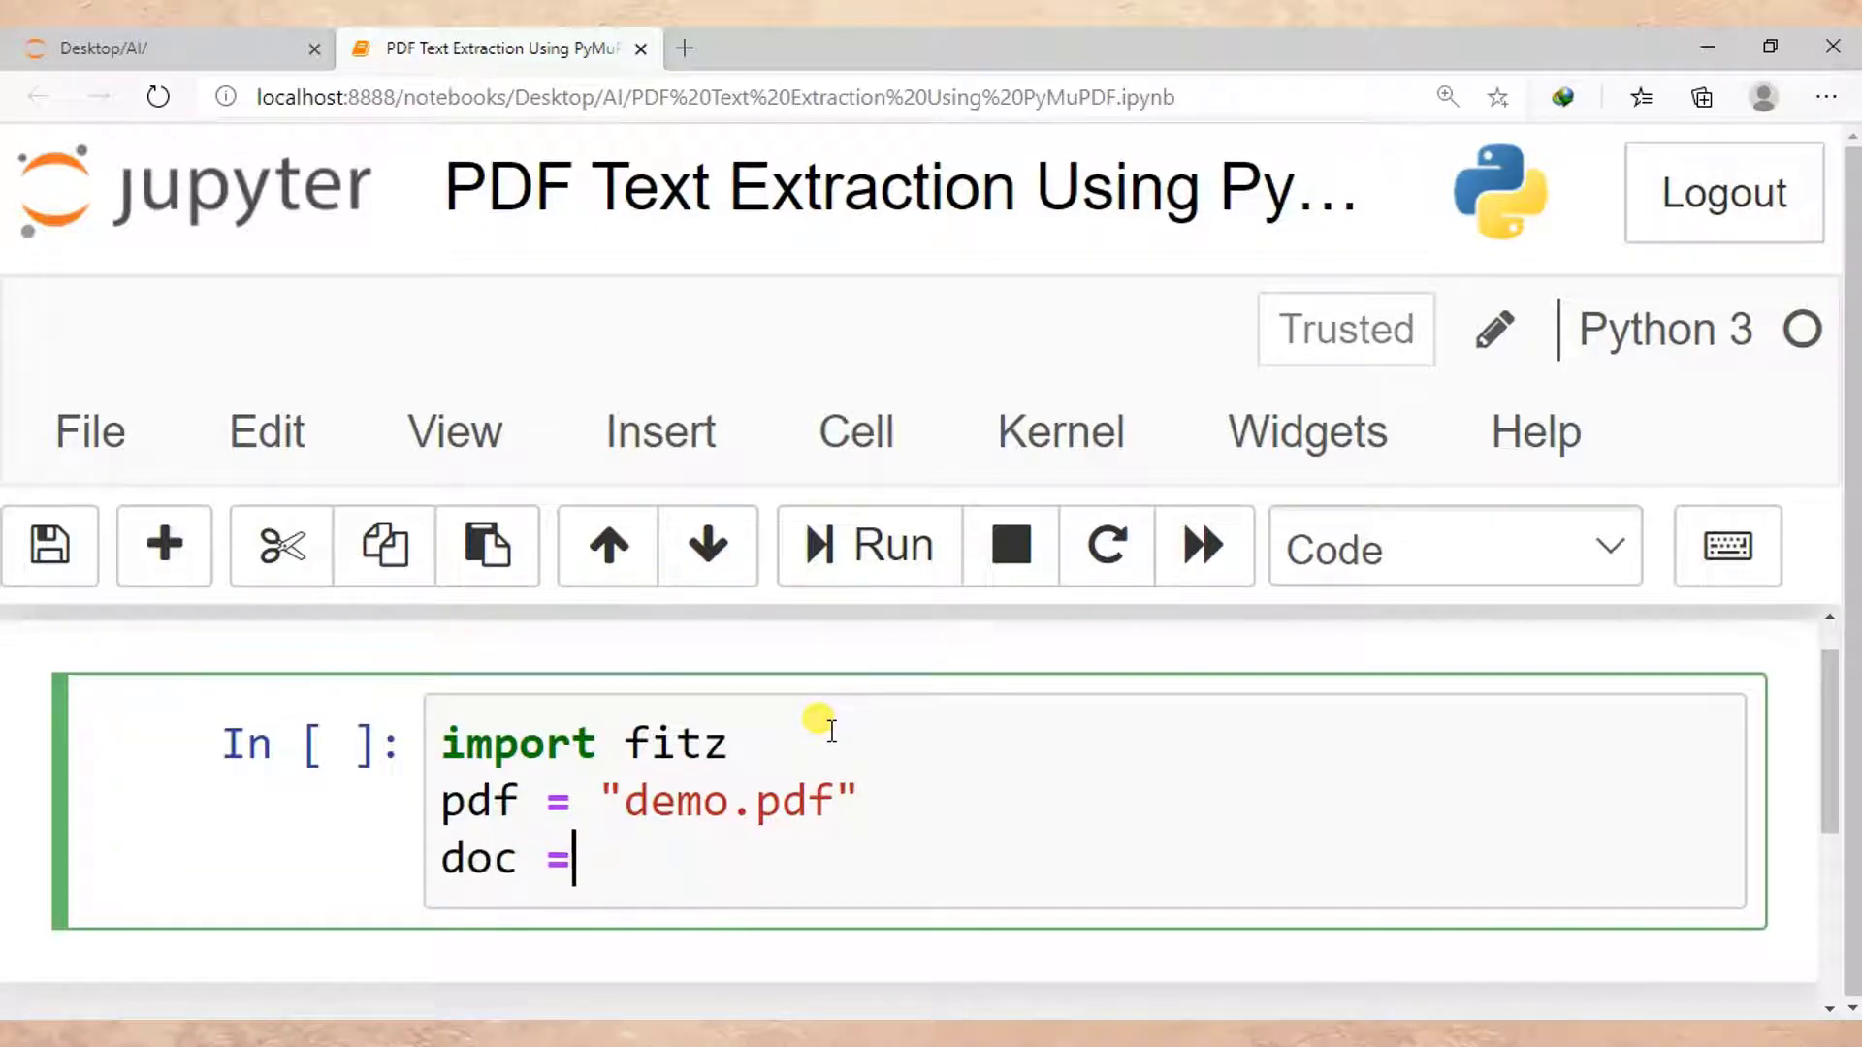
type("fi")
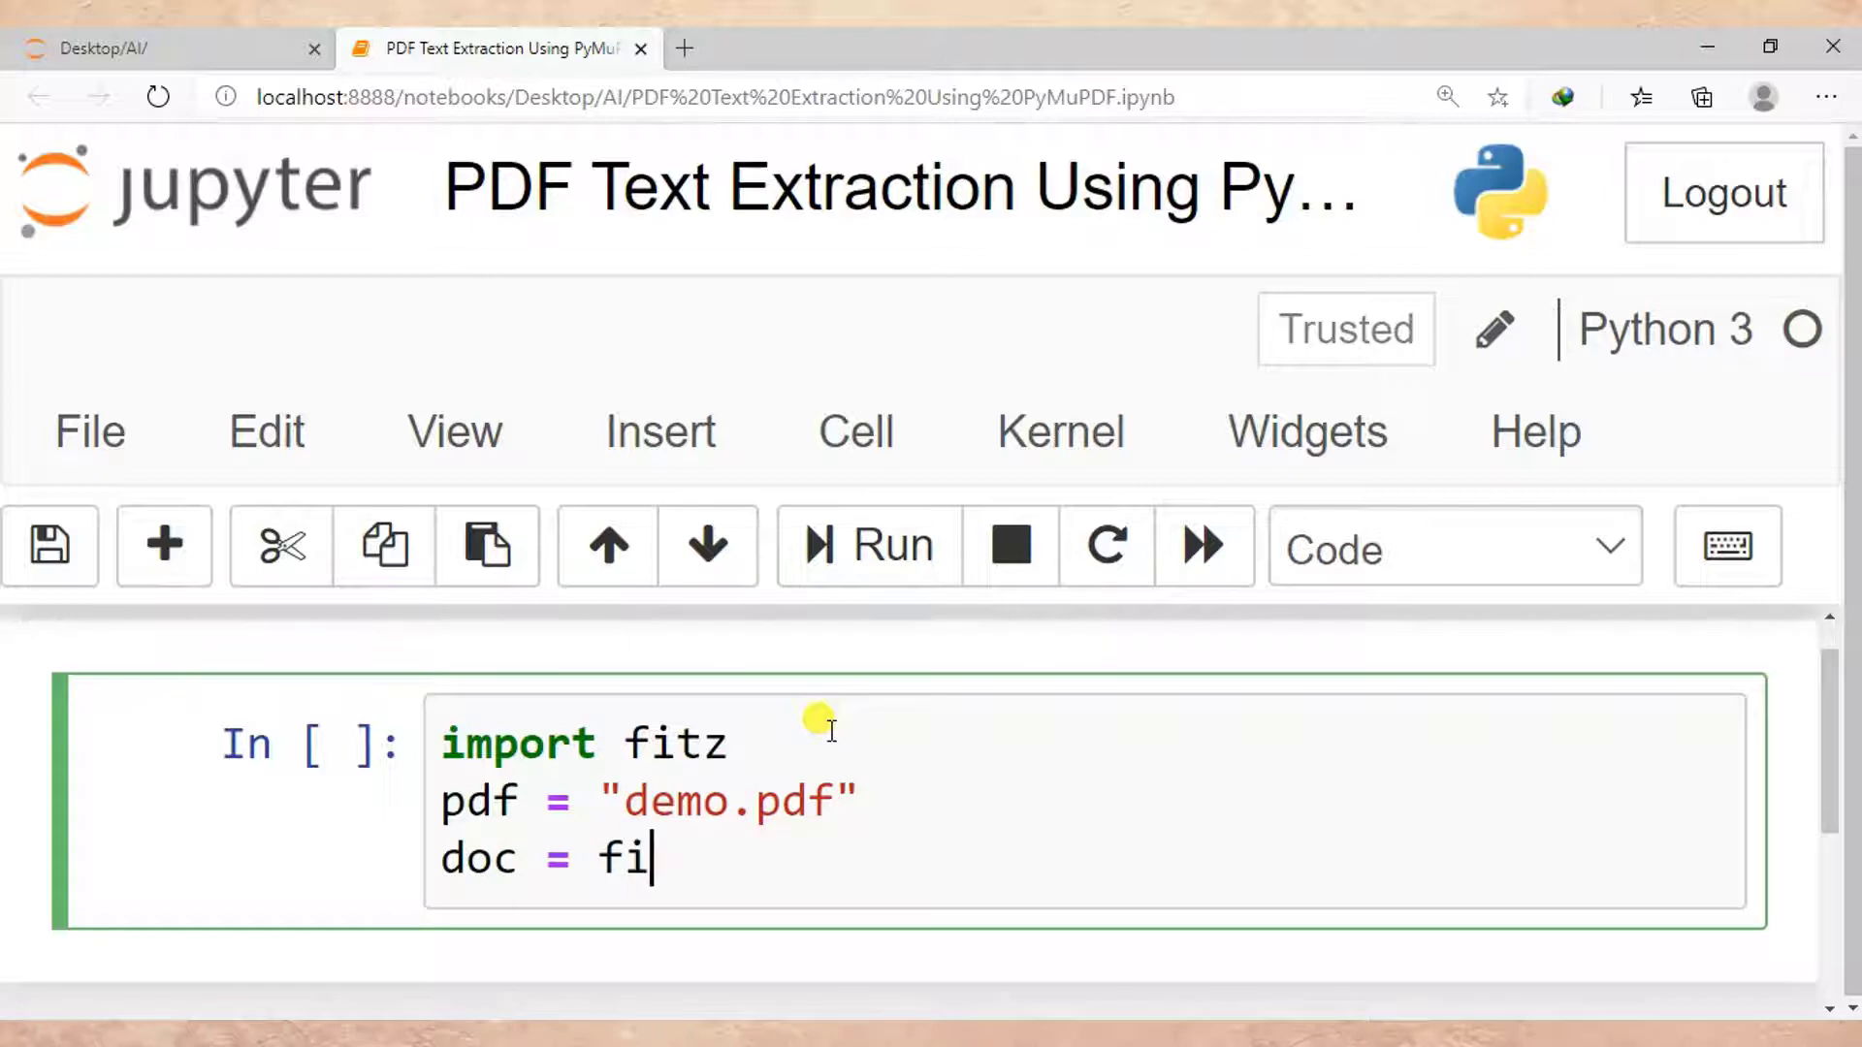
type("tz")
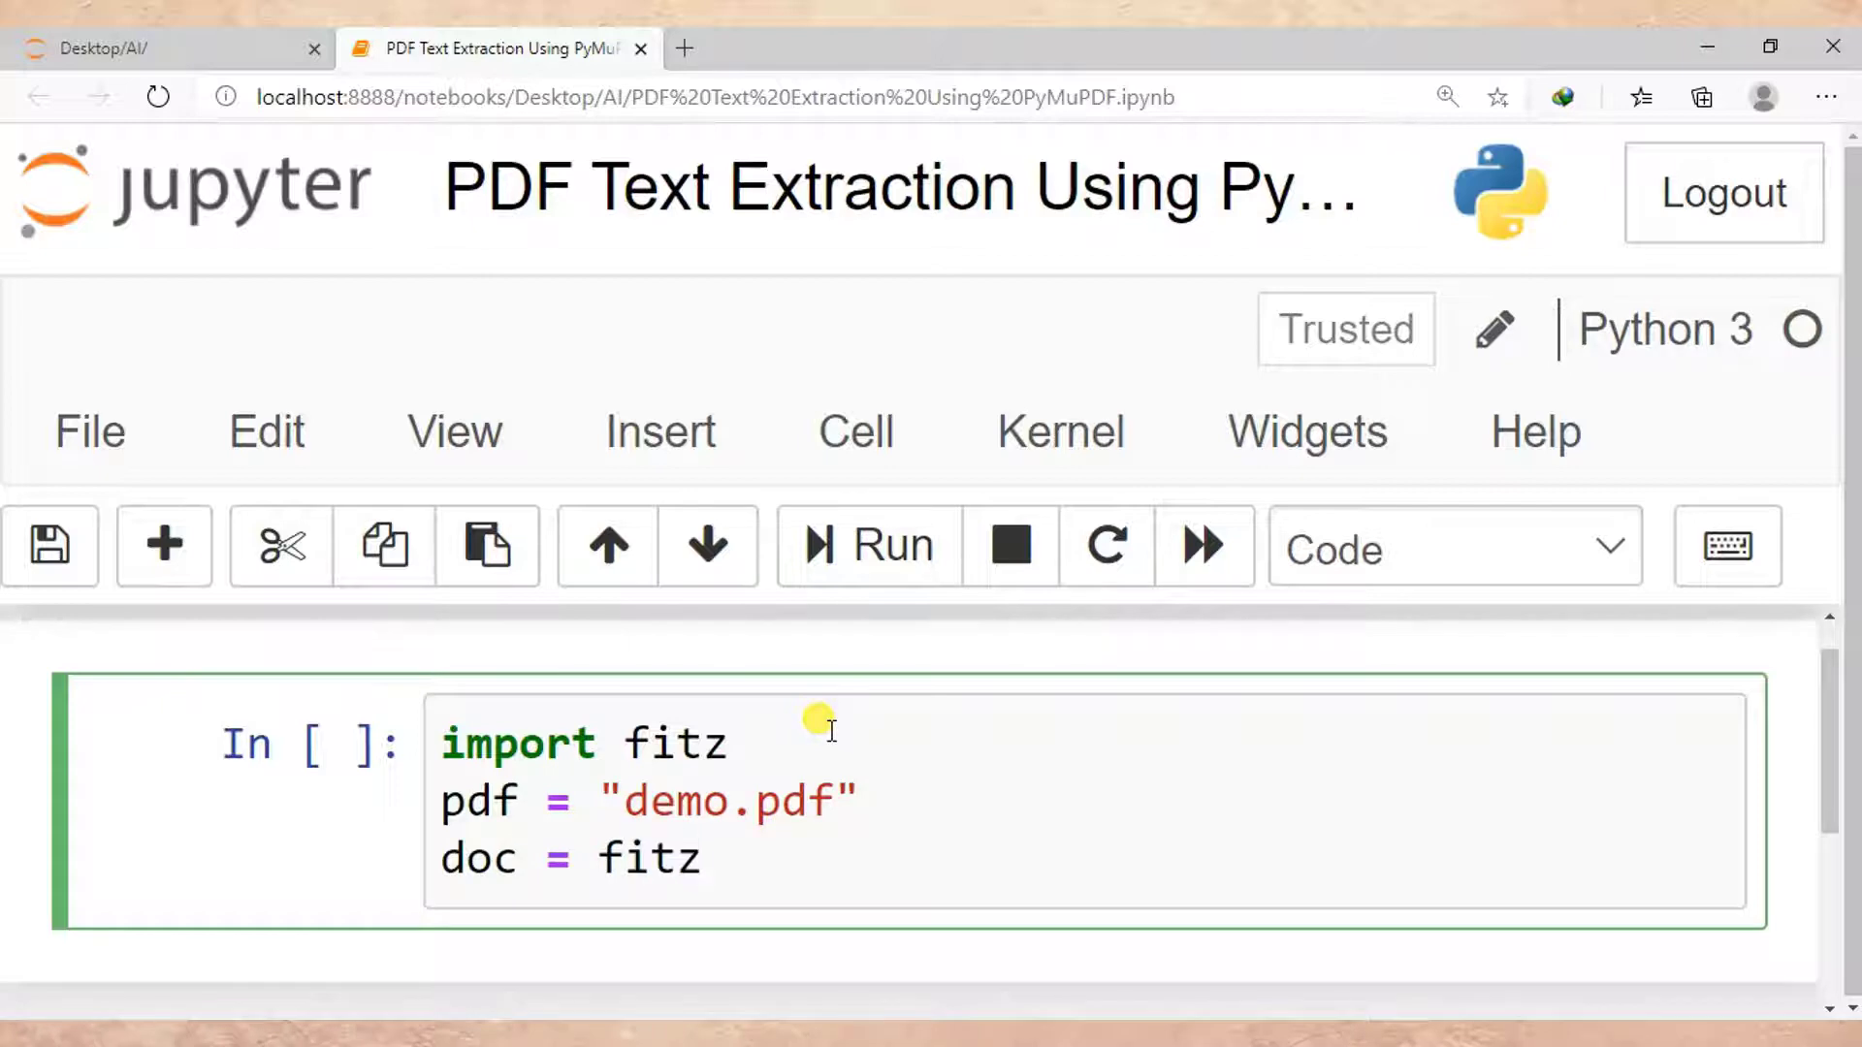
type(".o")
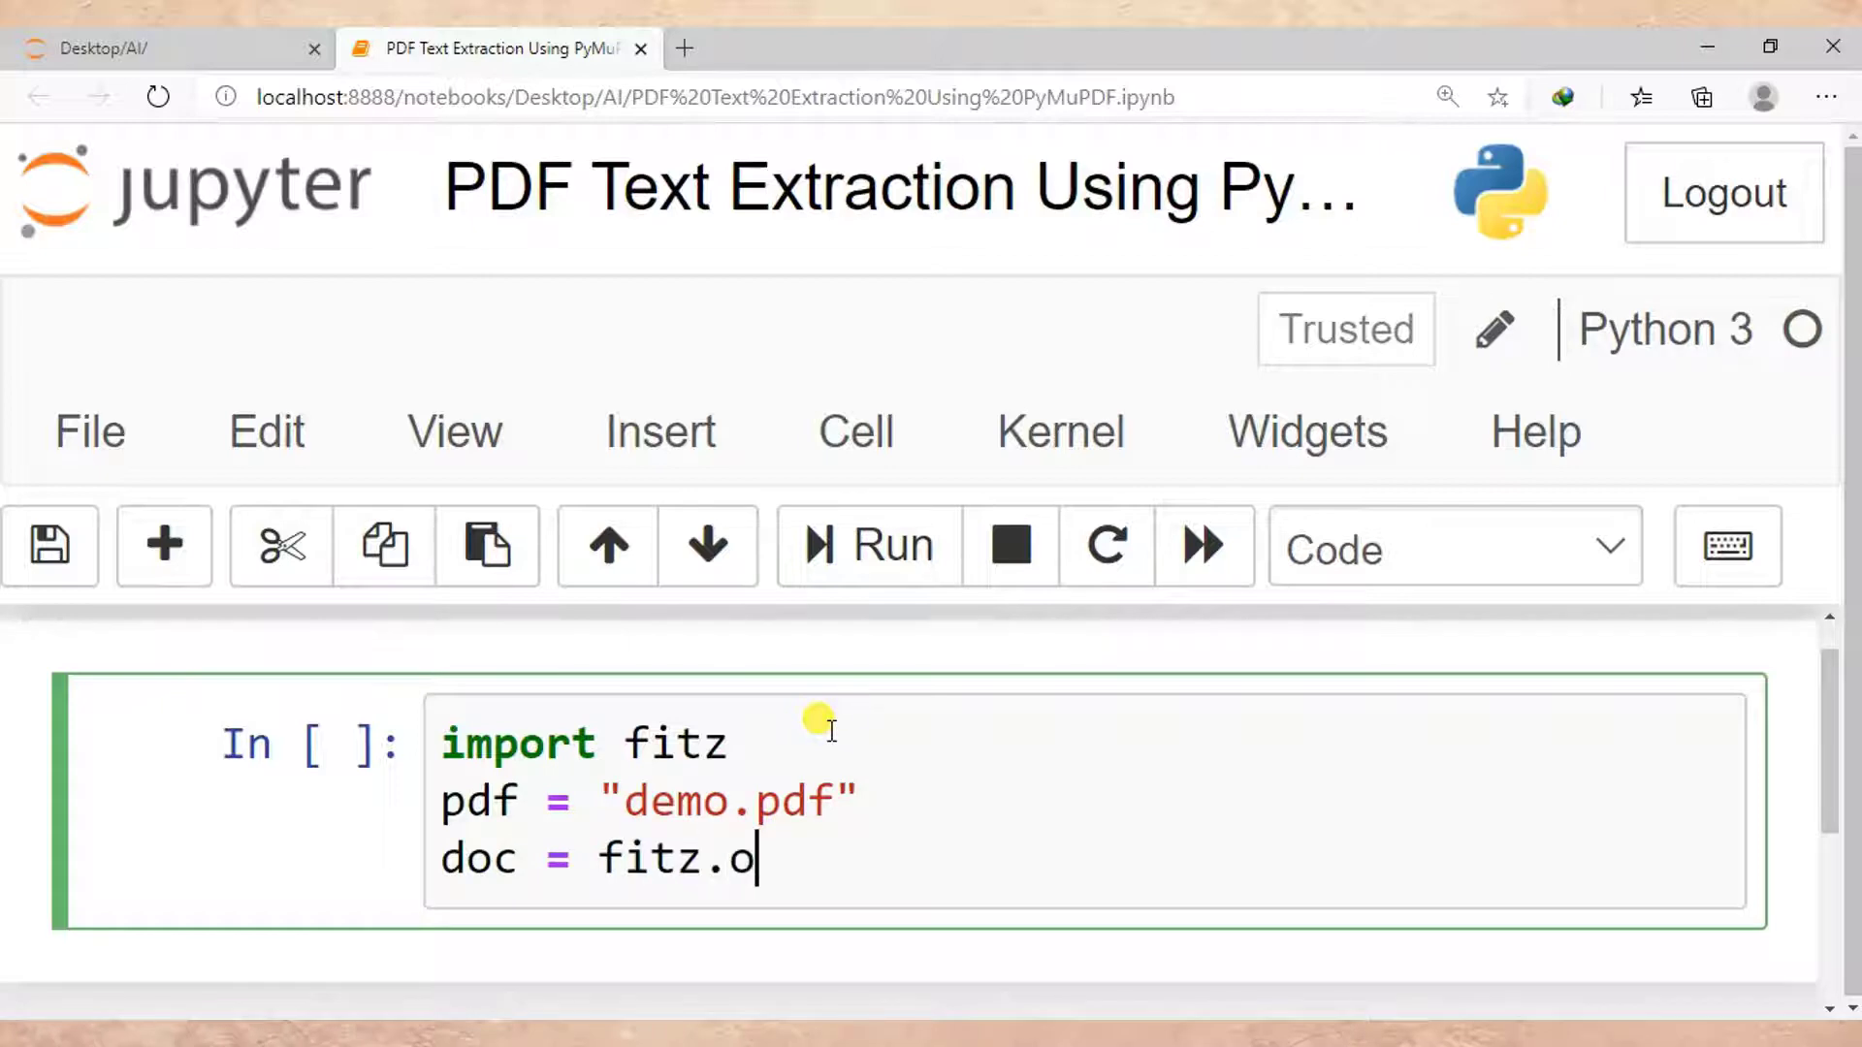
type("pen")
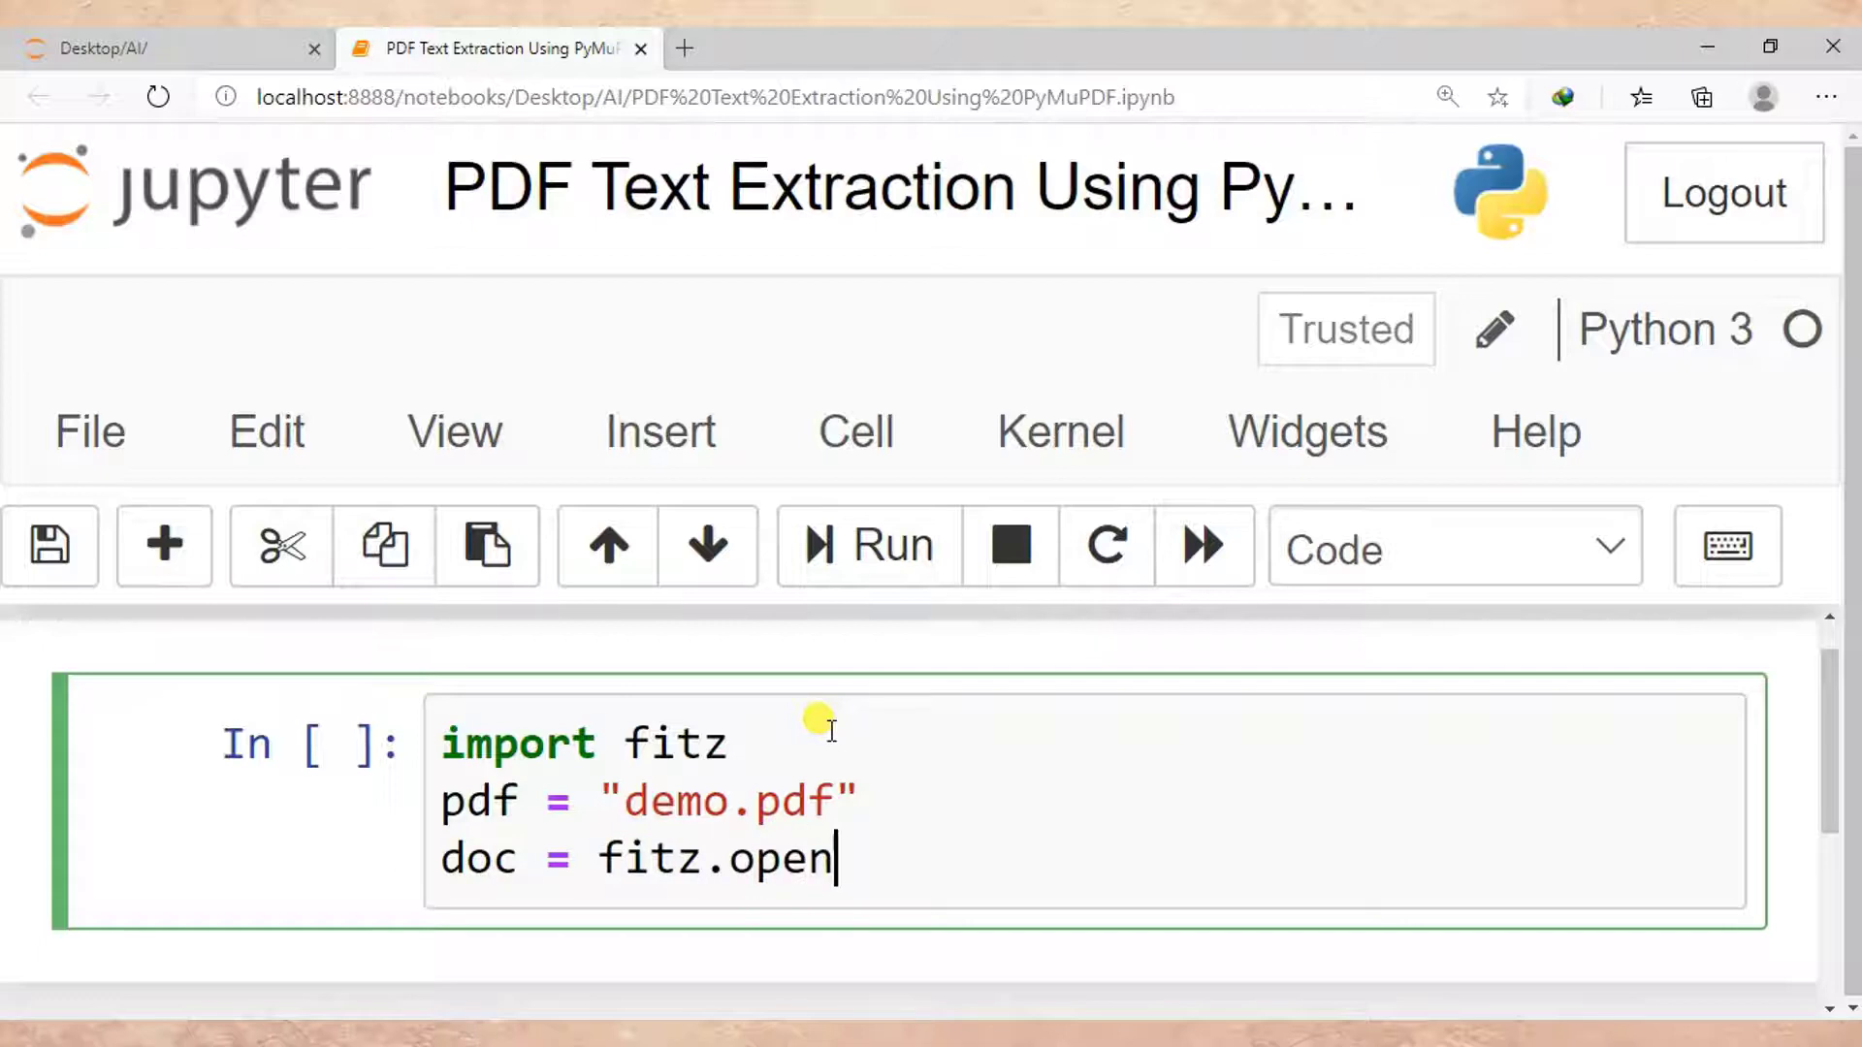
type("()")
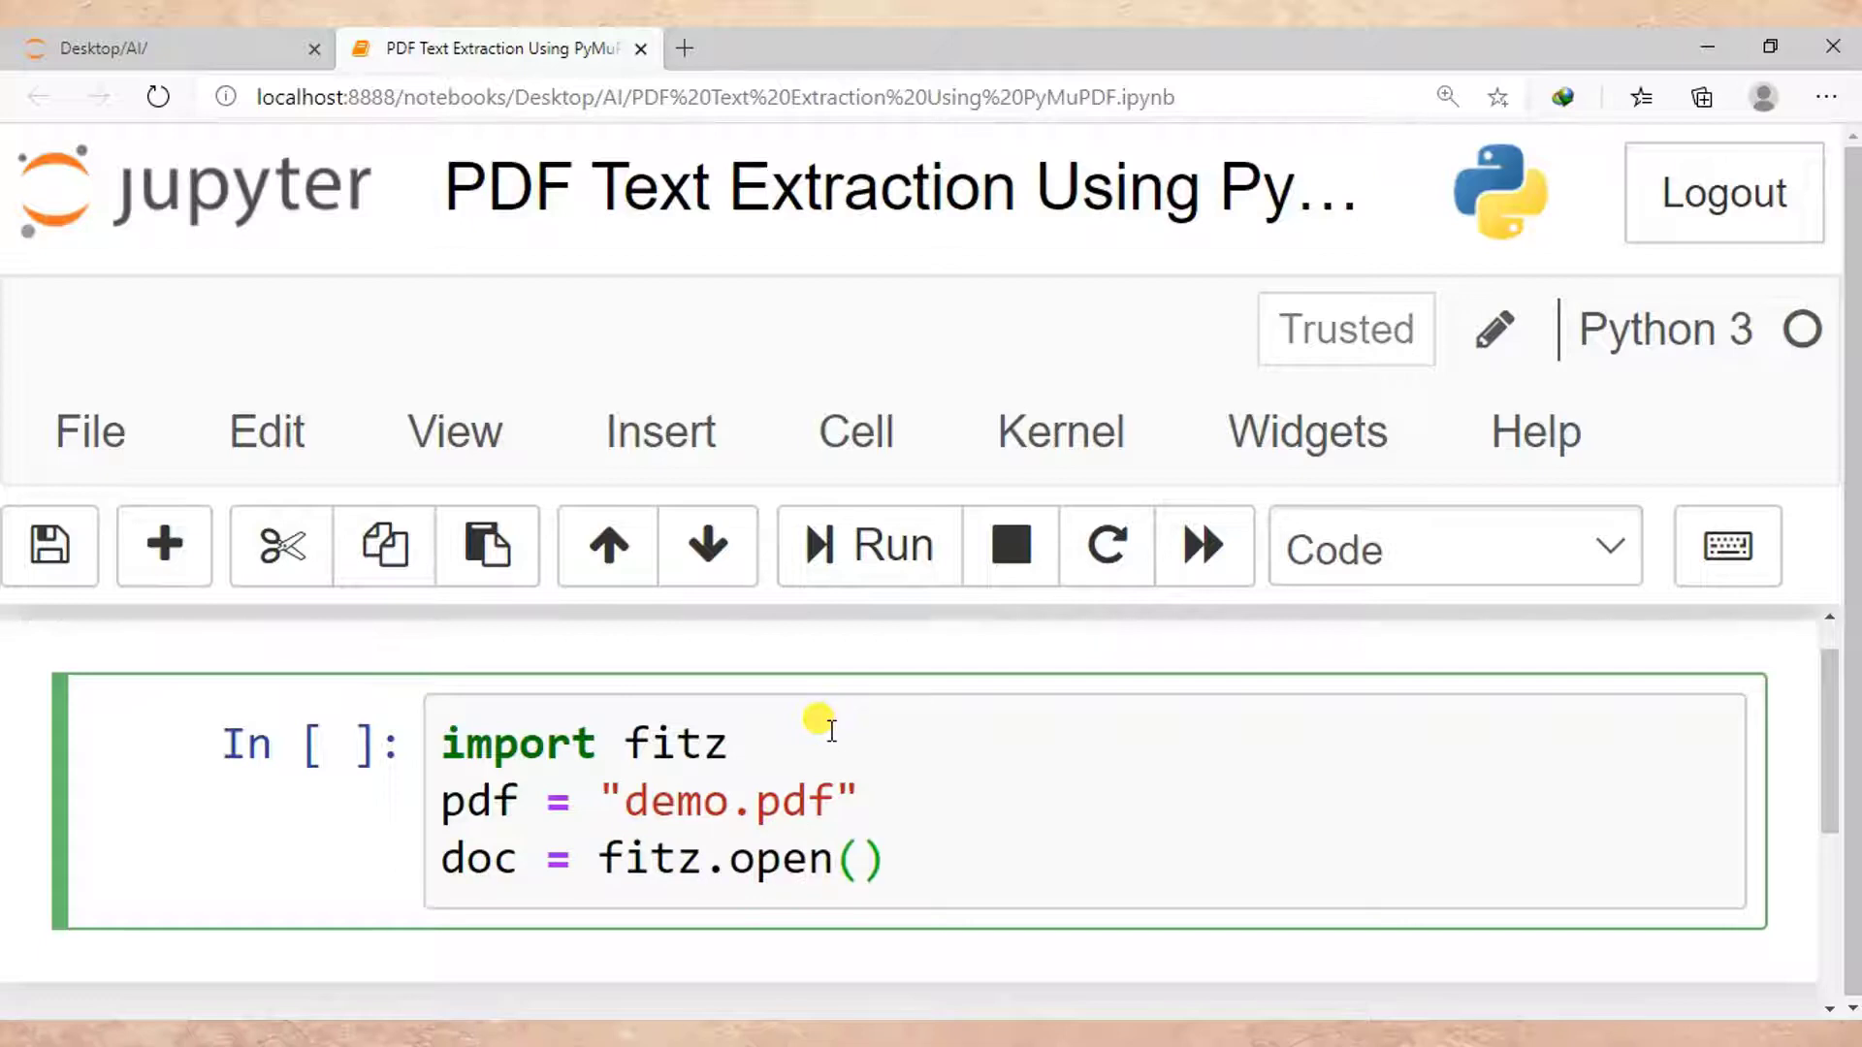
type("pdf")
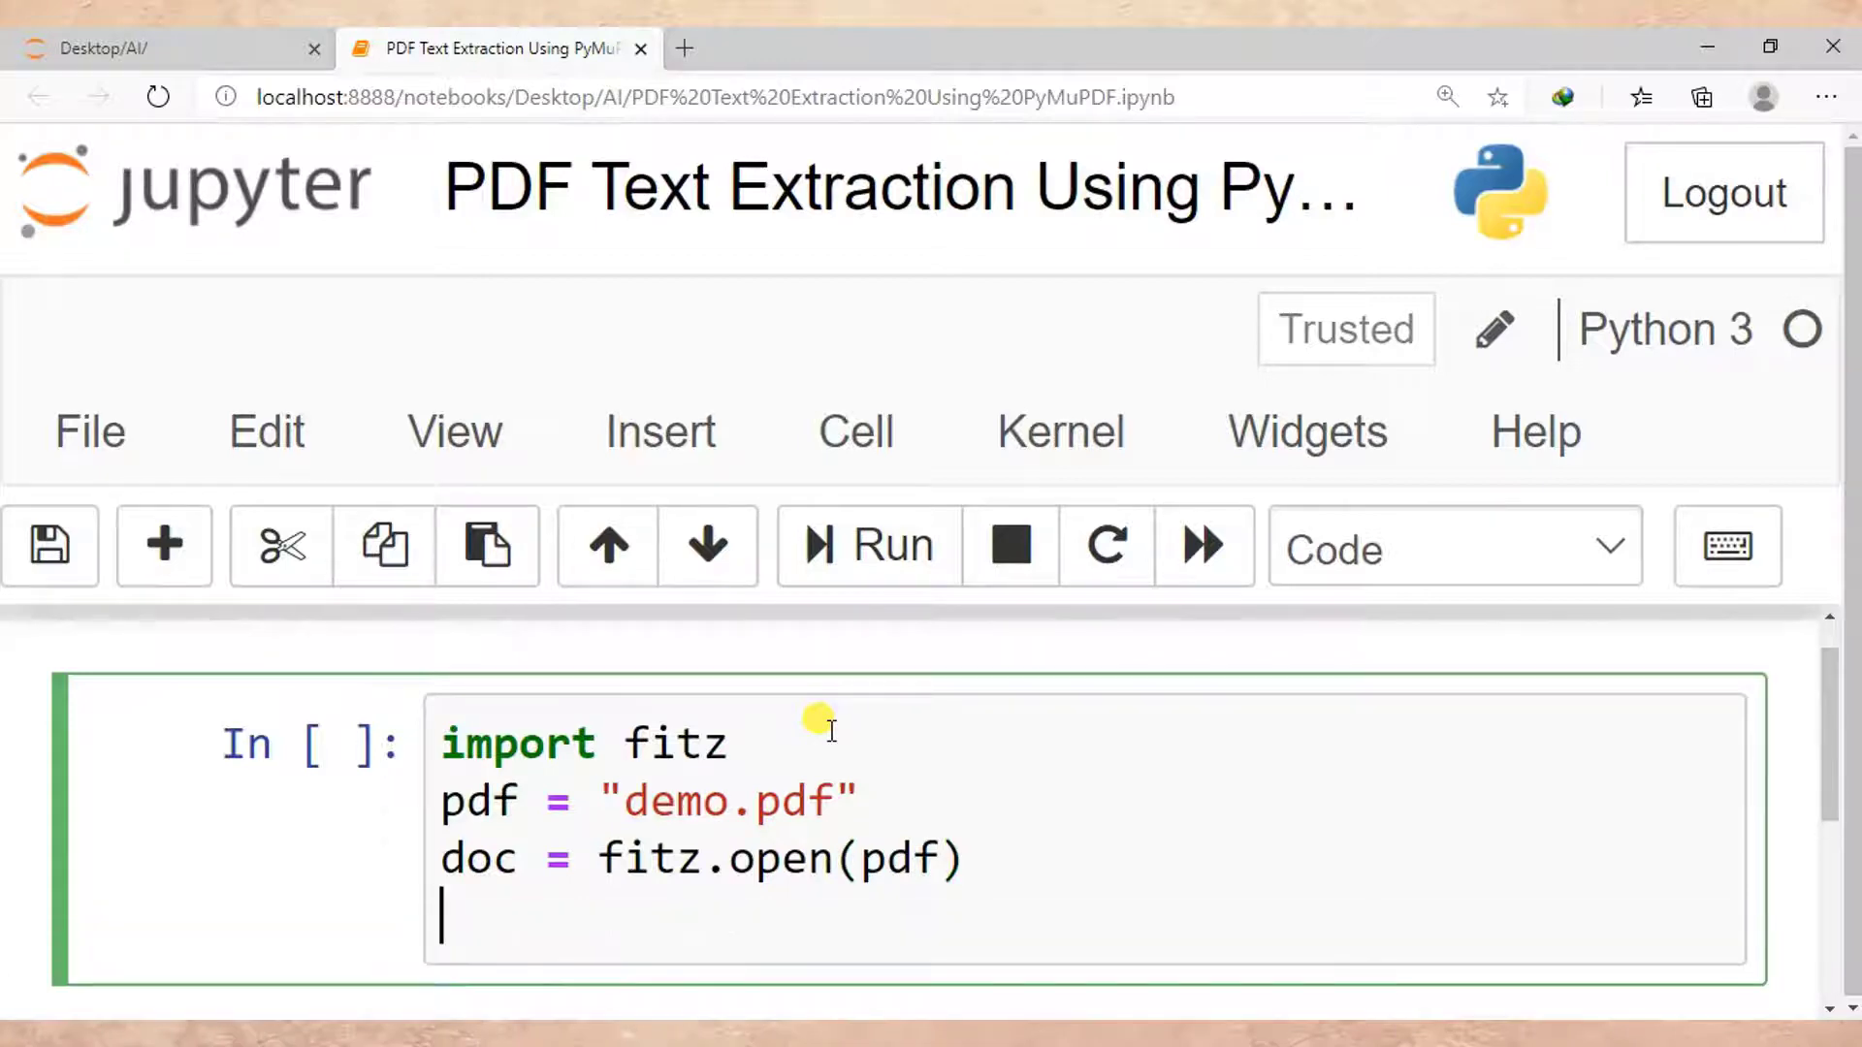
type("for")
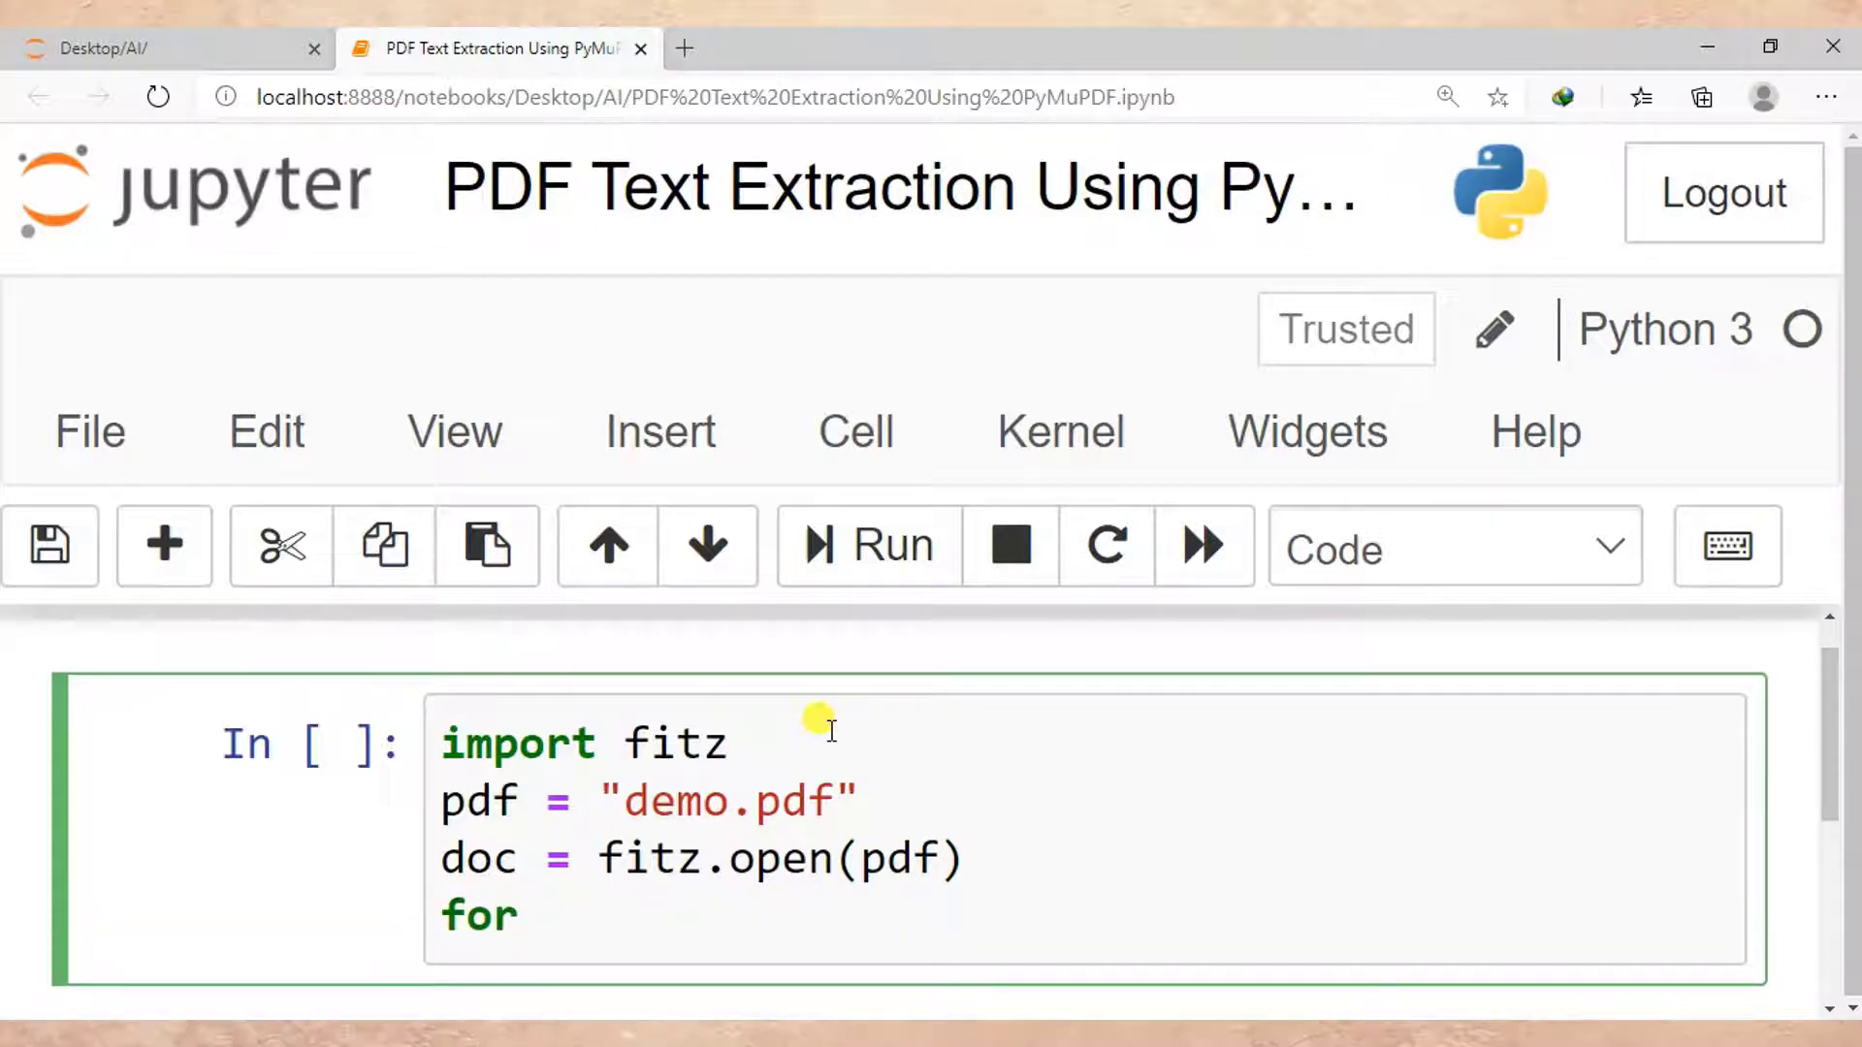
type("pag")
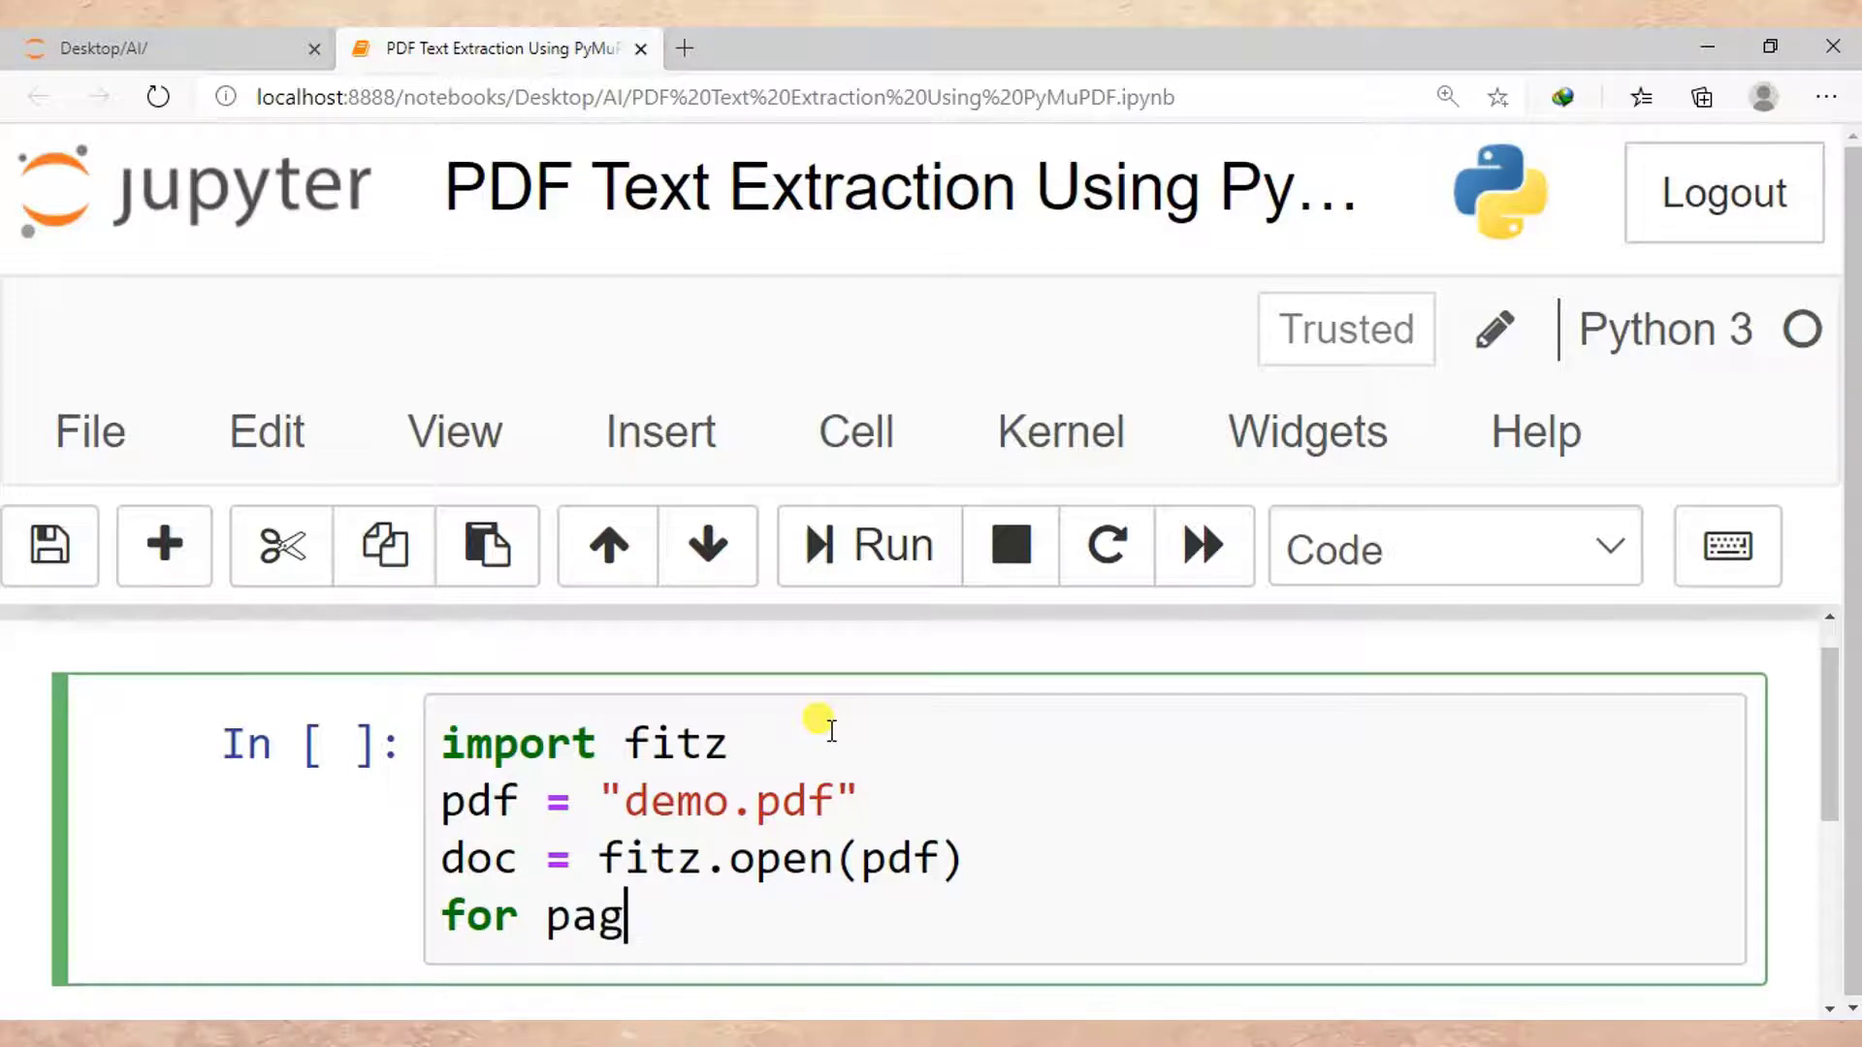
type("e in")
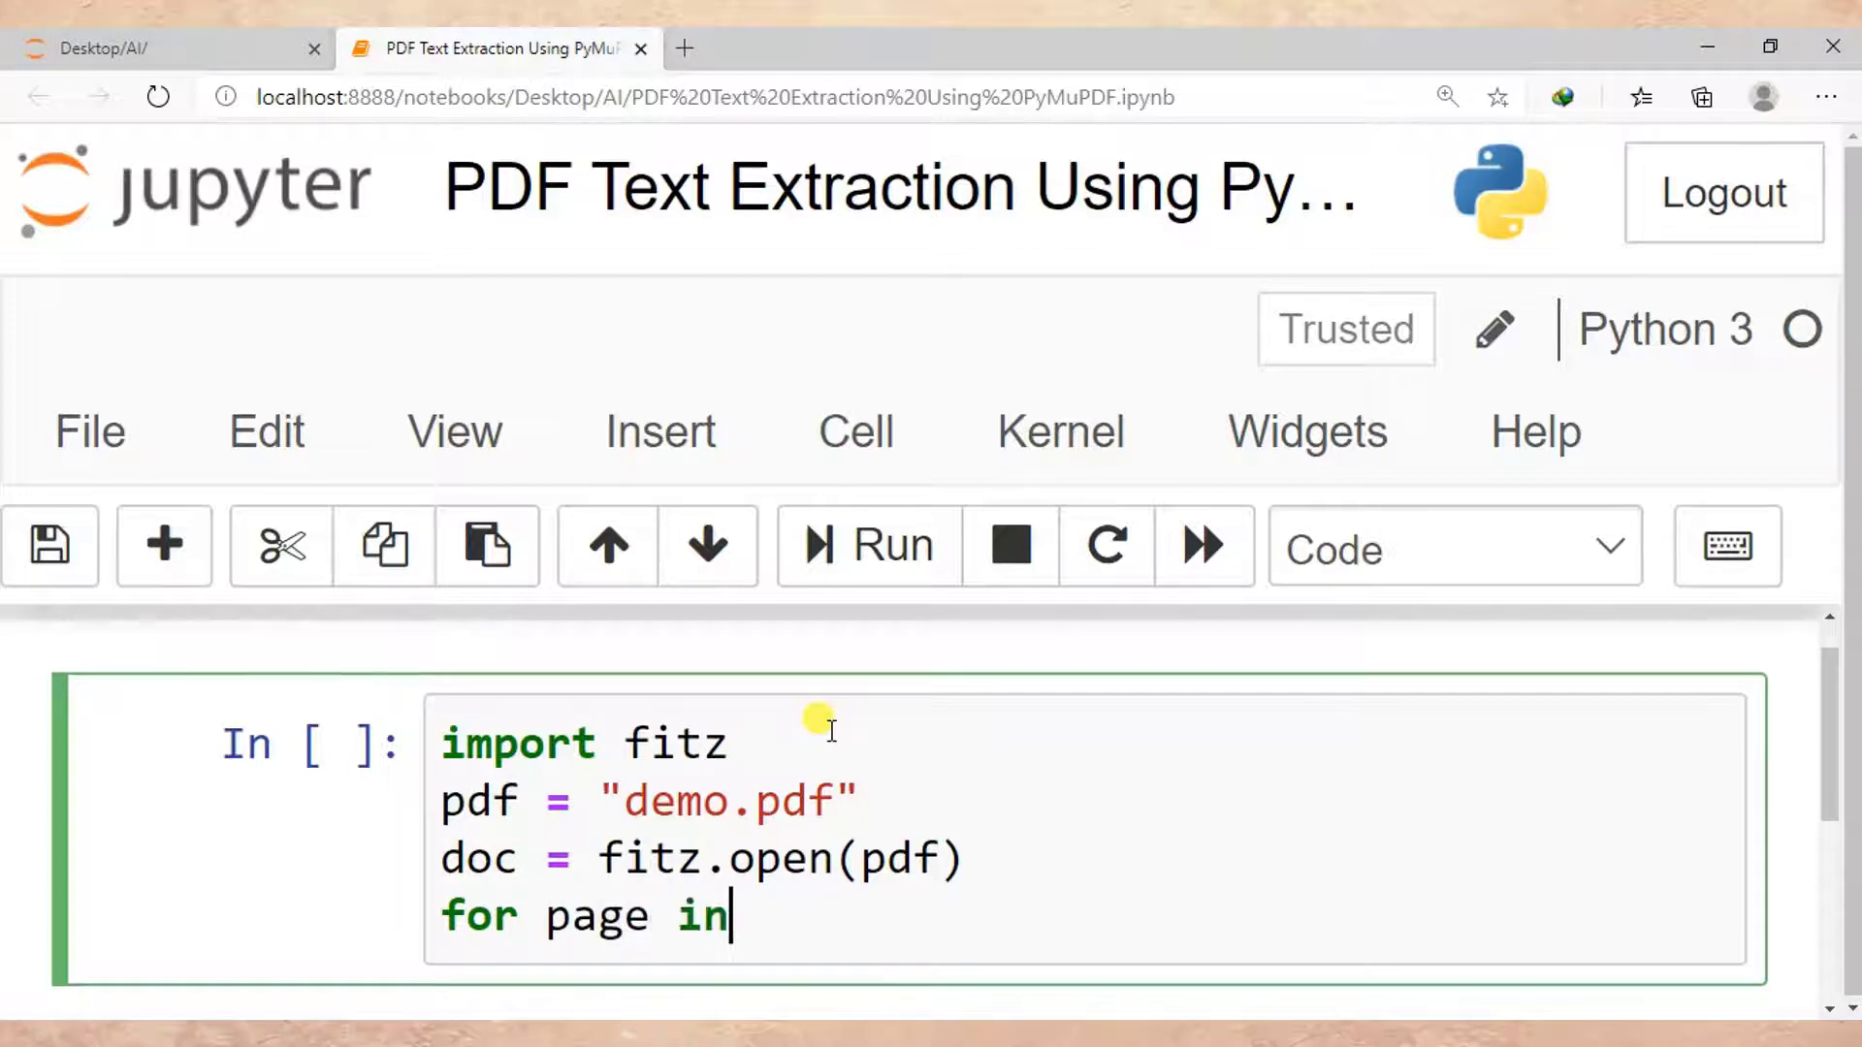
type("doc:")
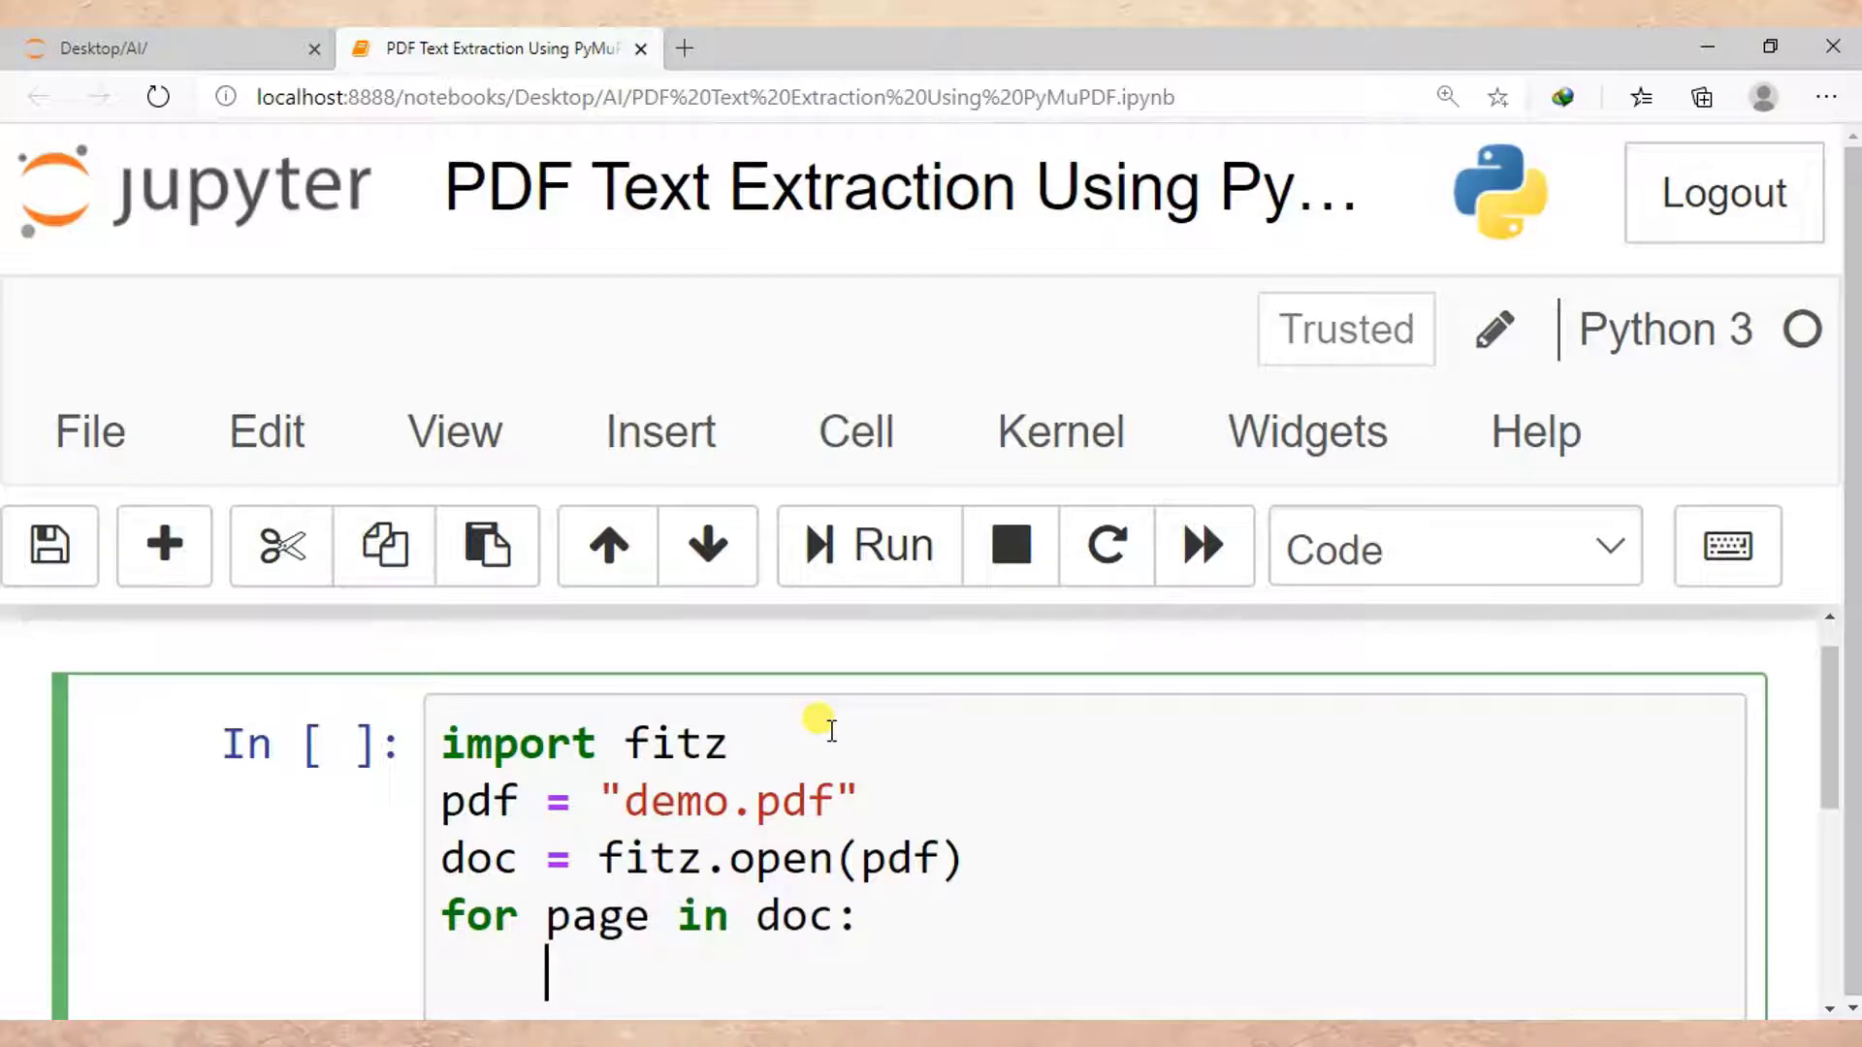
Step: Inside the loop, write text = page.getText("text") and print(text)
type("t")
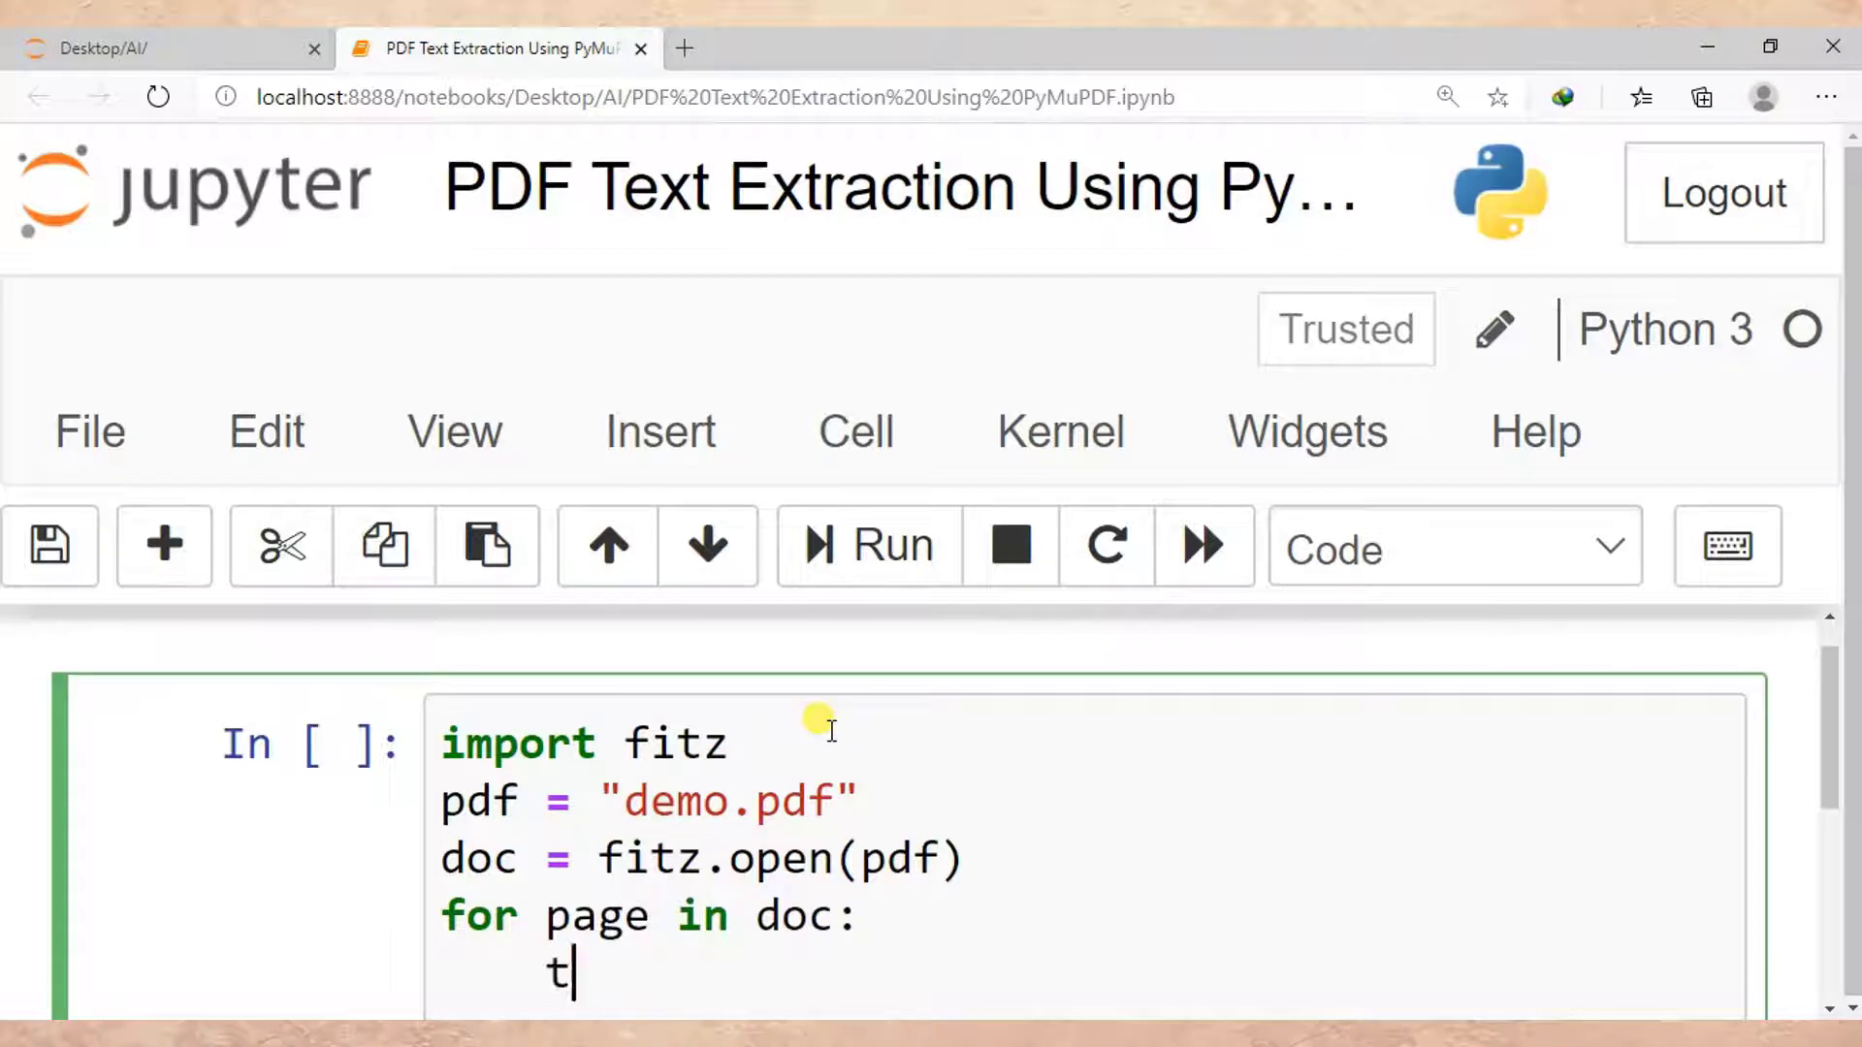
type("ext =")
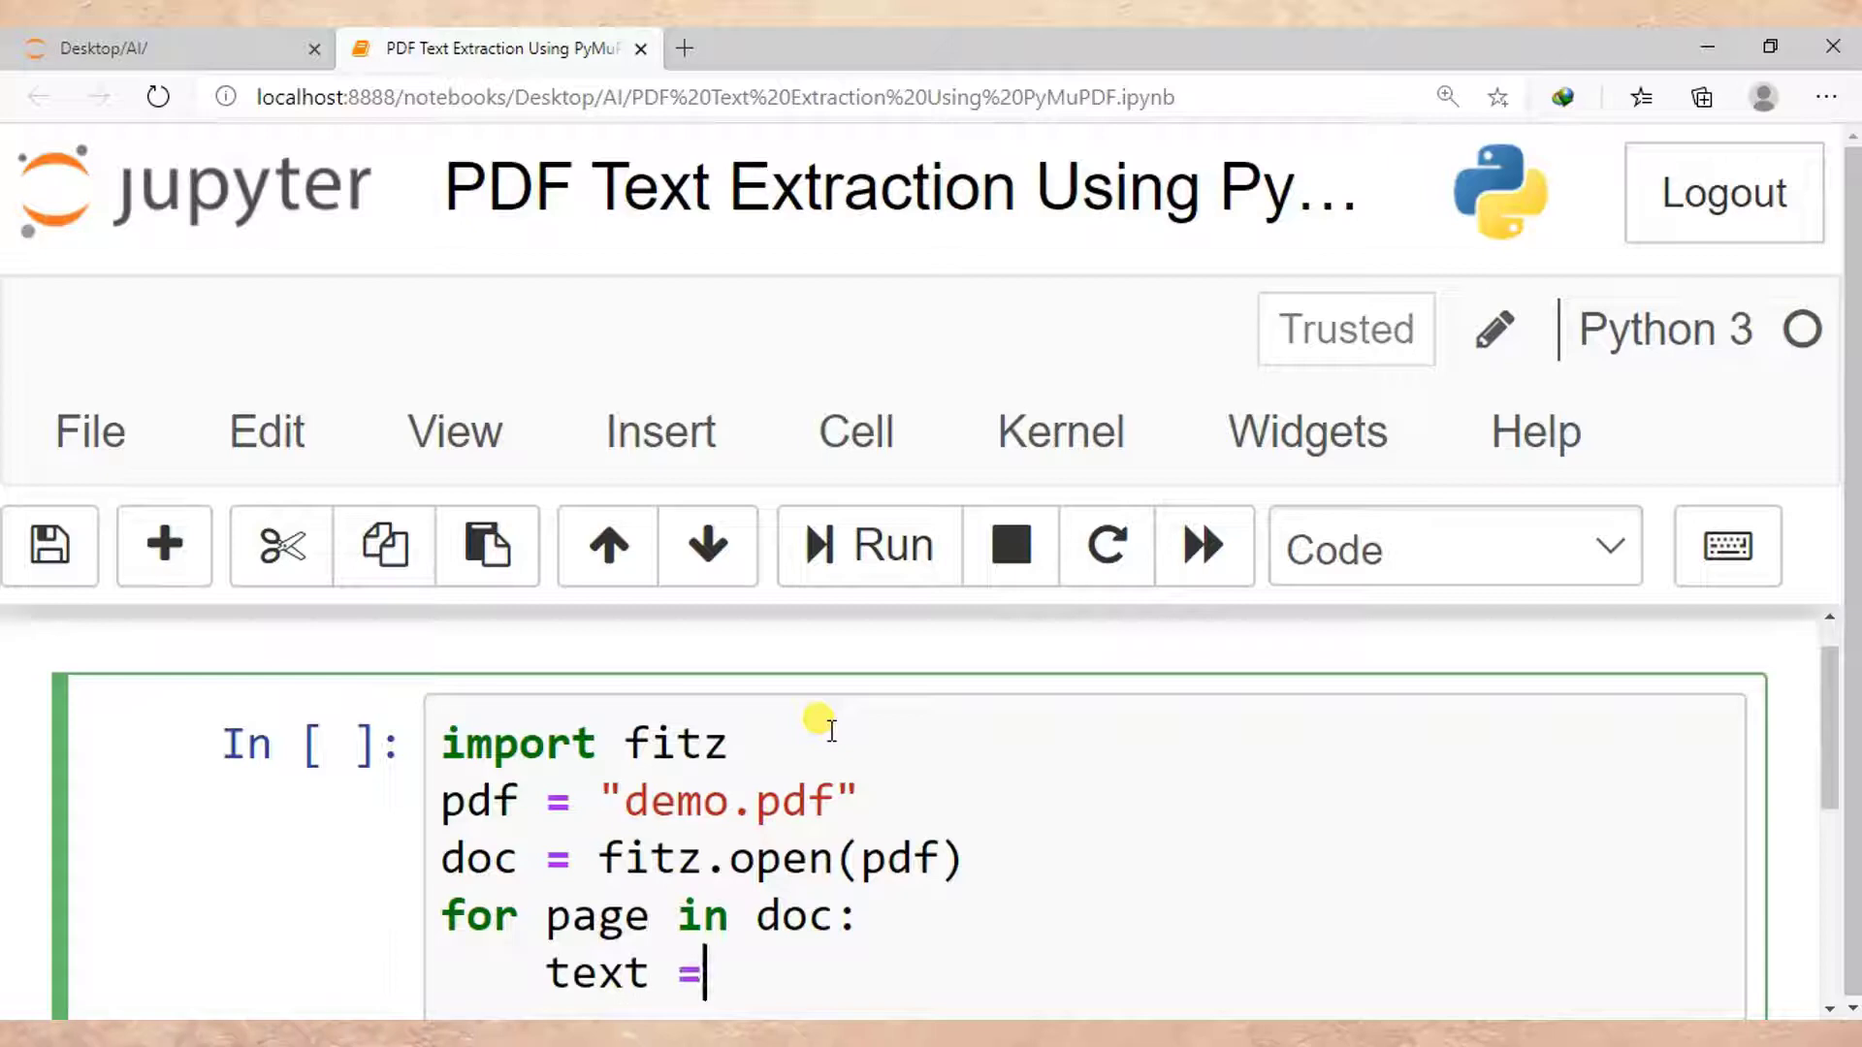
type("page.")
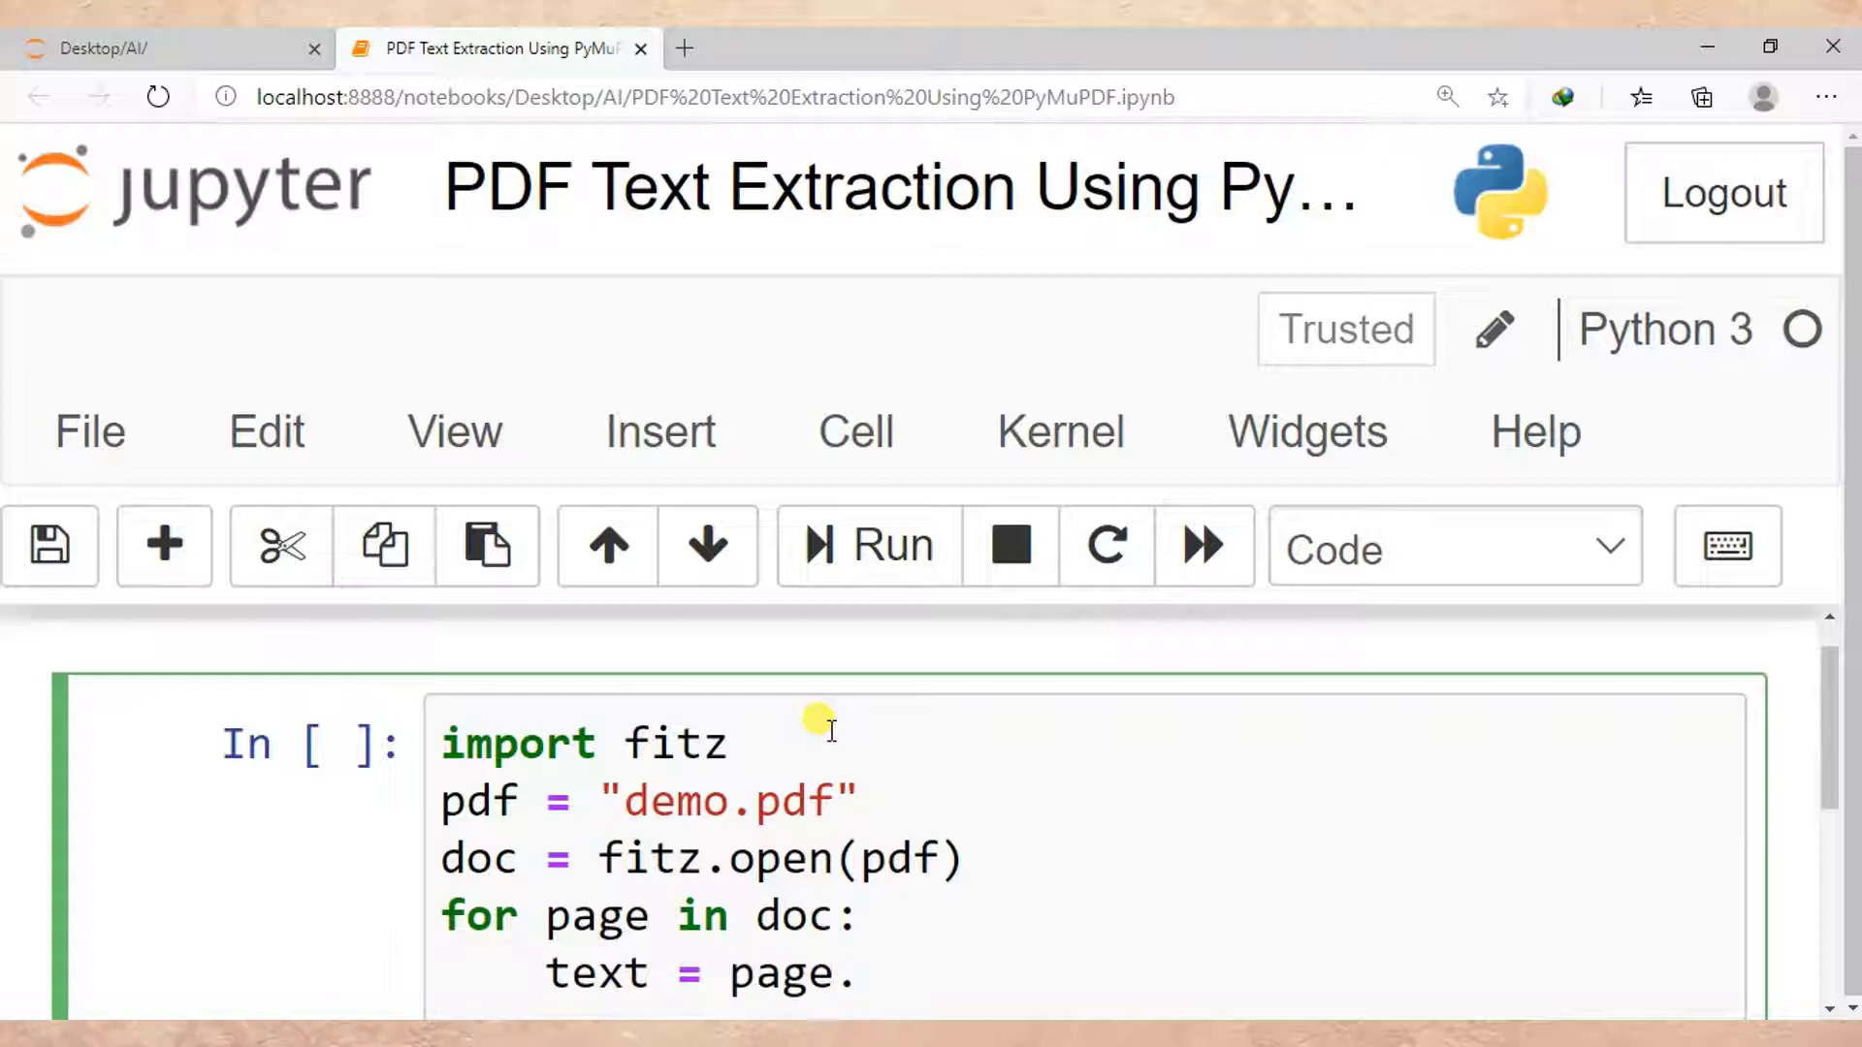
type("get")
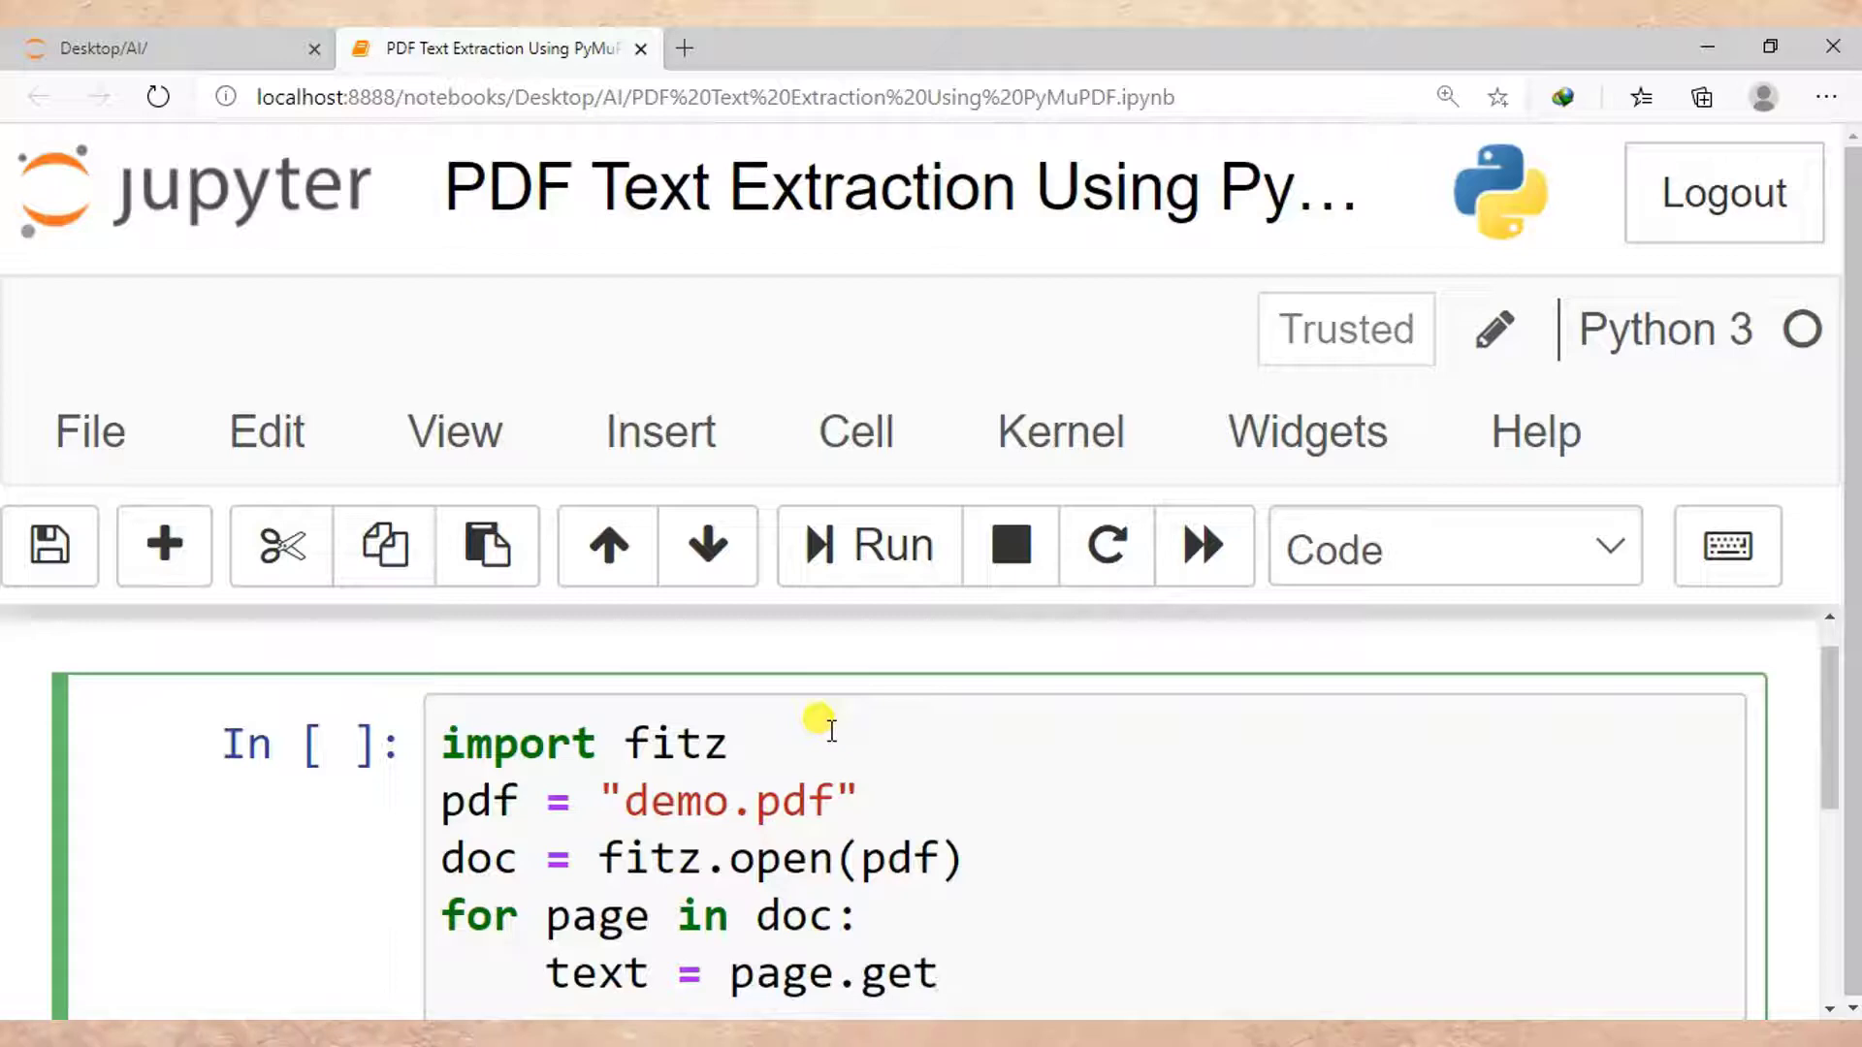
type("Text")
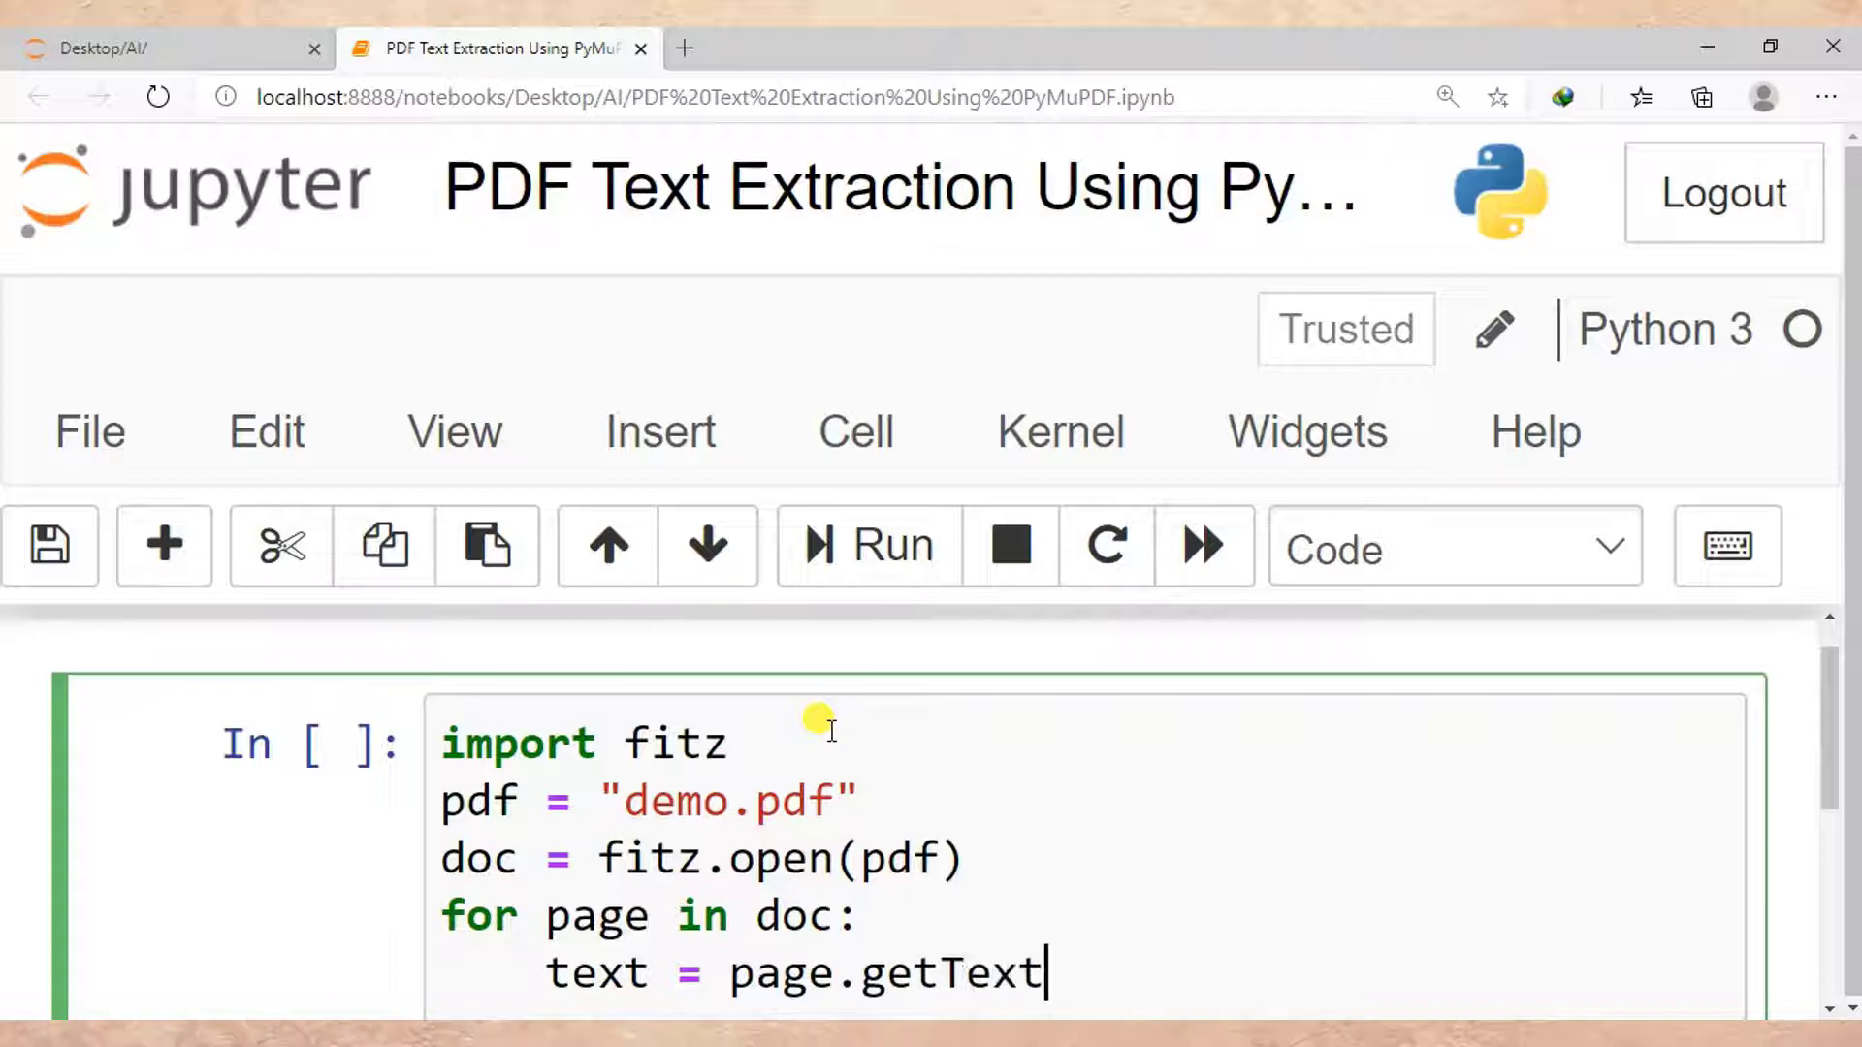
type("()")
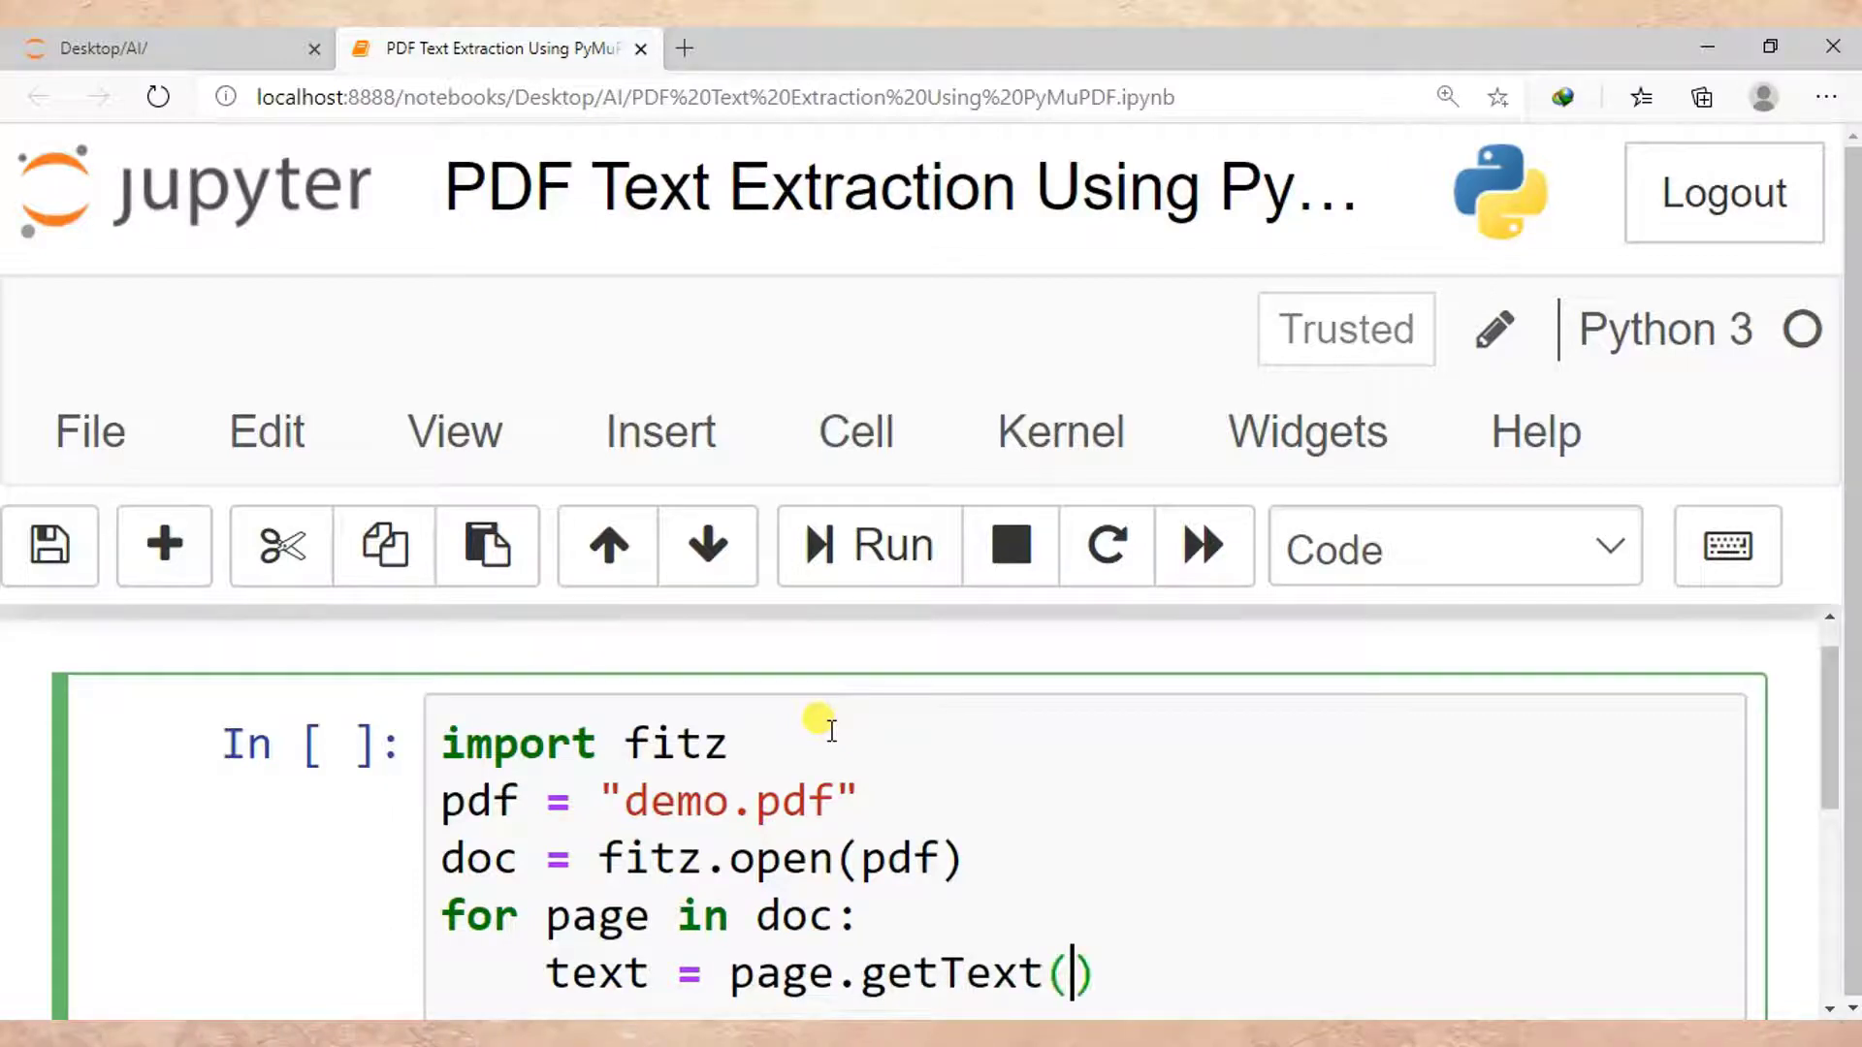
type("\"t")
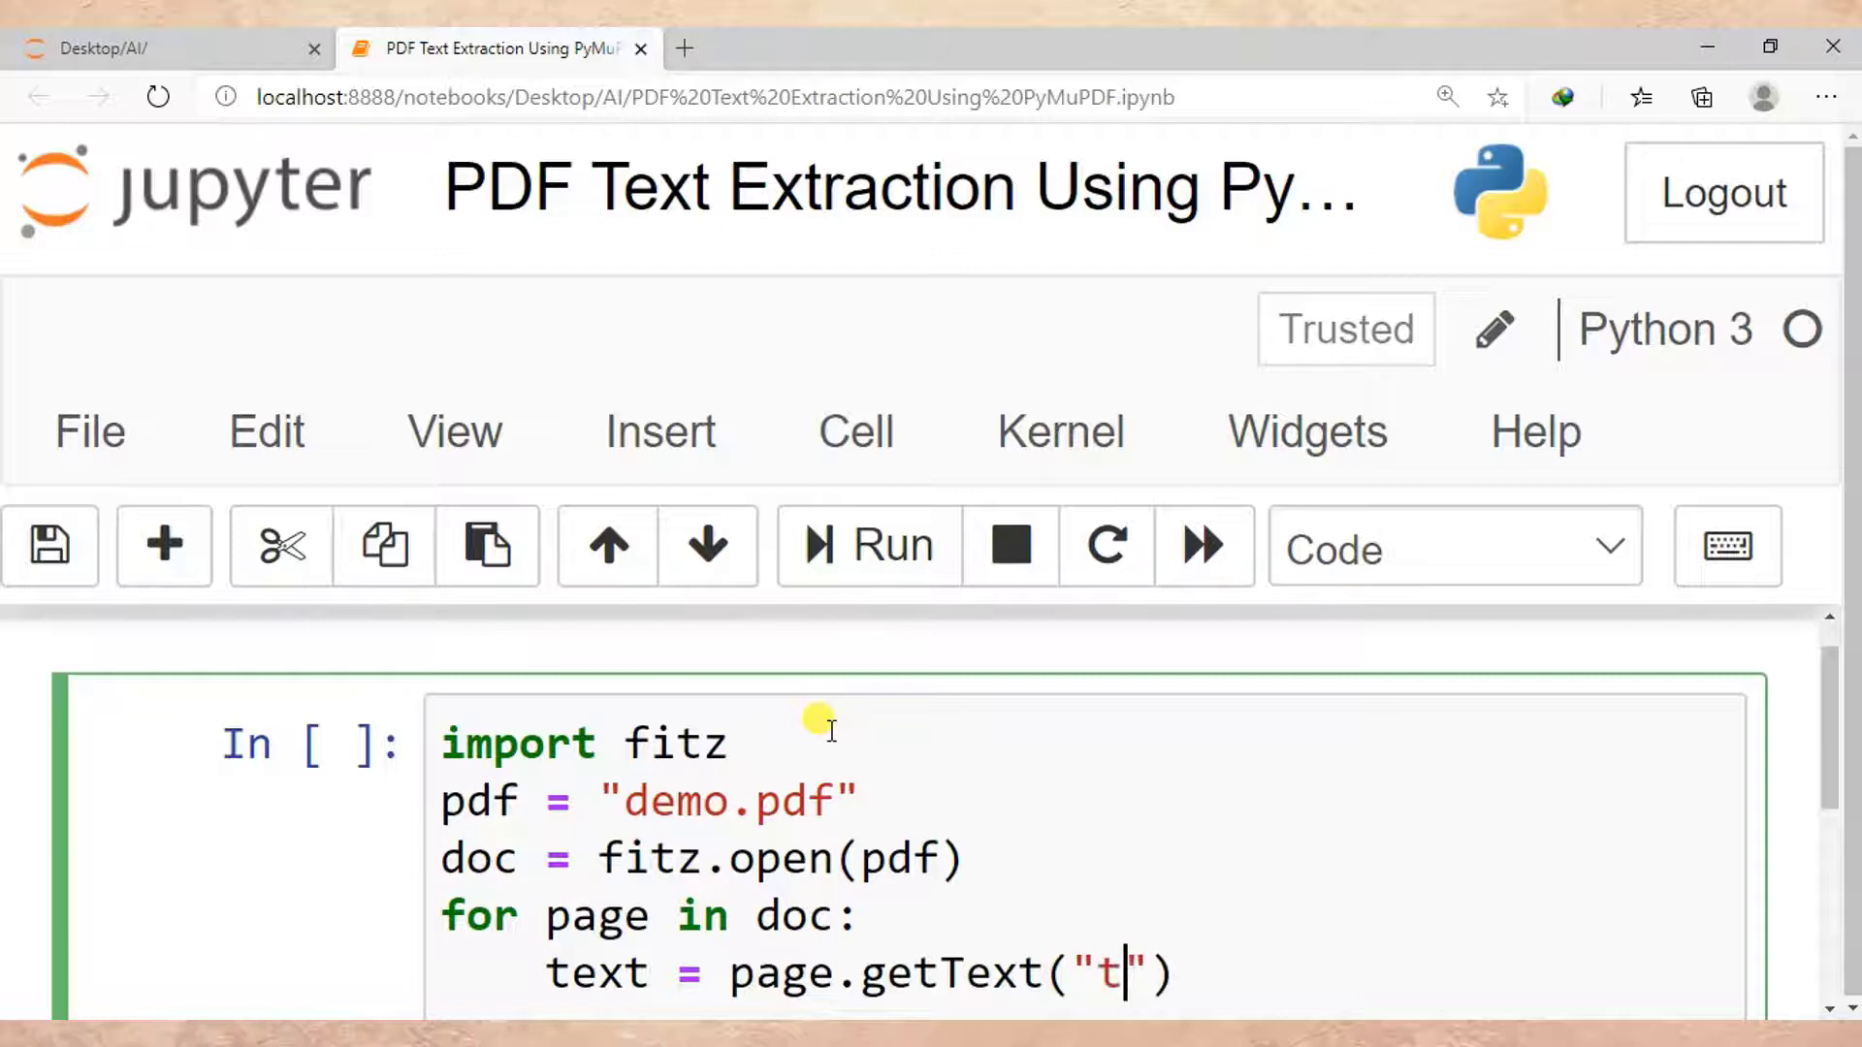
type("ext")
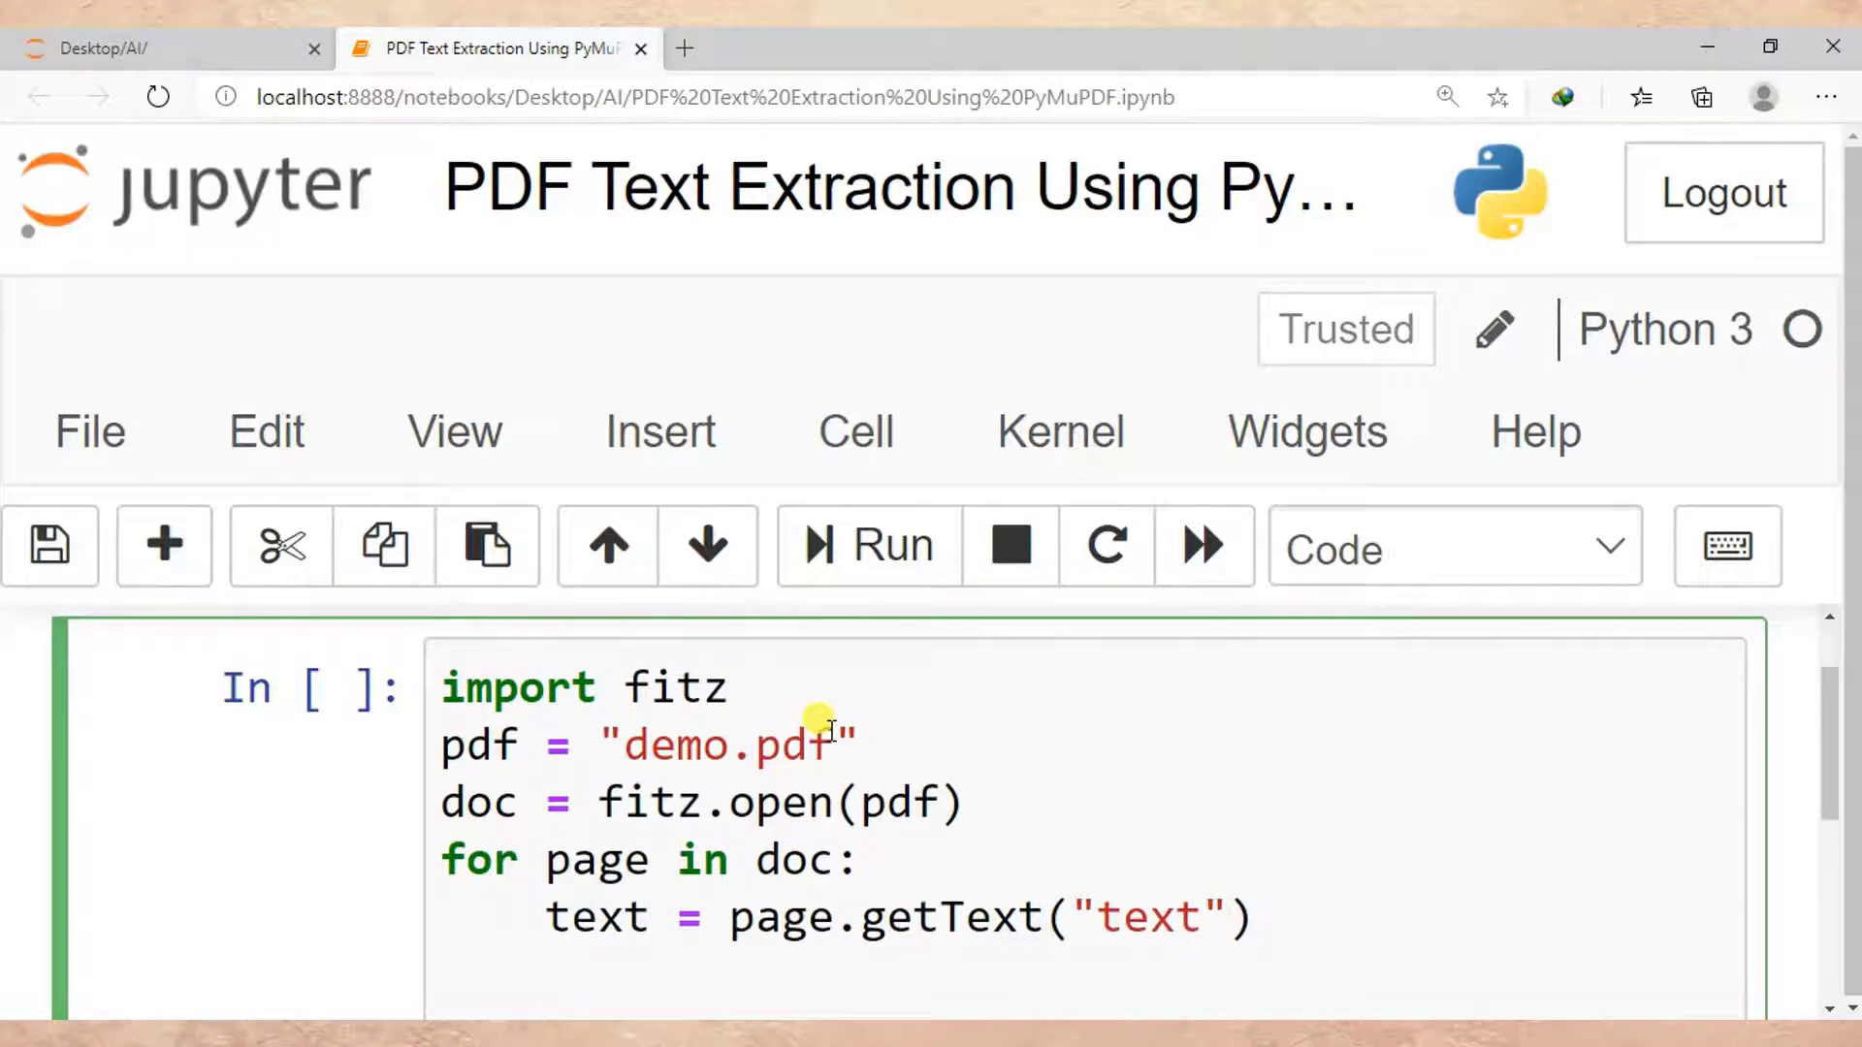
type("print")
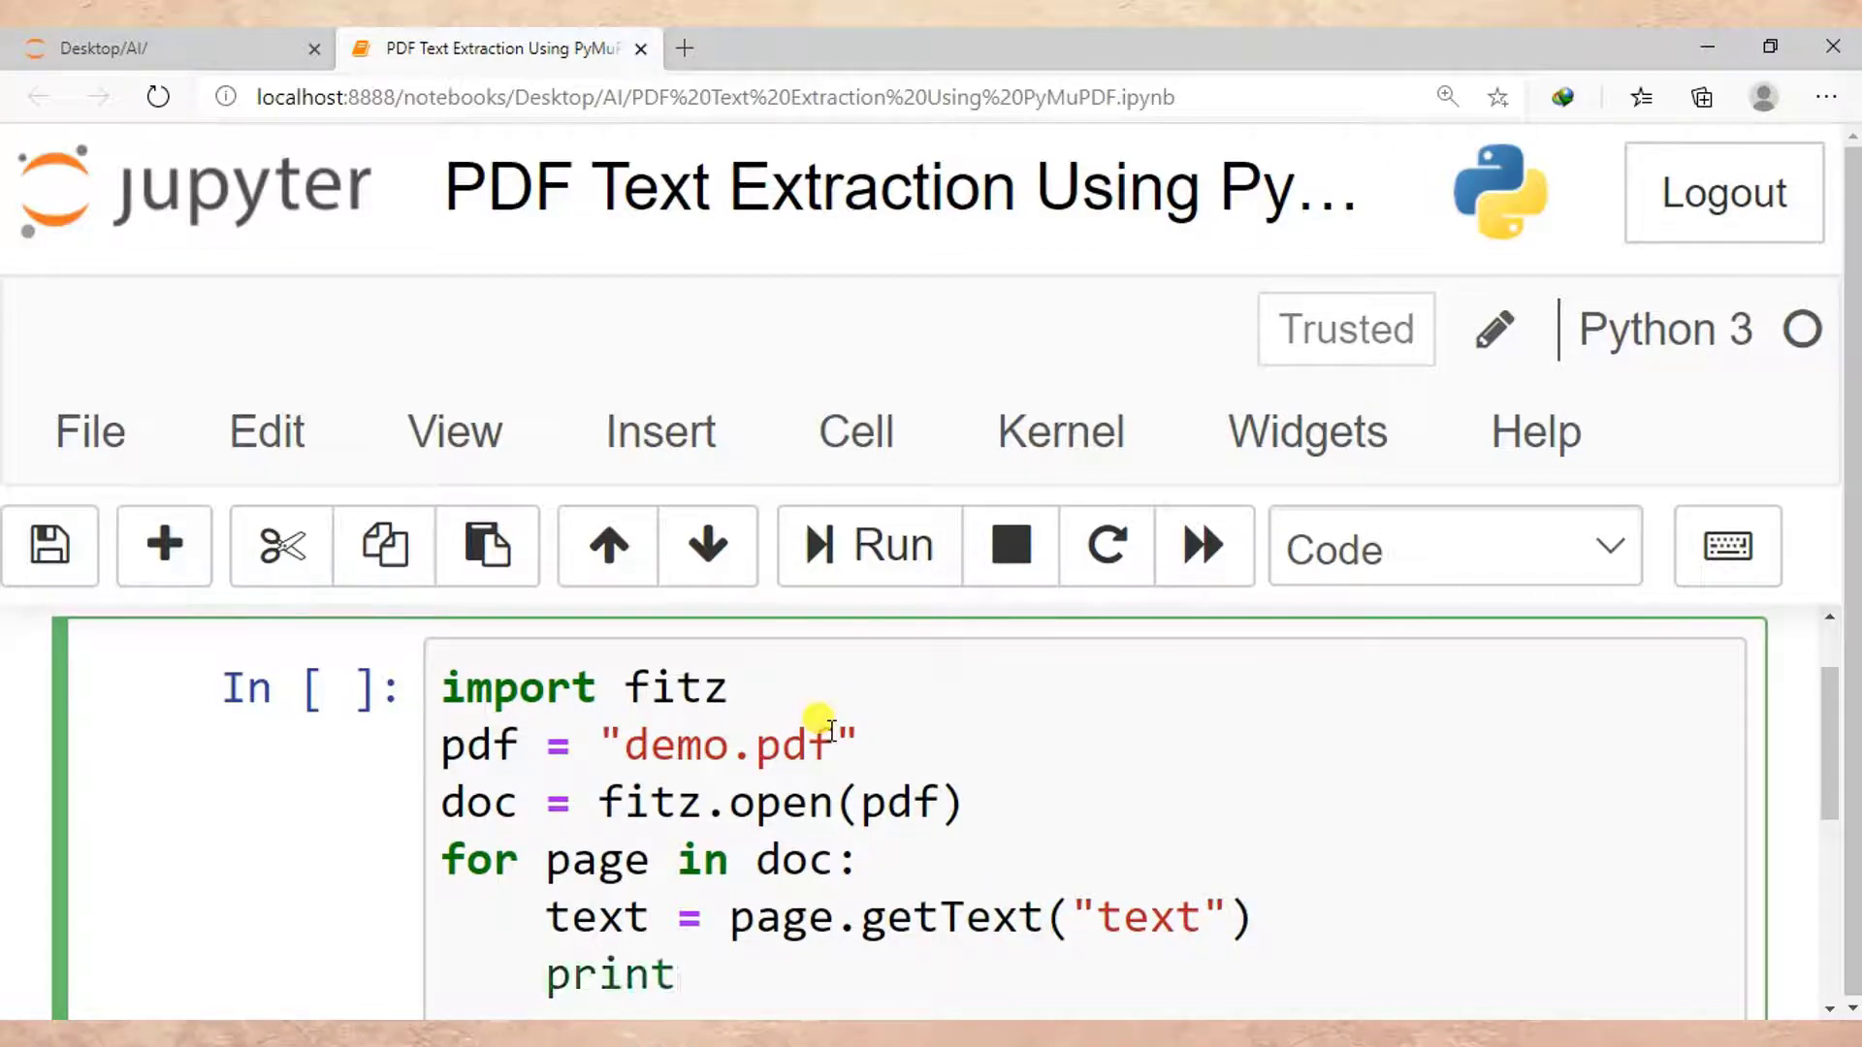
type("()")
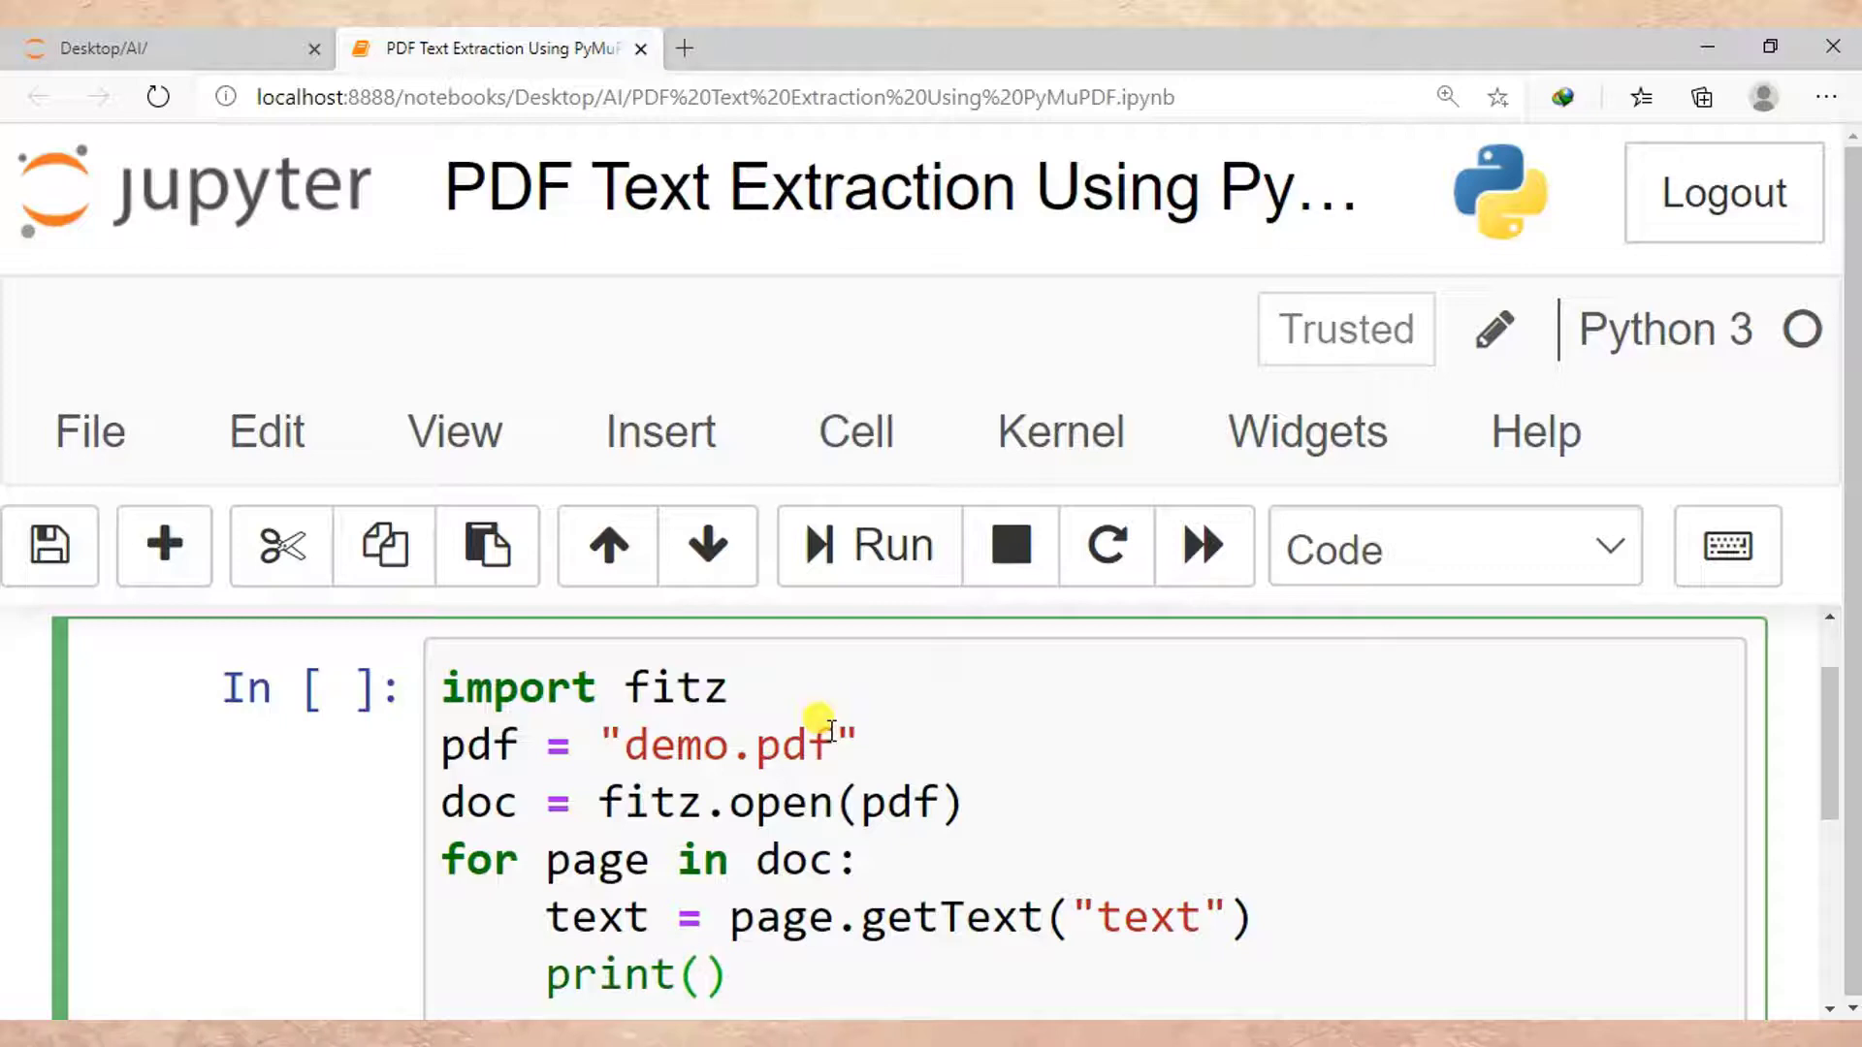
type("text")
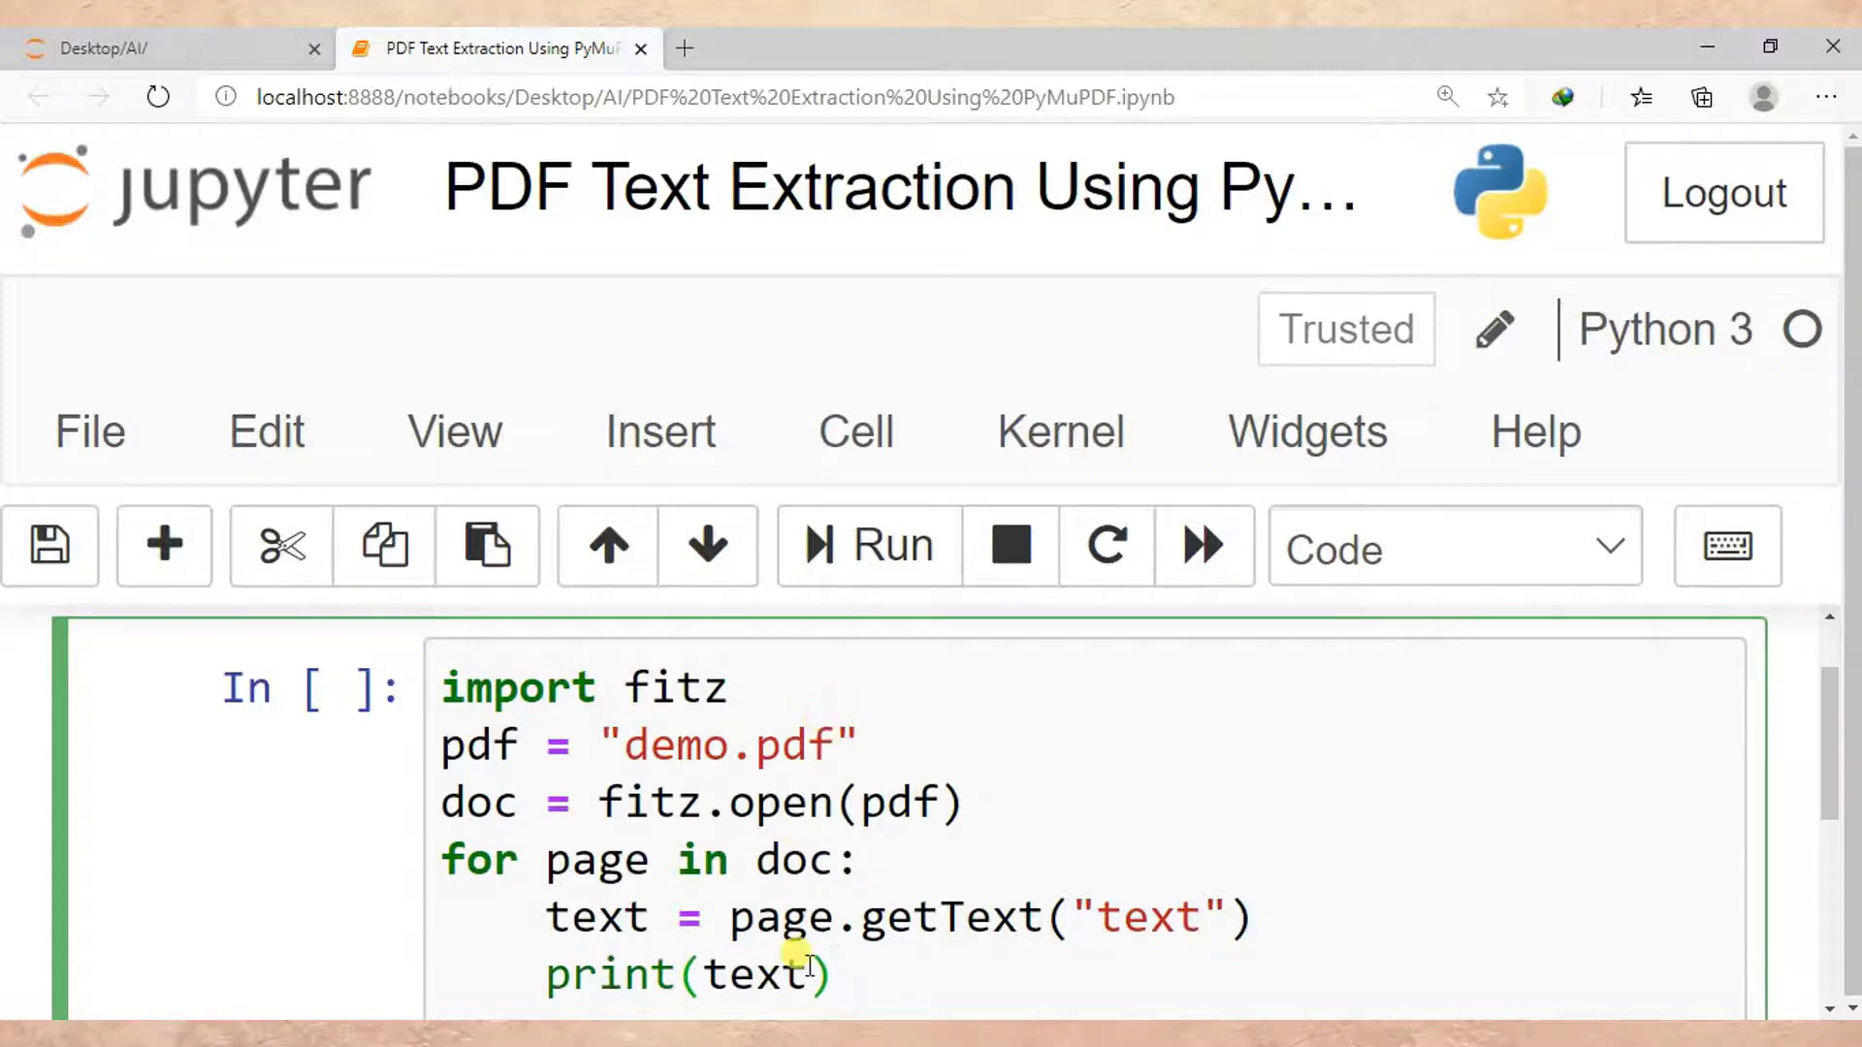
double_click(724, 745)
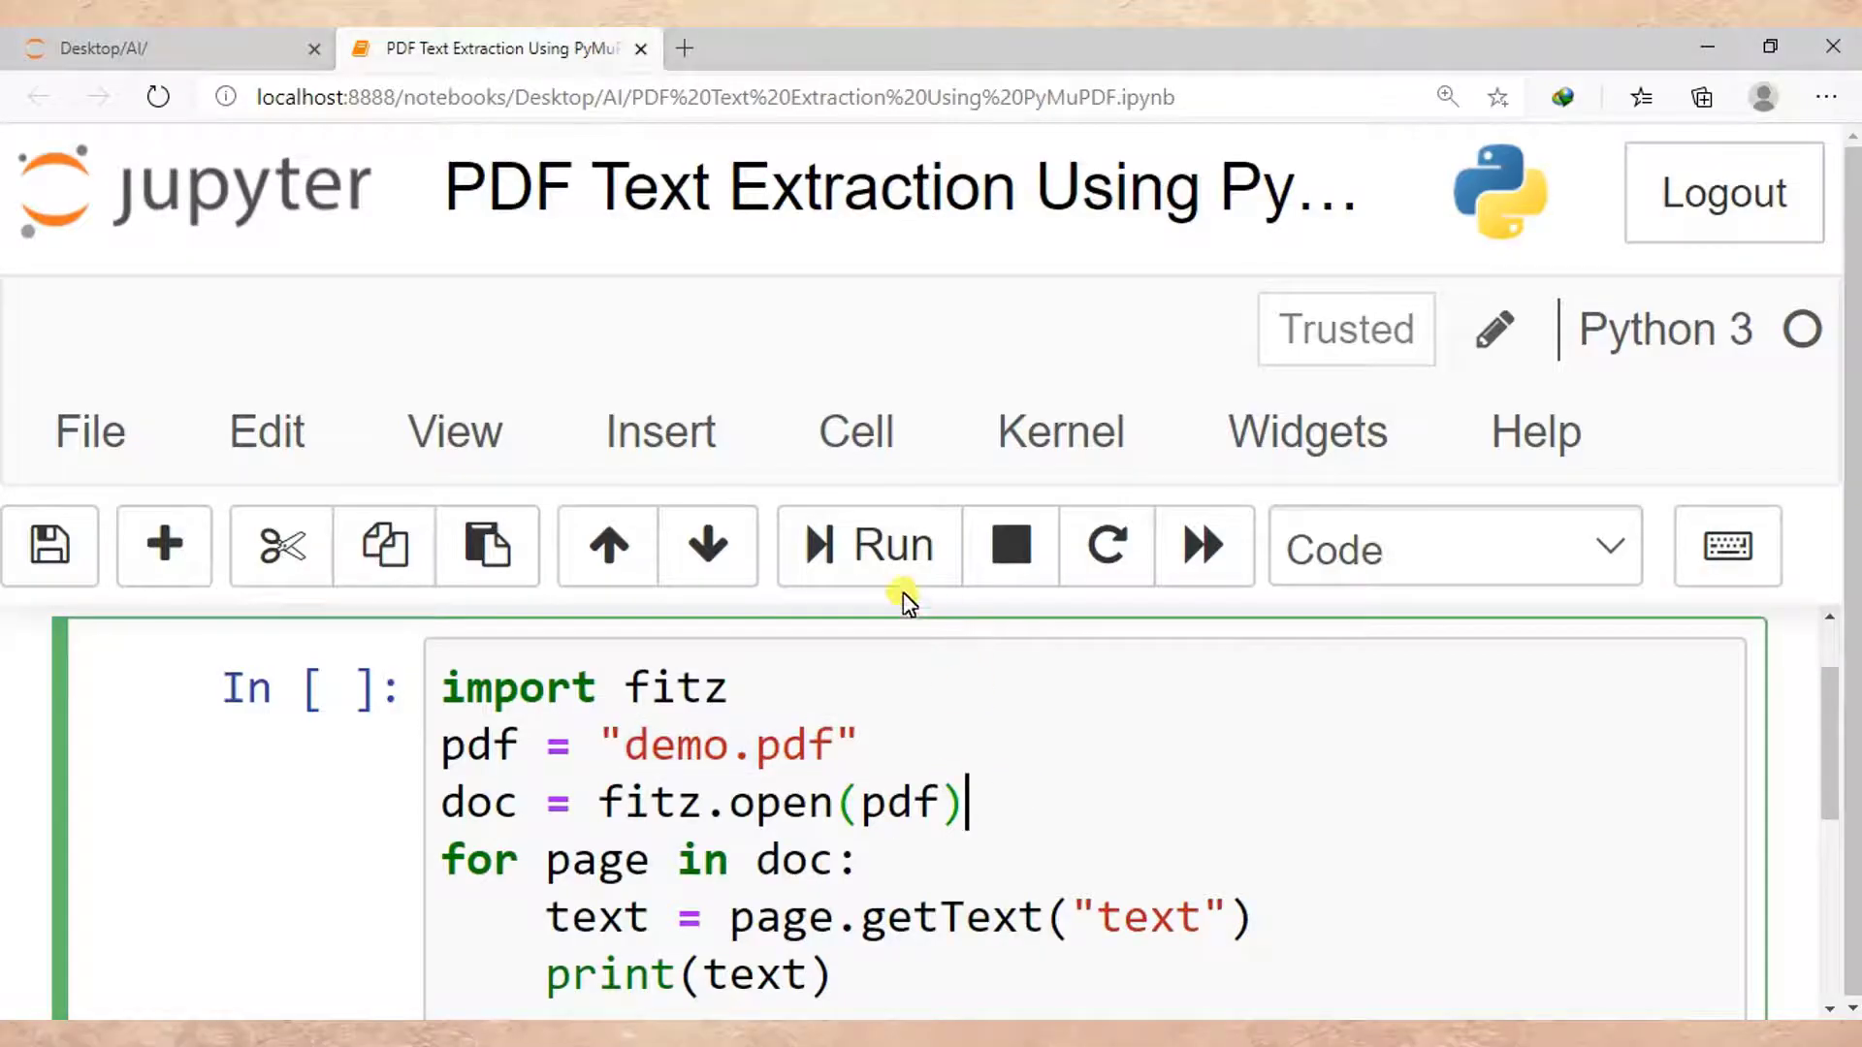
Step: Run the cell and review the announcement text printed from demo.pdf
left_click(867, 545)
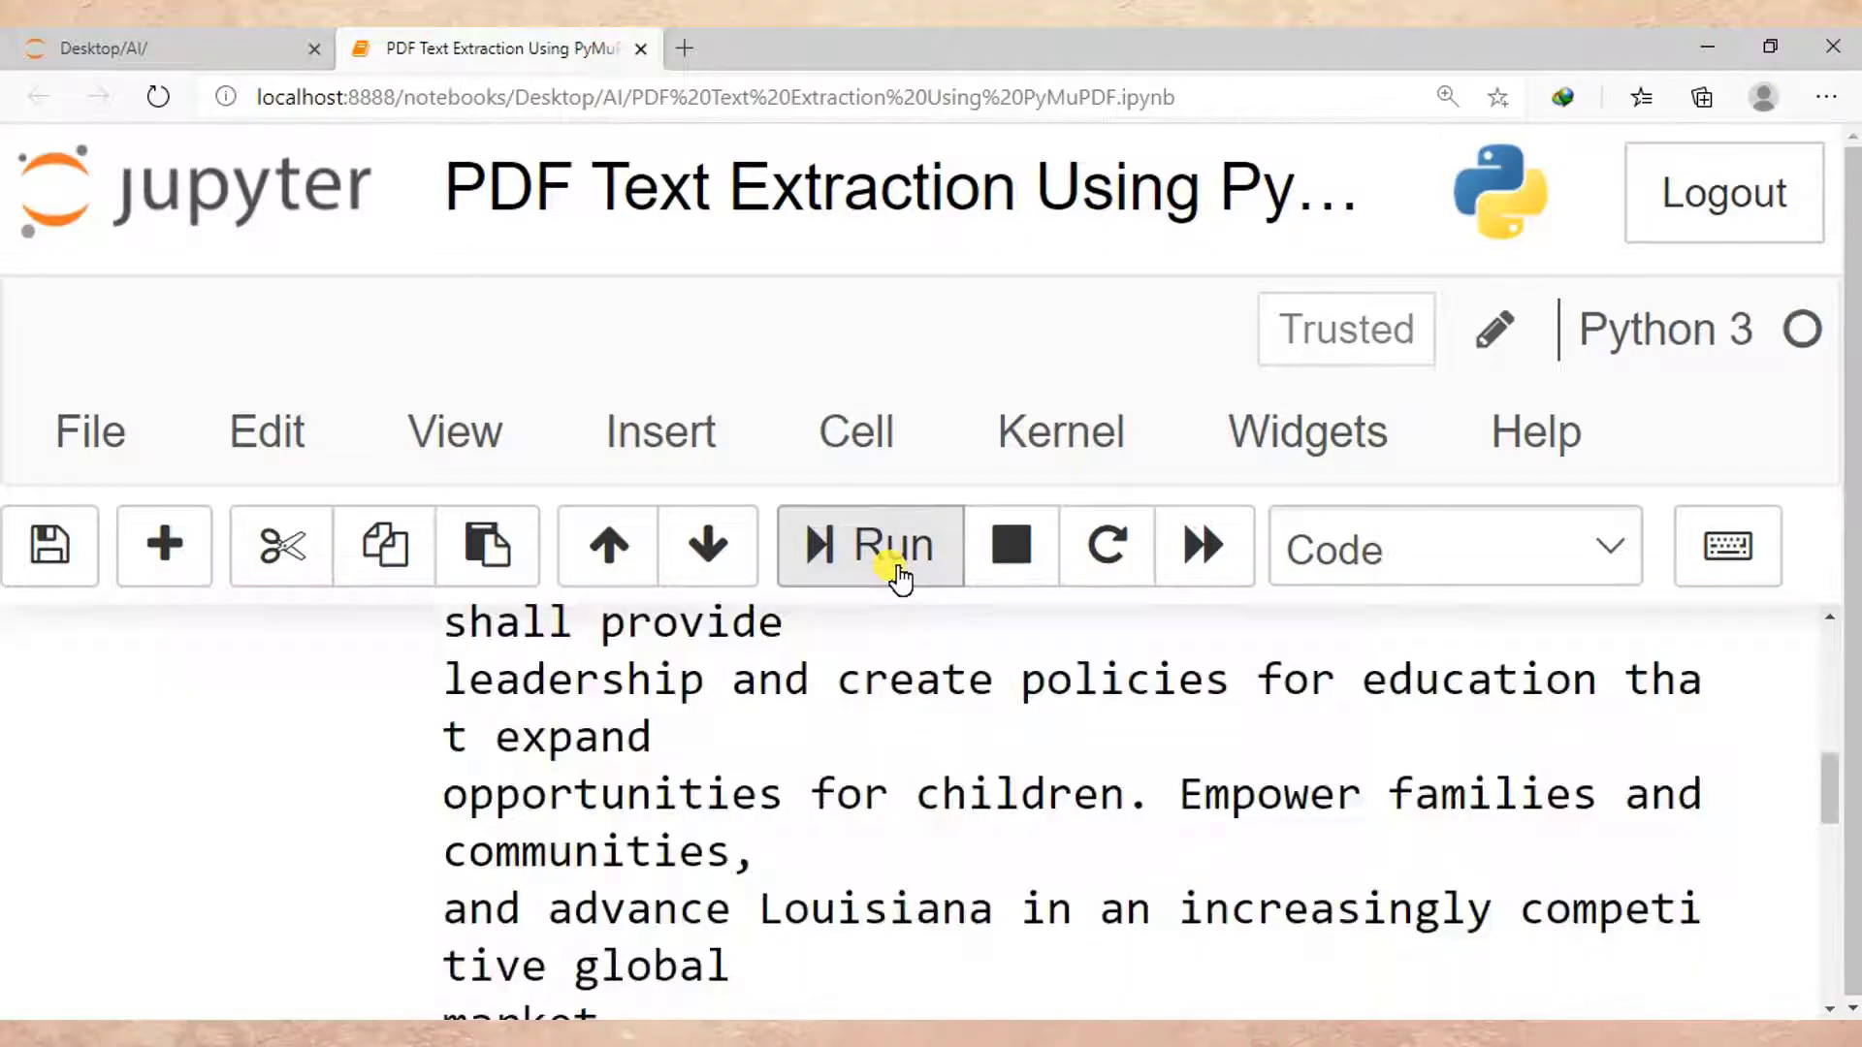
mouse_move(1833, 623)
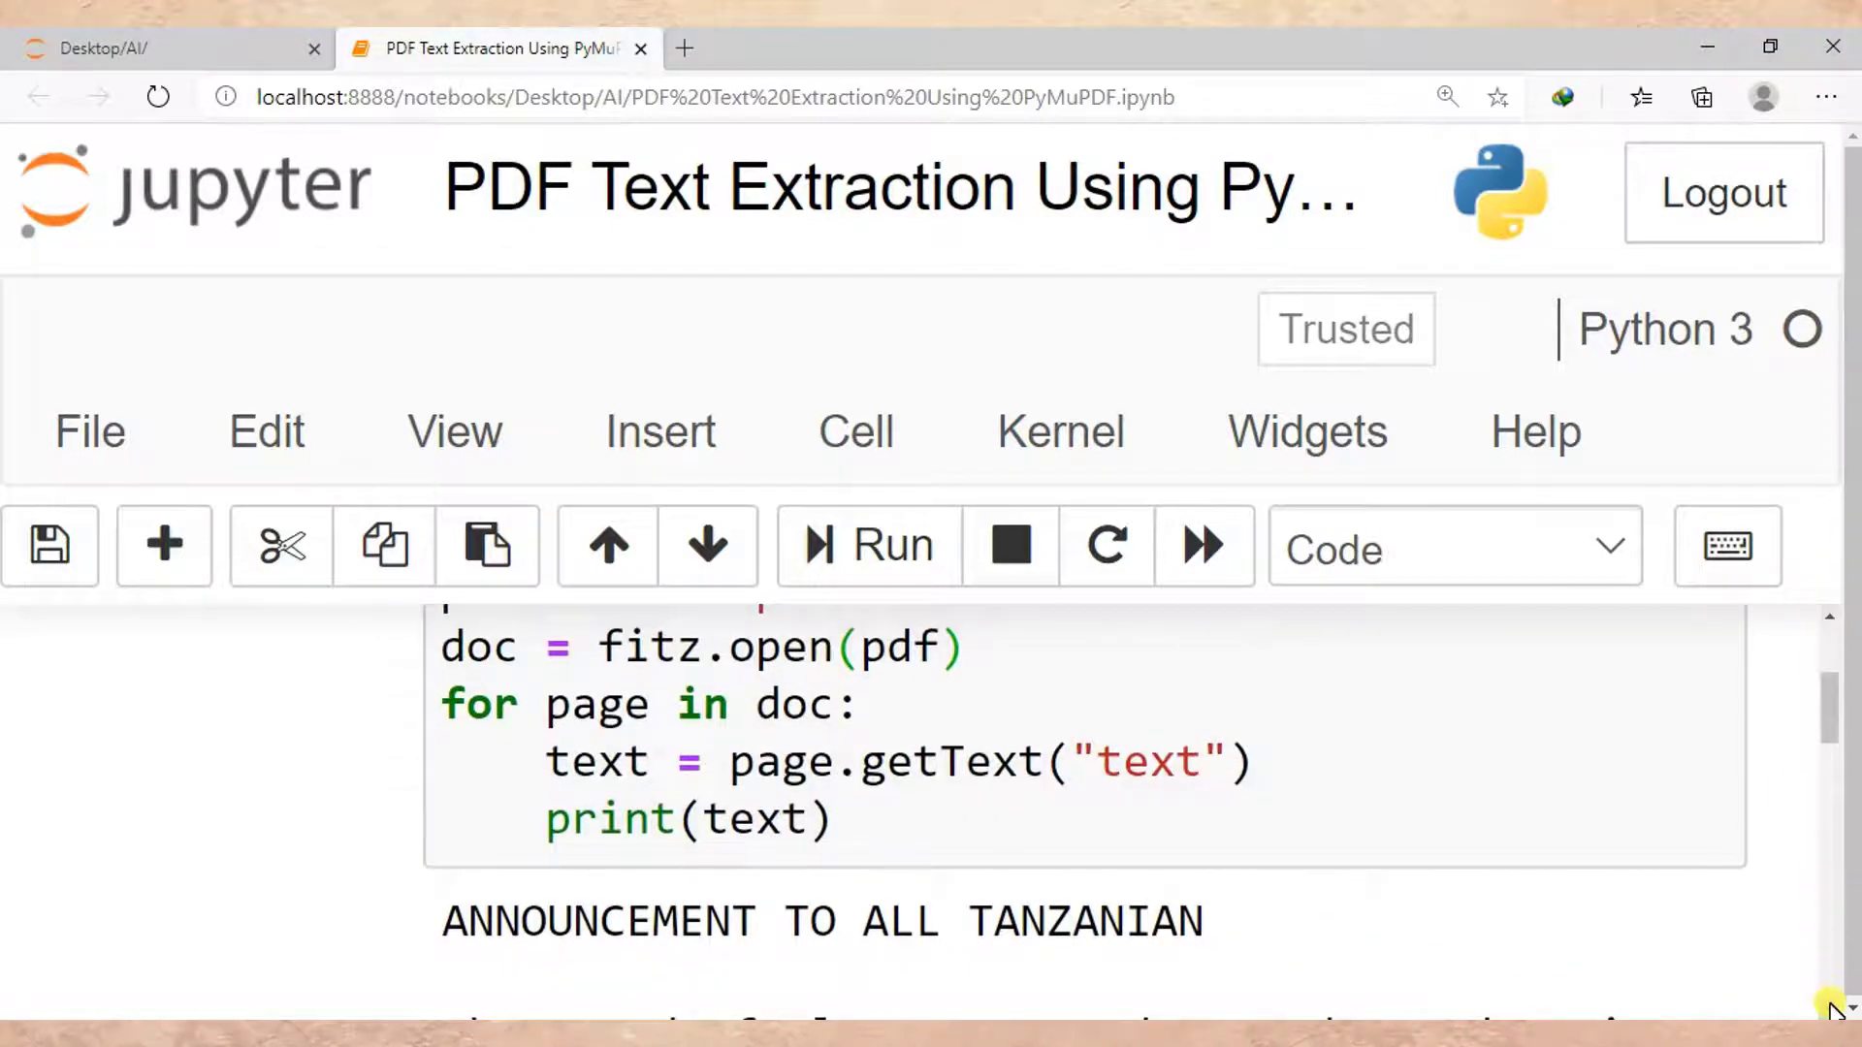
scroll("down", 3)
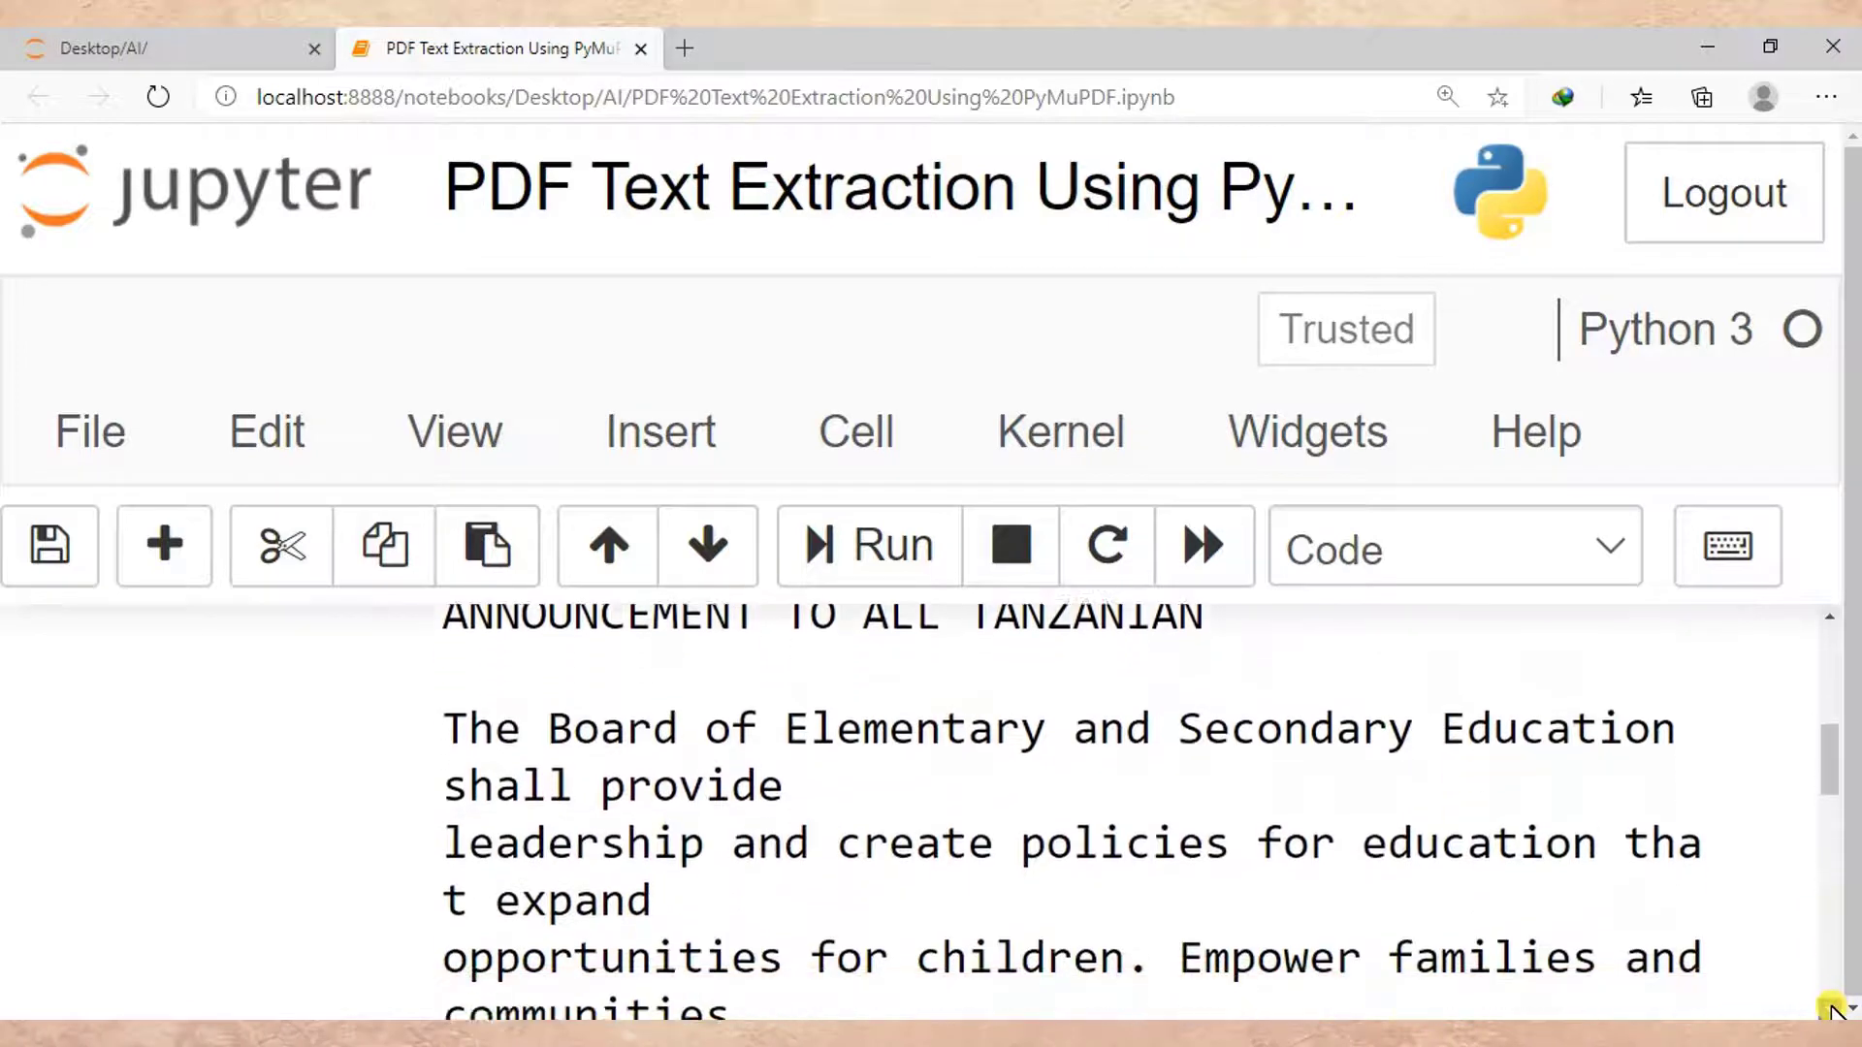
scroll("down", 3)
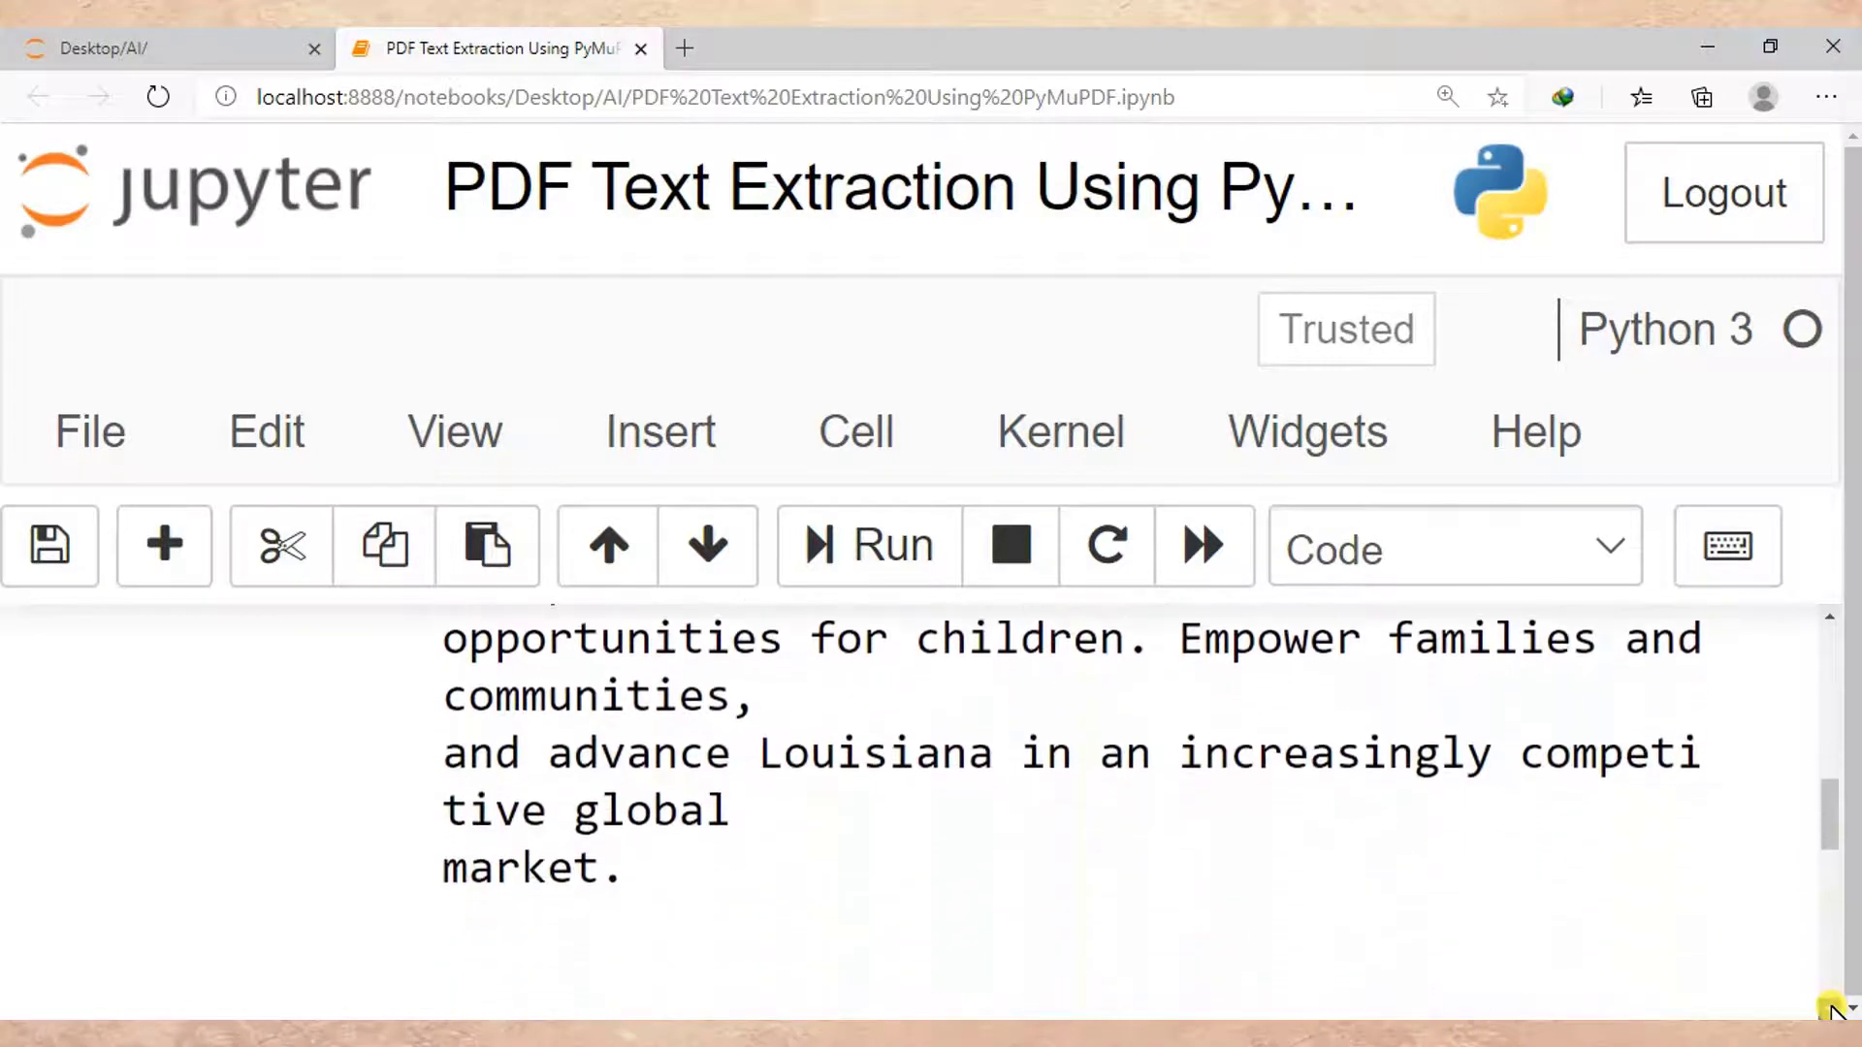
scroll("down", 3)
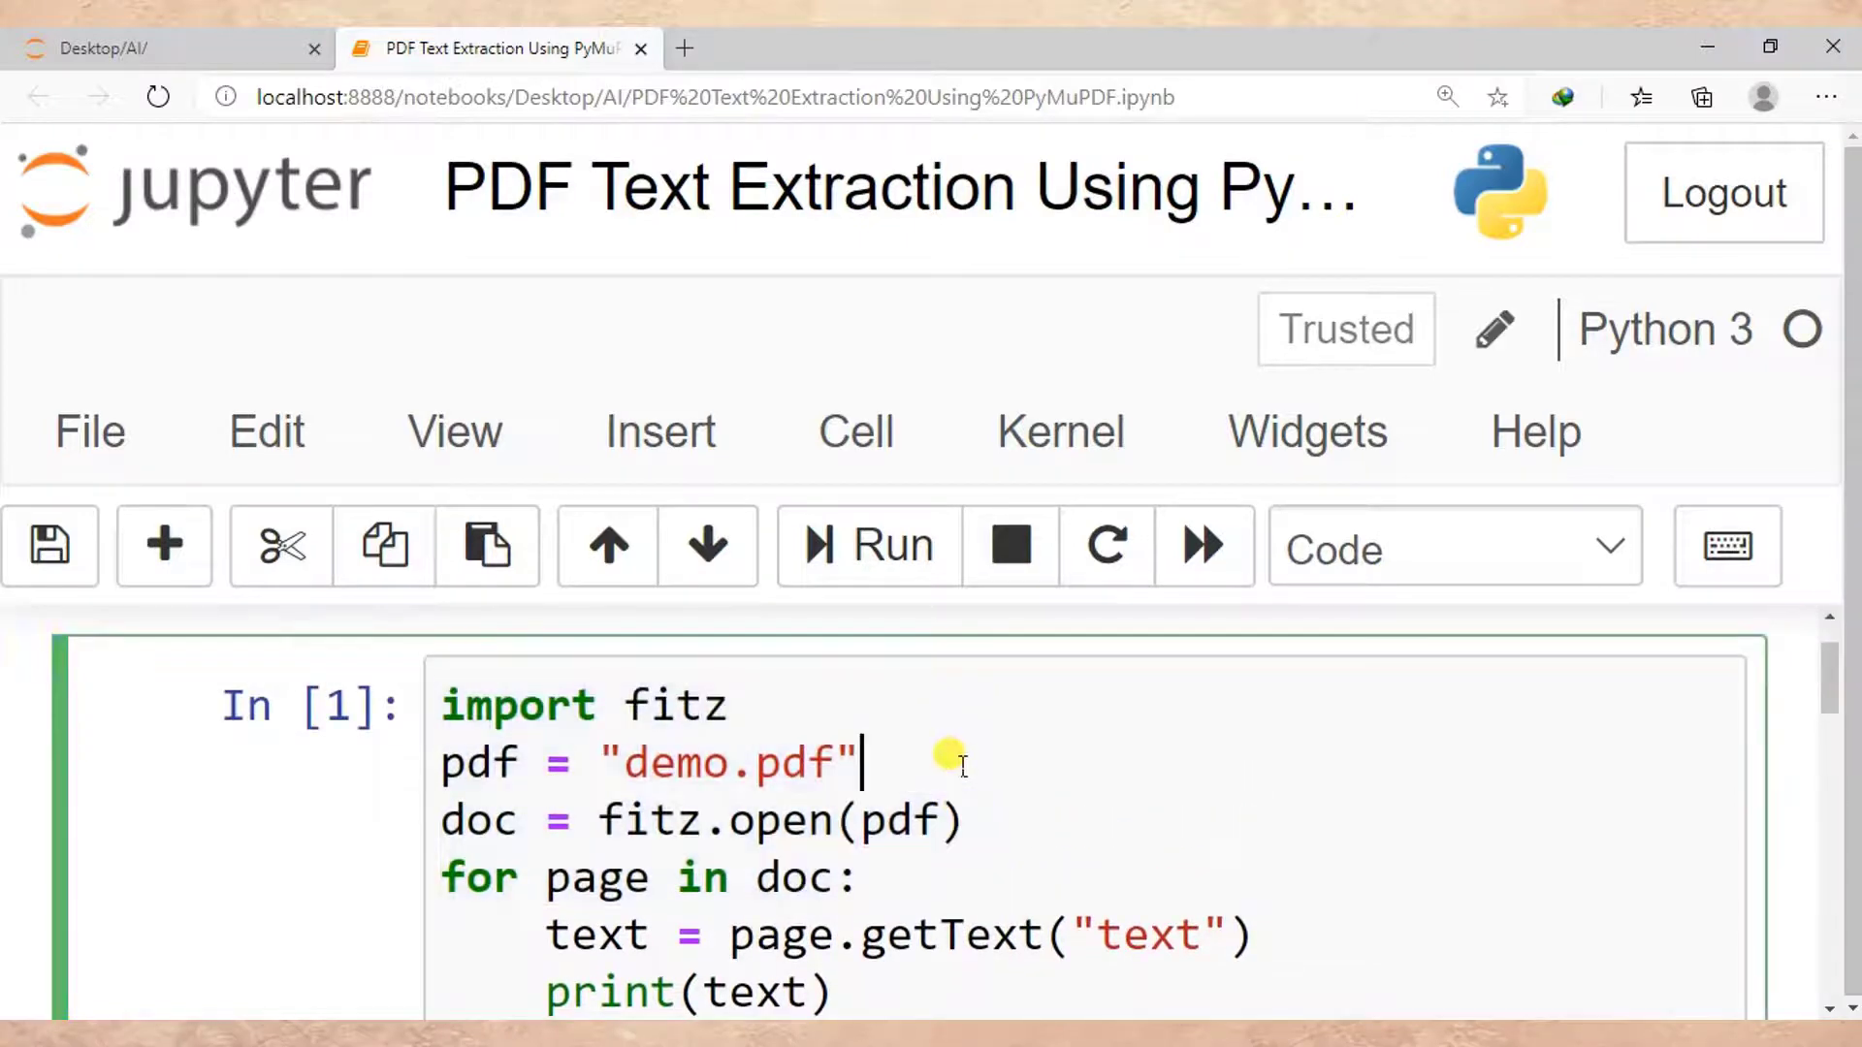
Step: Open demo.pdf in Edge and highlight its heading and first lines
double_click(712, 762)
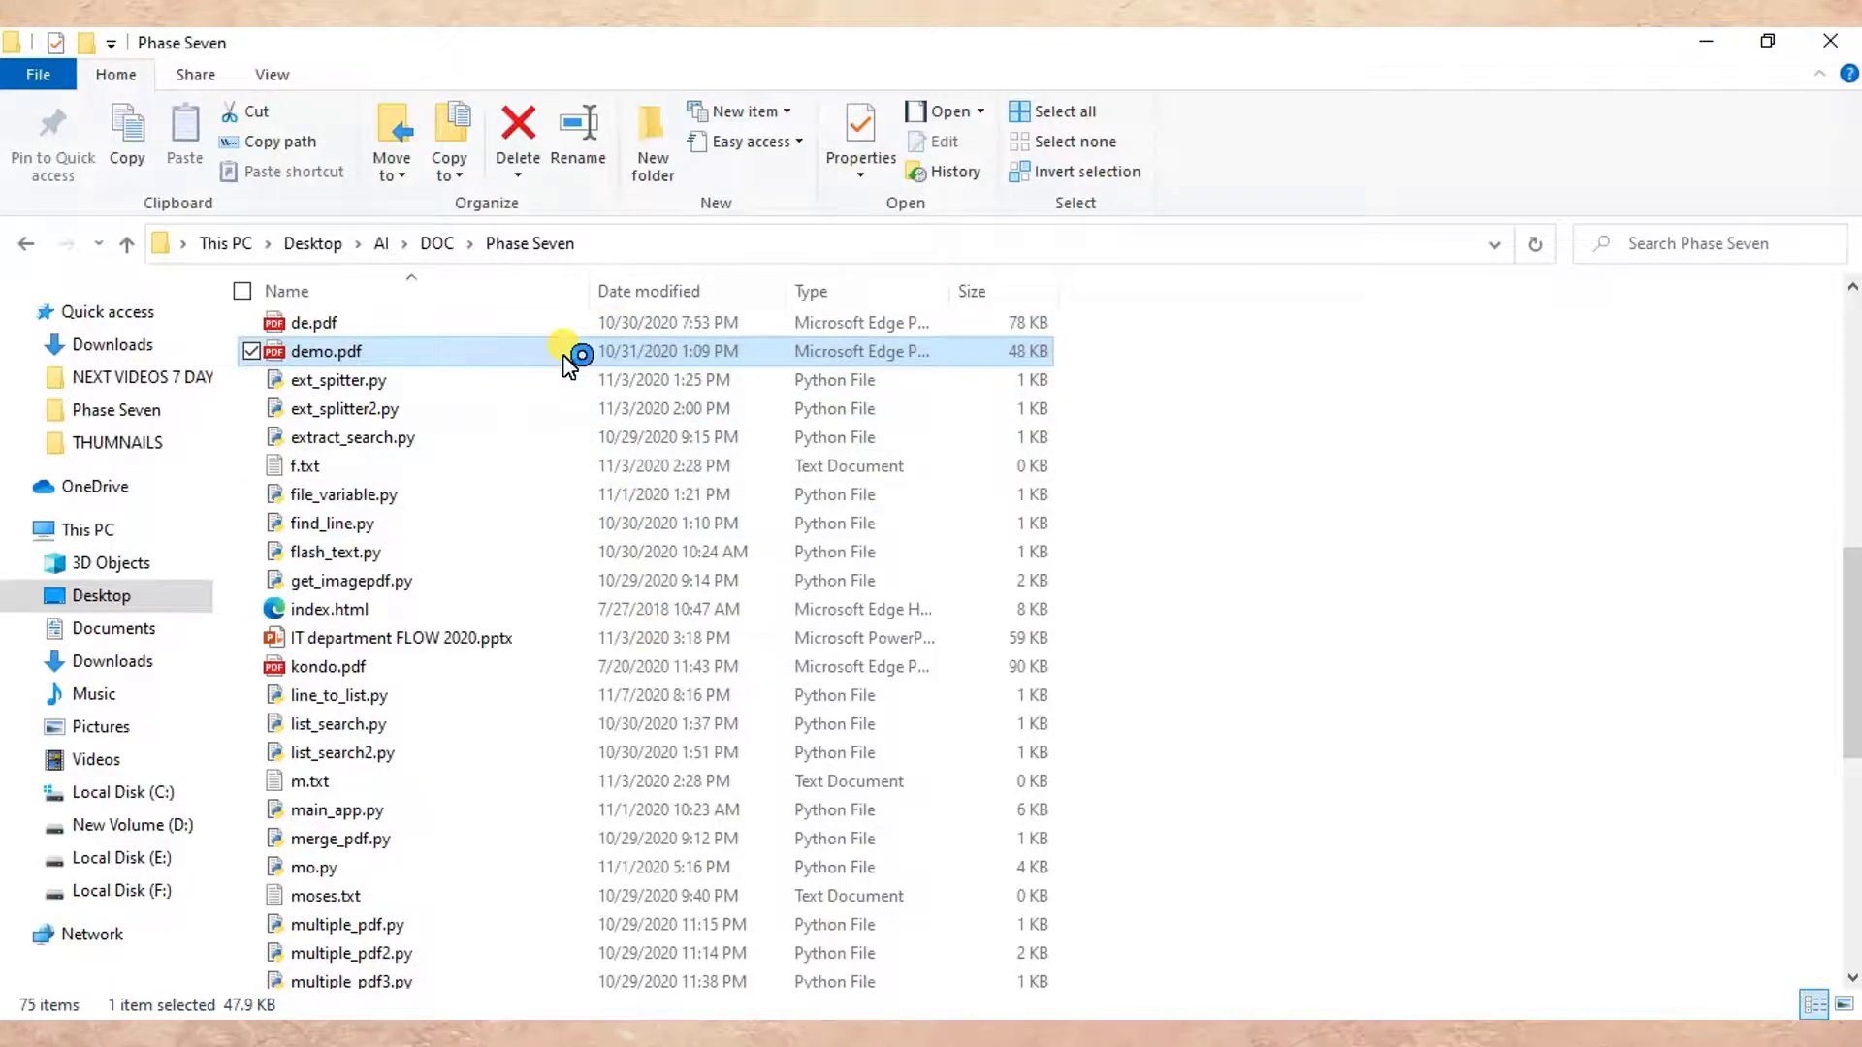
double_click(324, 351)
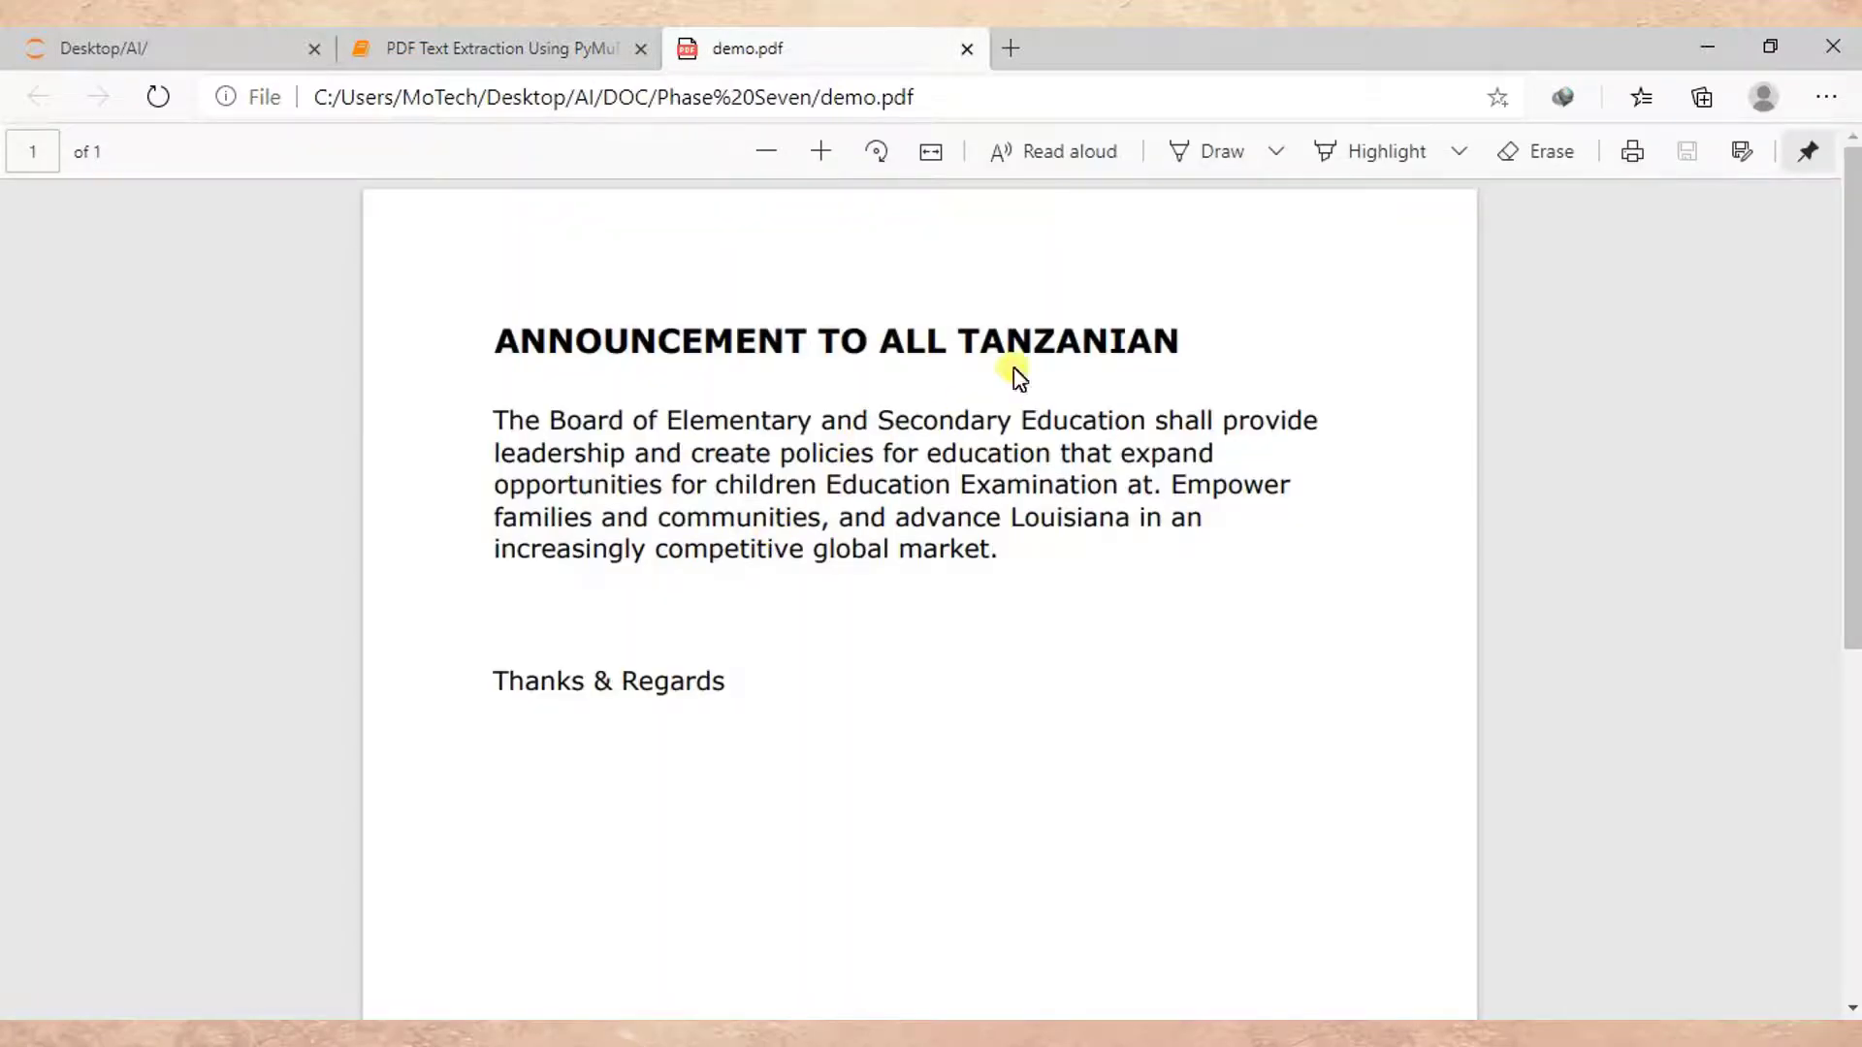
left_click_drag(980, 342, 1210, 452)
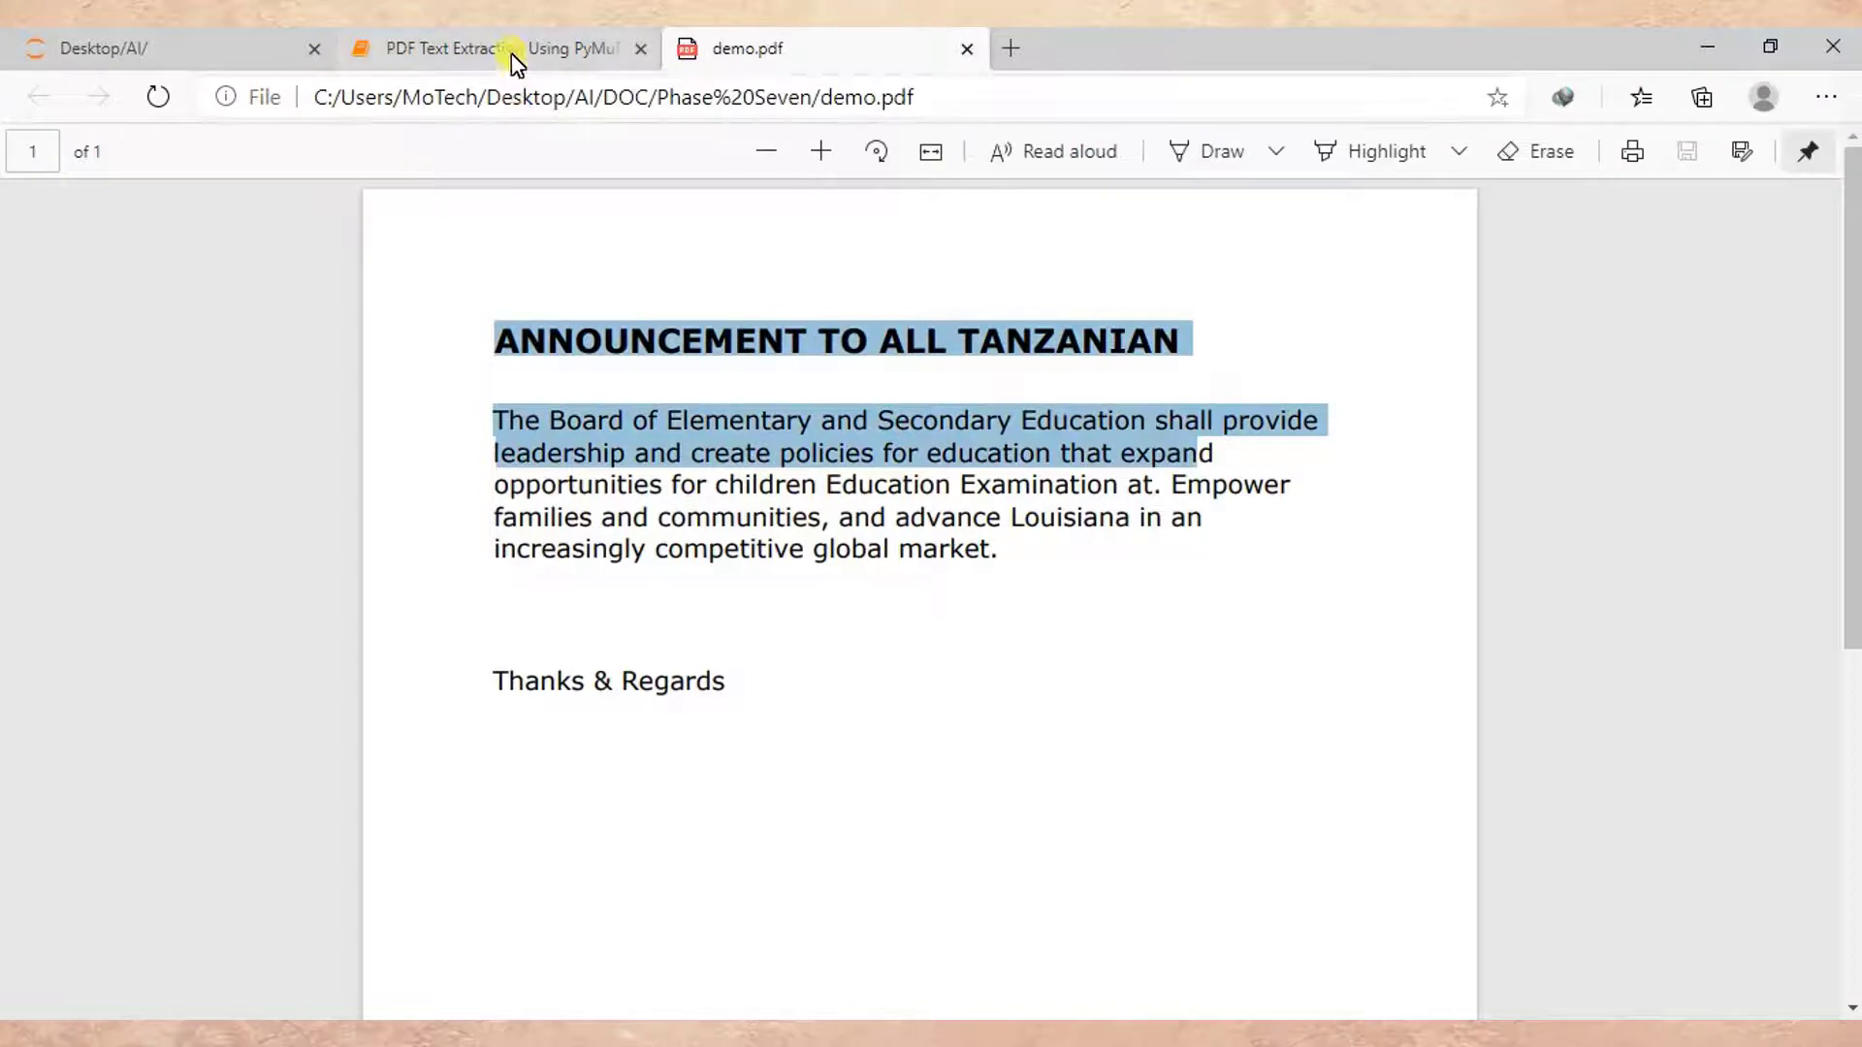
Step: Back in the notebook, highlight the printed ANNOUNCEMENT TO ALL TANZANIAN heading
left_click(499, 49)
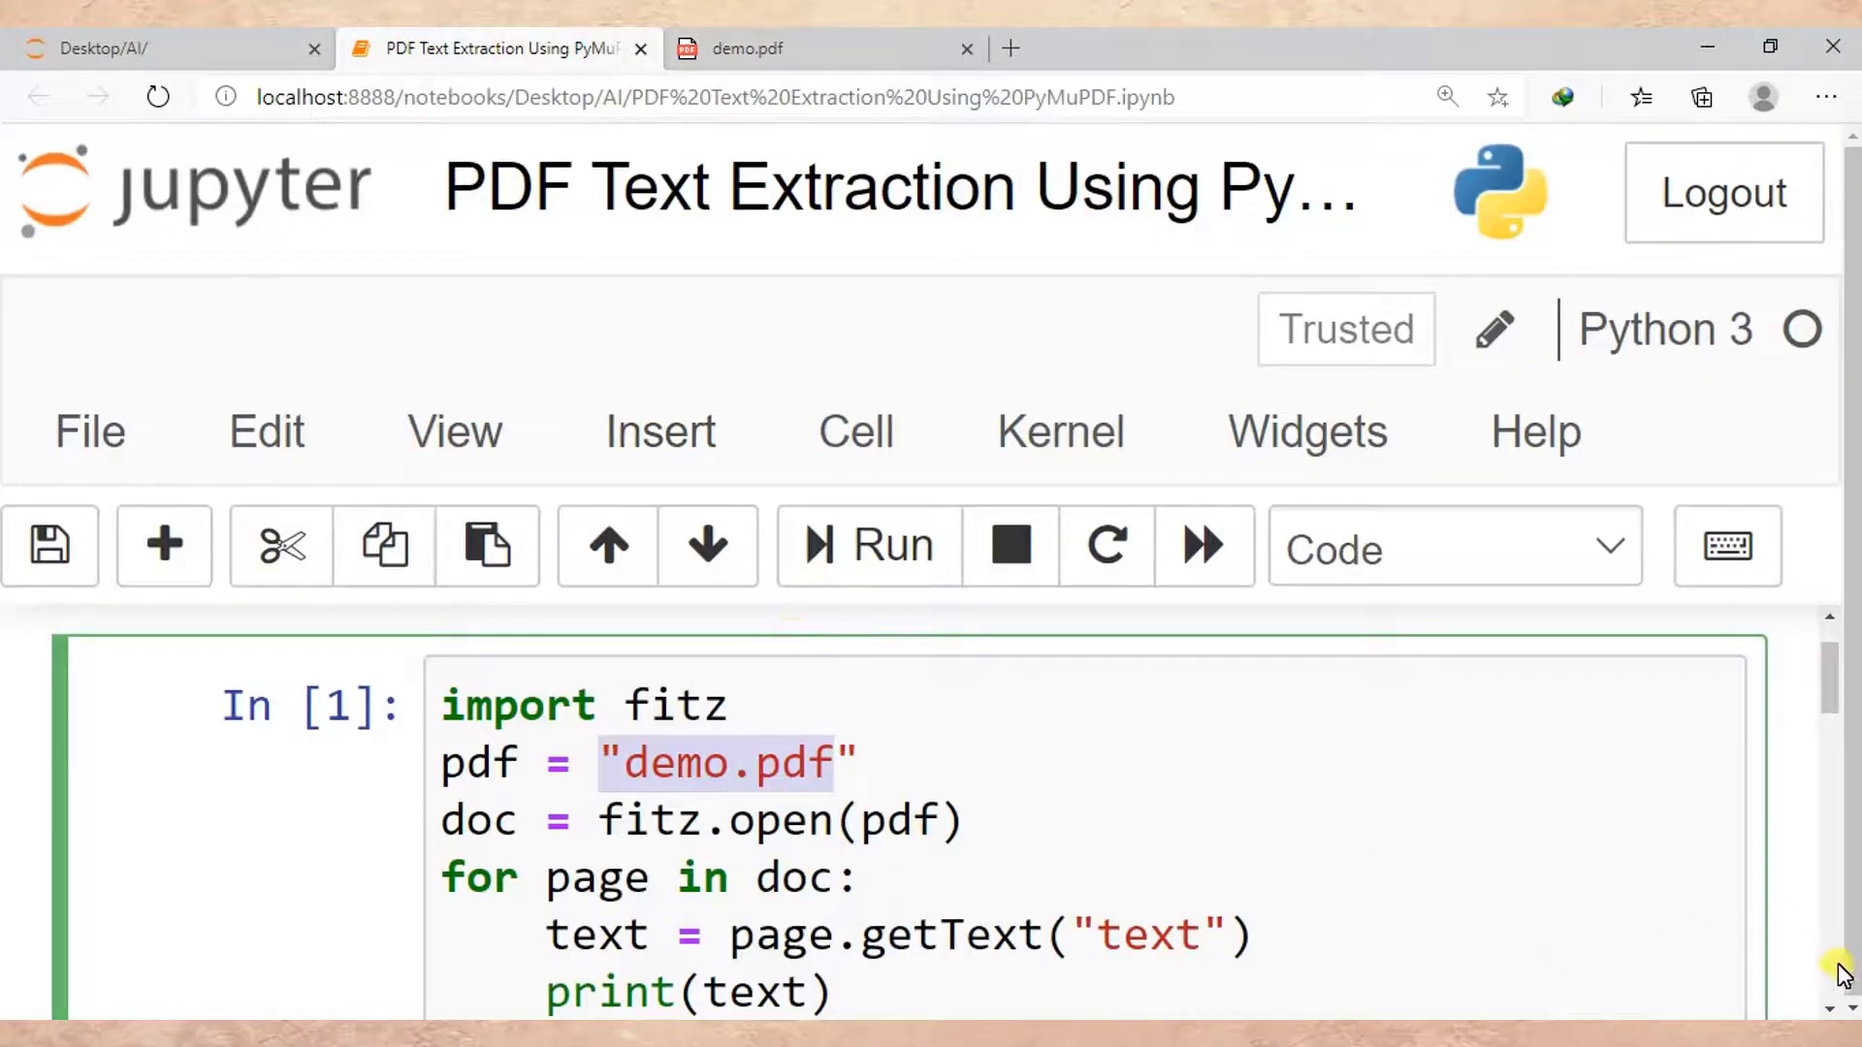
scroll("down", 3)
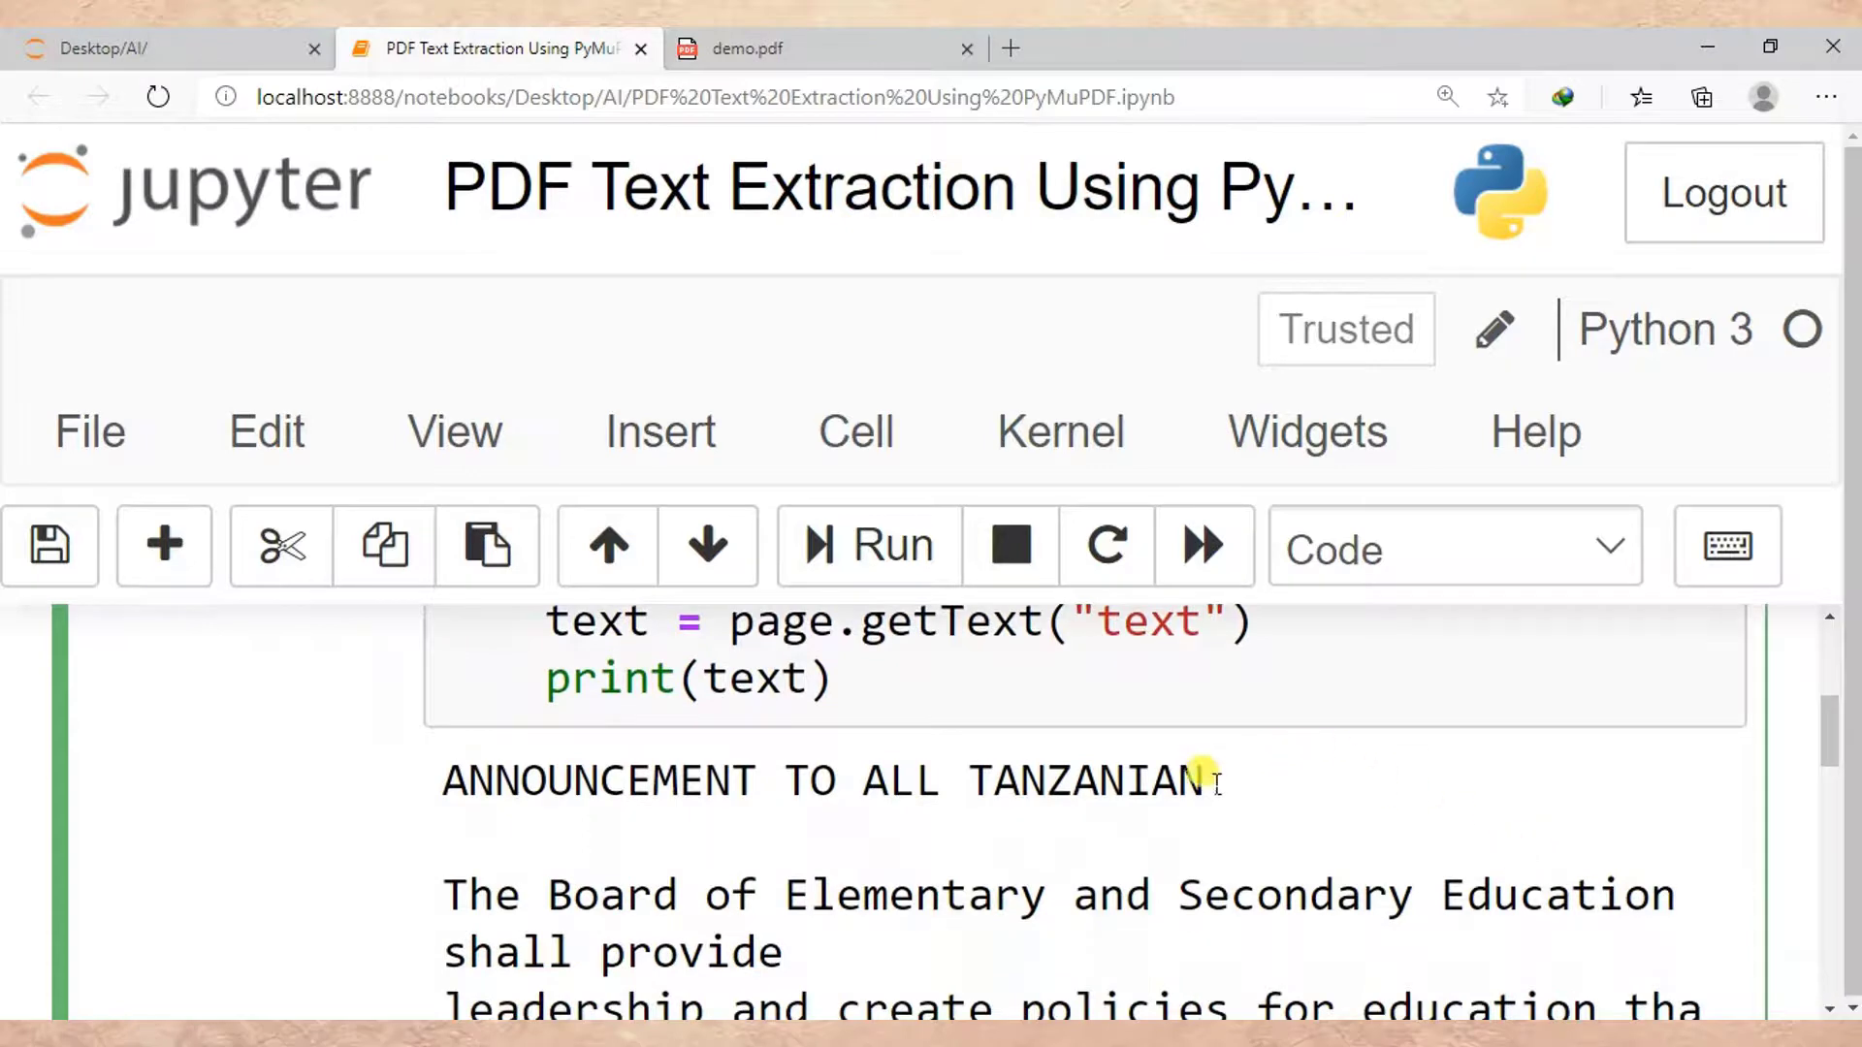
left_click_drag(577, 780, 1199, 779)
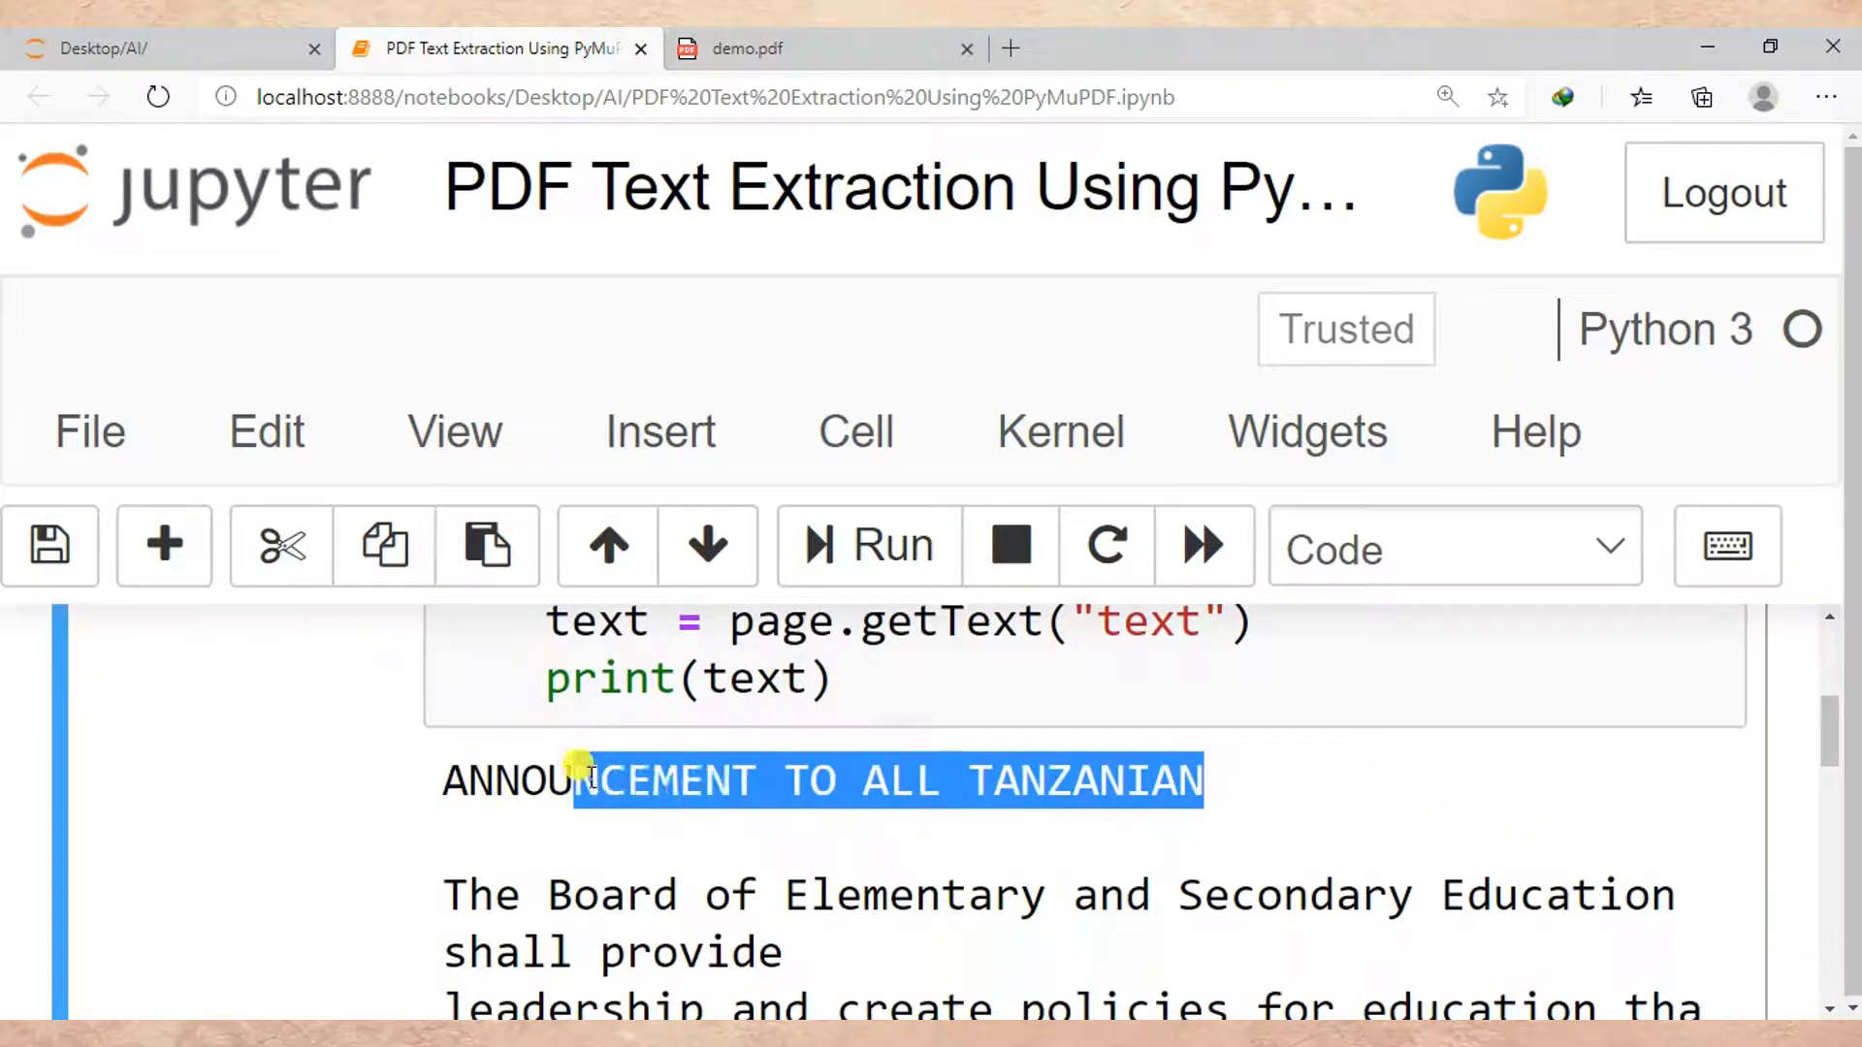
left_click_drag(582, 780, 441, 780)
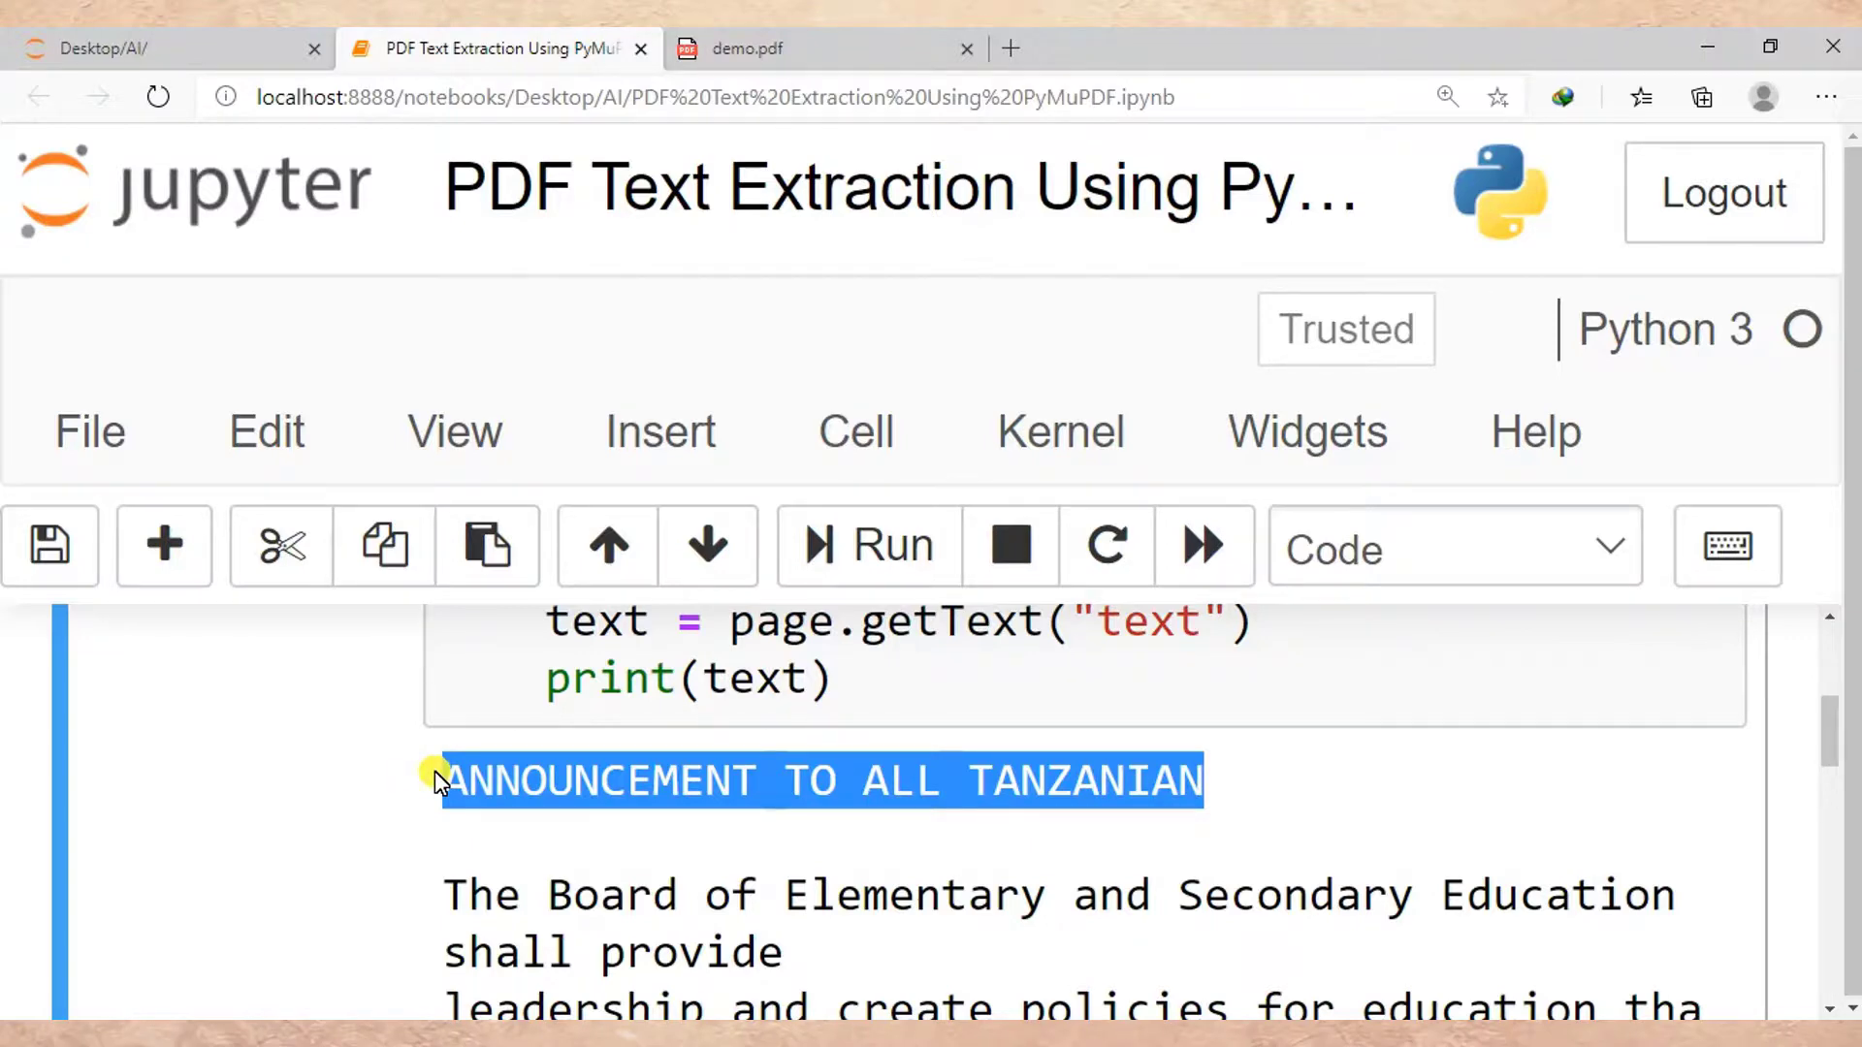
Step: Click through the channel's closing subscribe screen
left_click(907, 700)
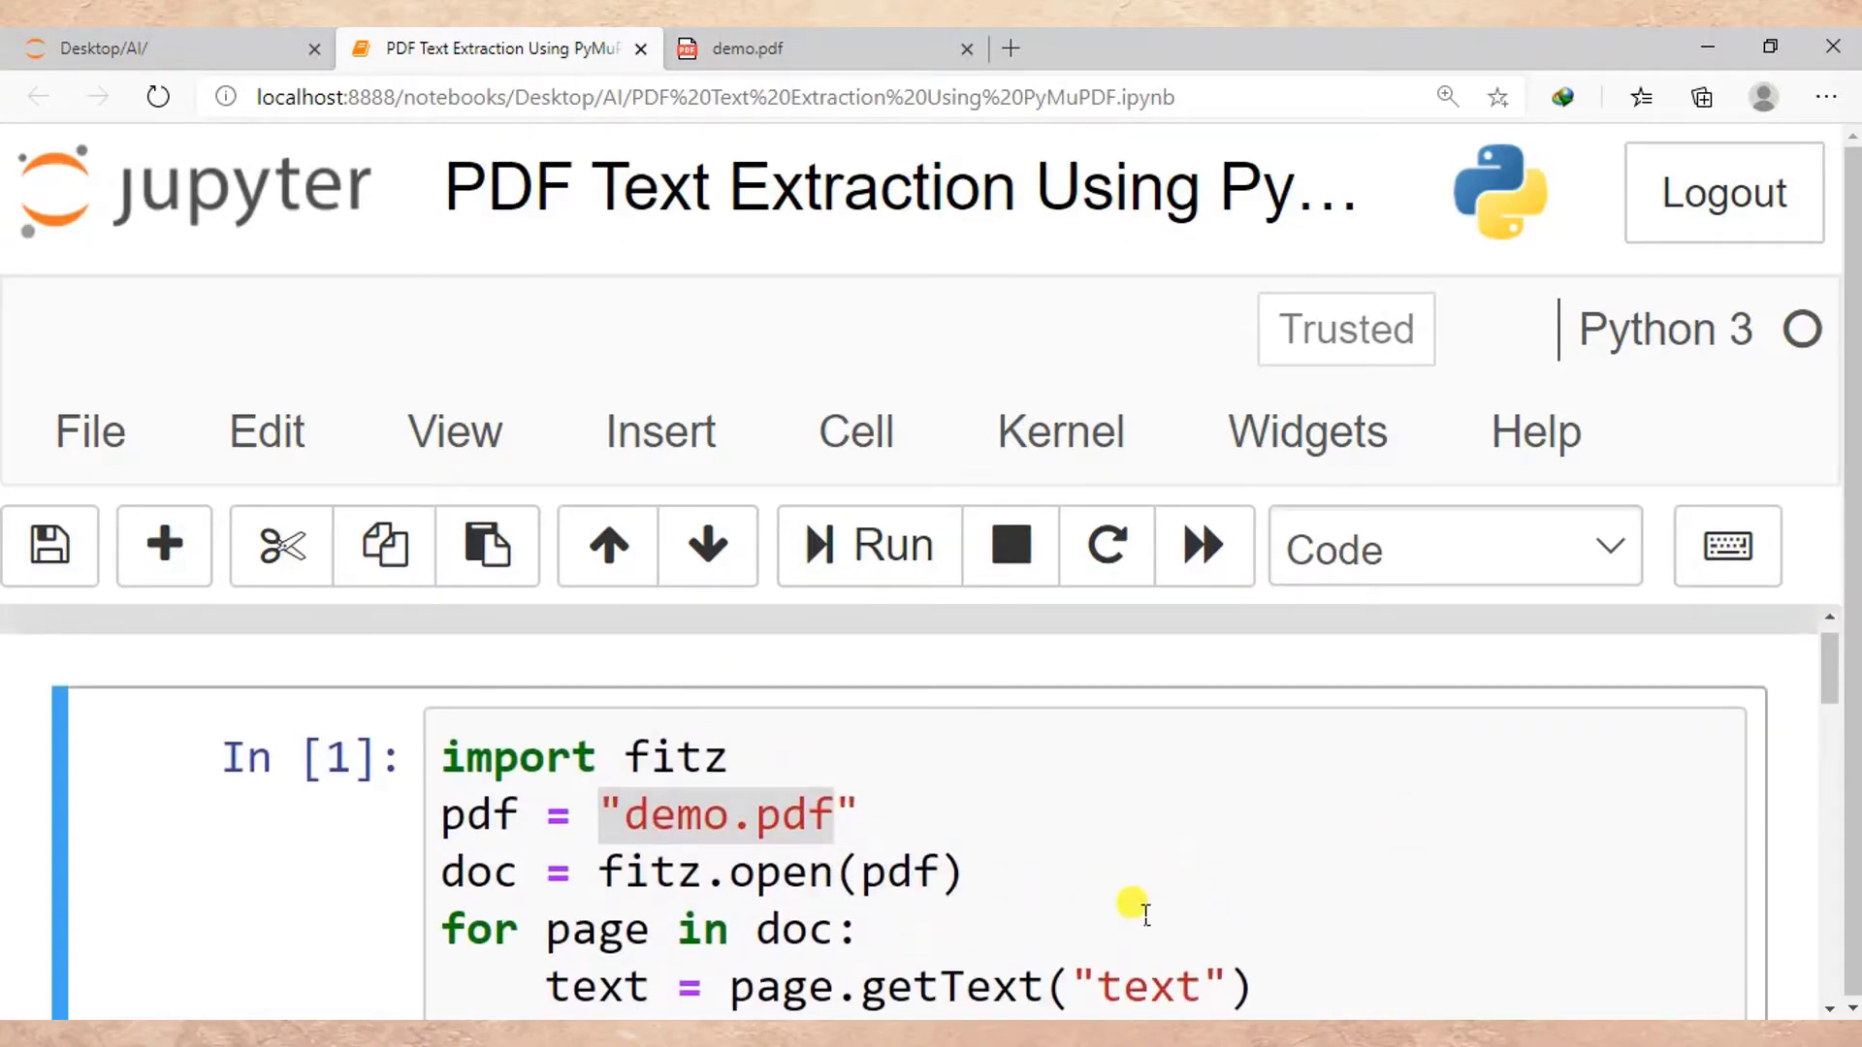
left_click(722, 815)
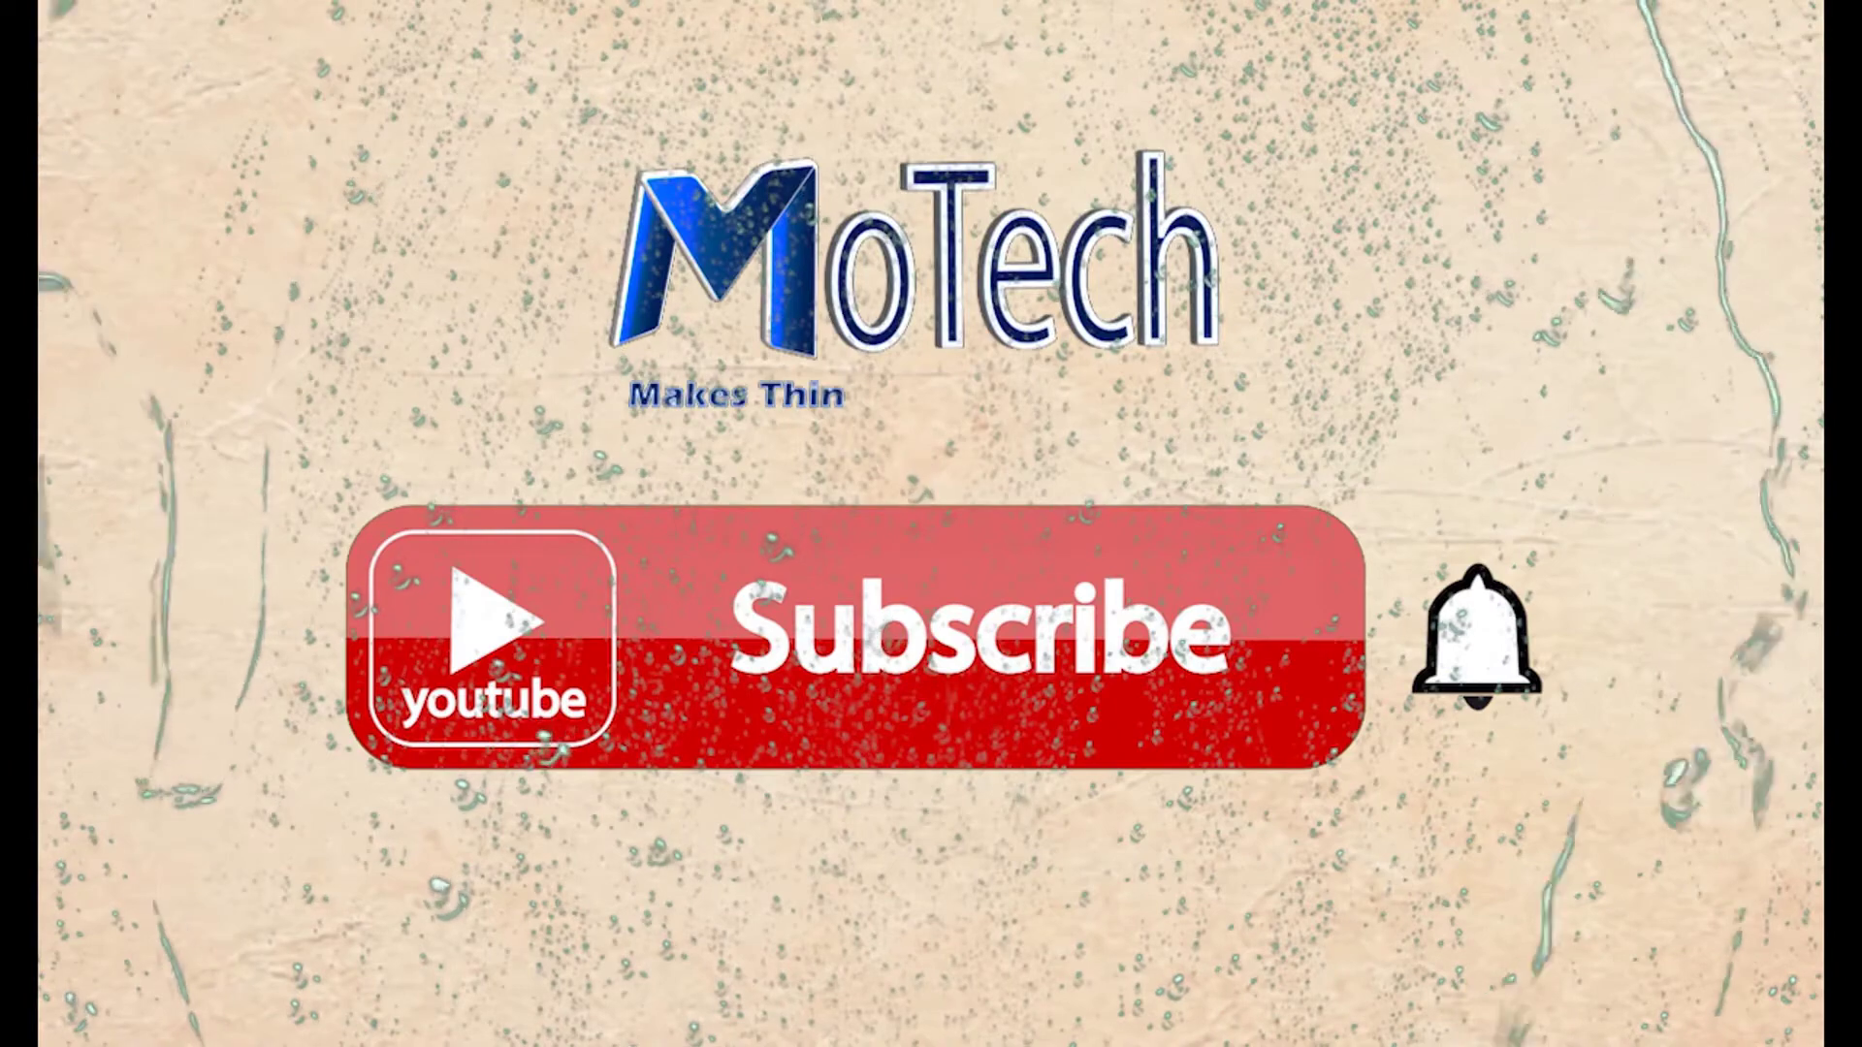
left_click(974, 642)
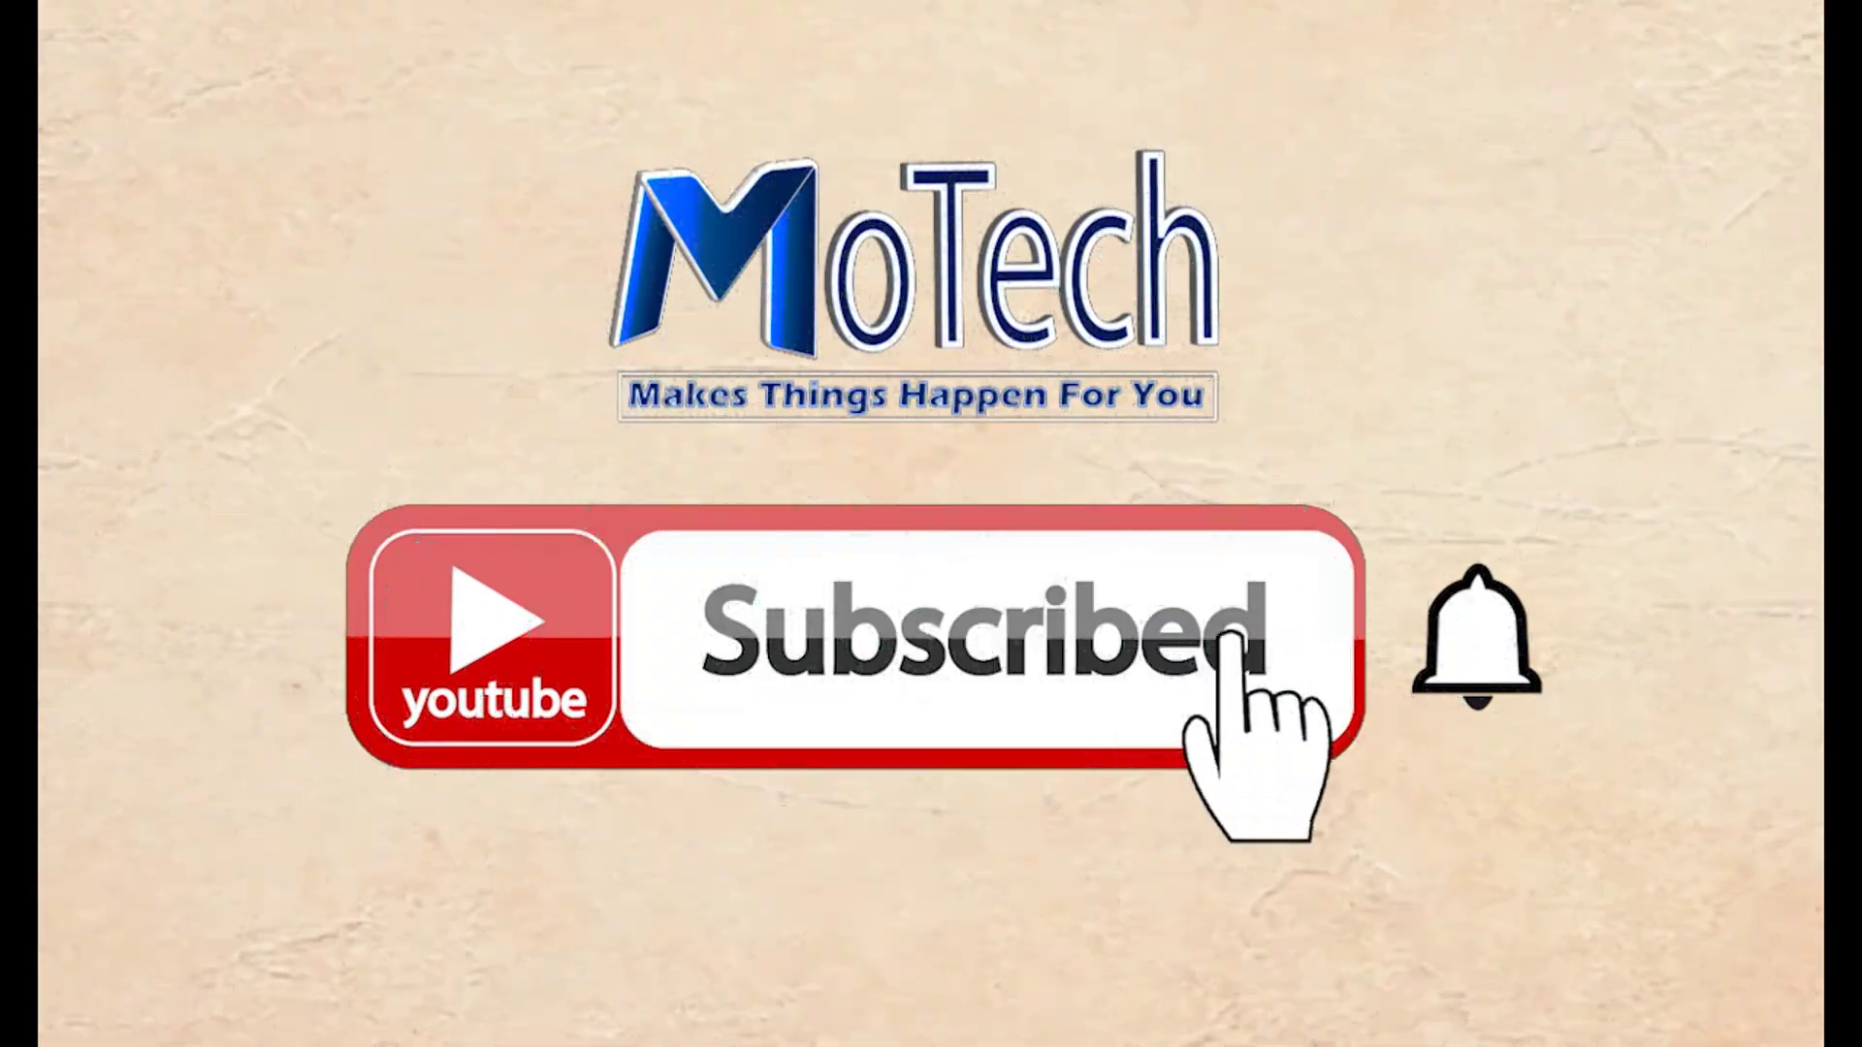